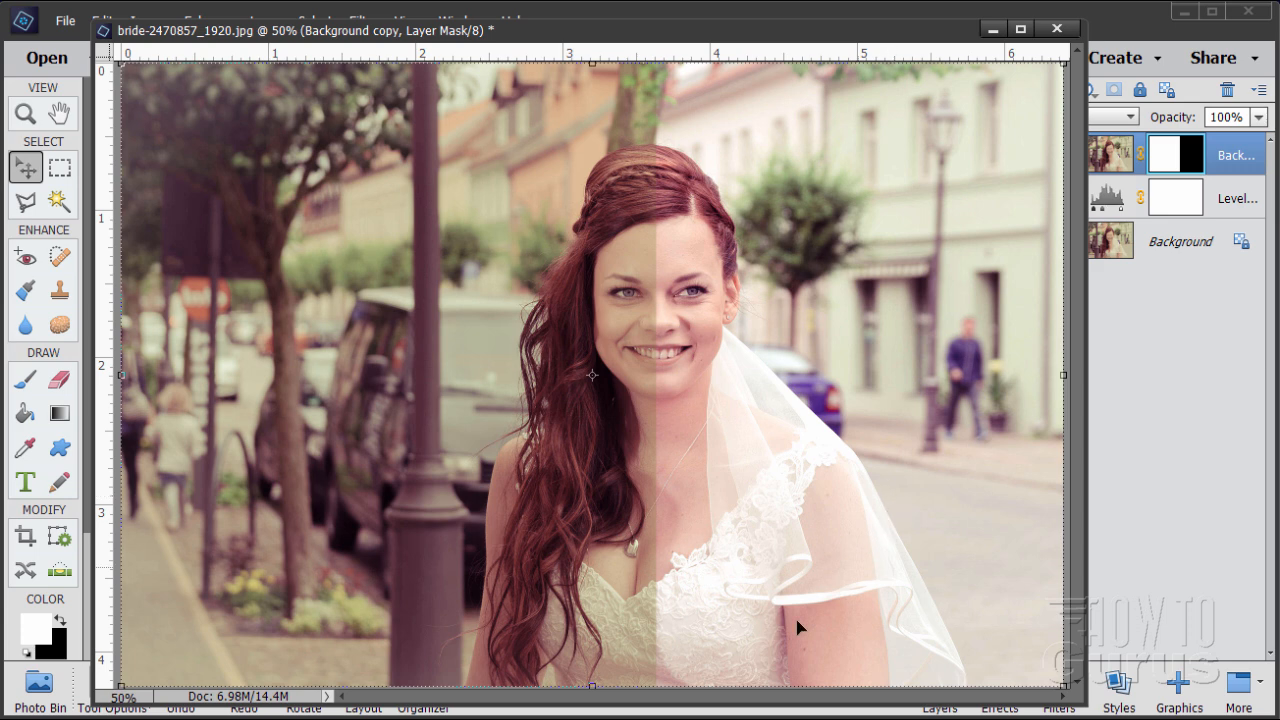
mouse_move(344, 612)
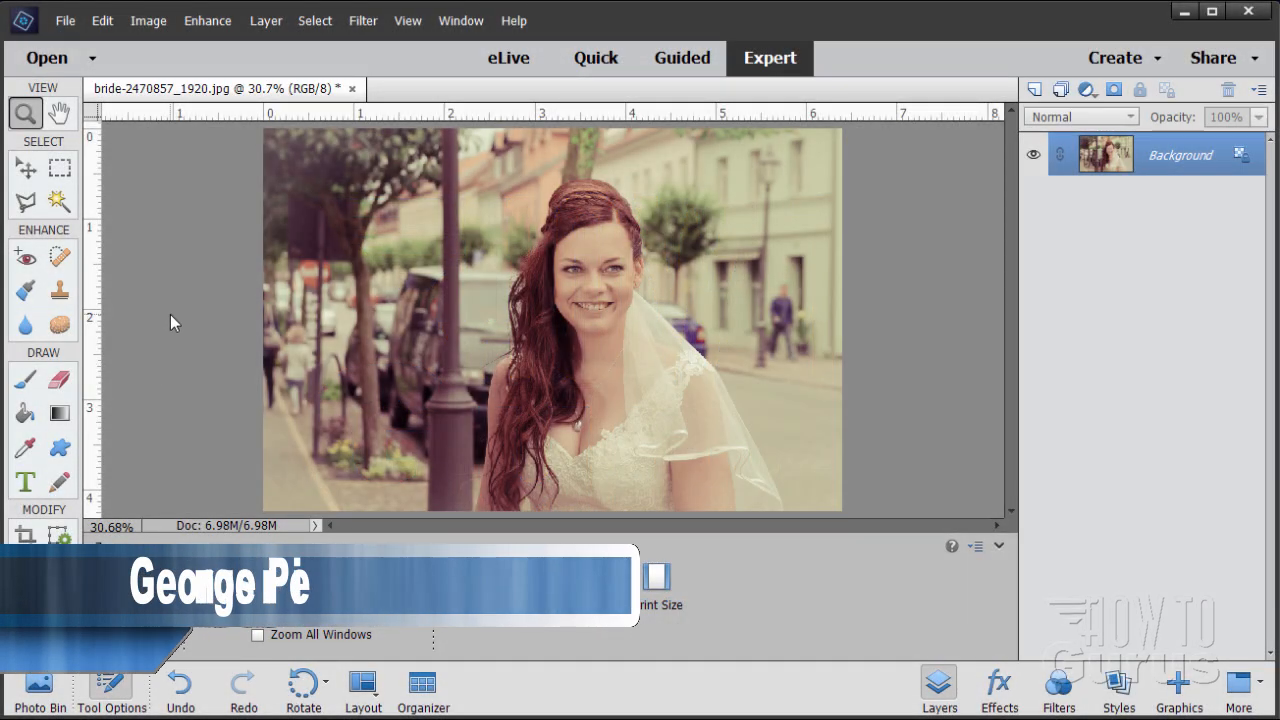
Step: Select the Move tool from the toolbox
click(22, 166)
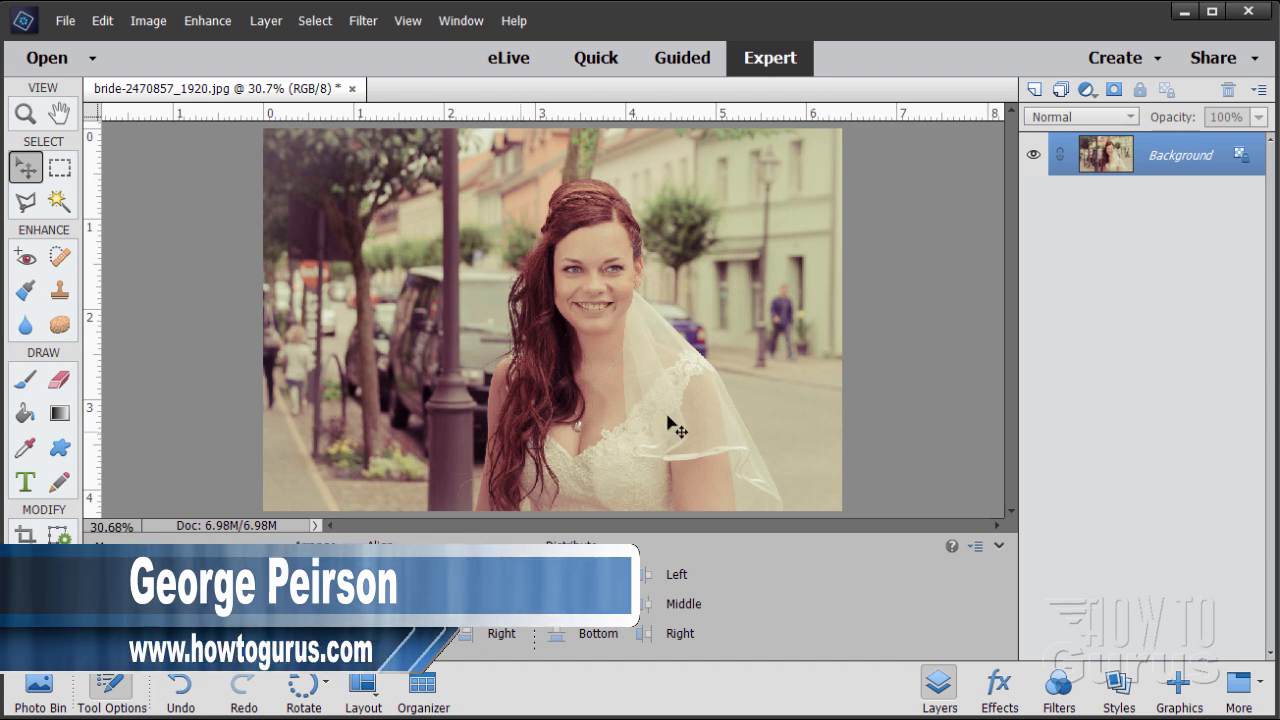
mouse_move(398, 272)
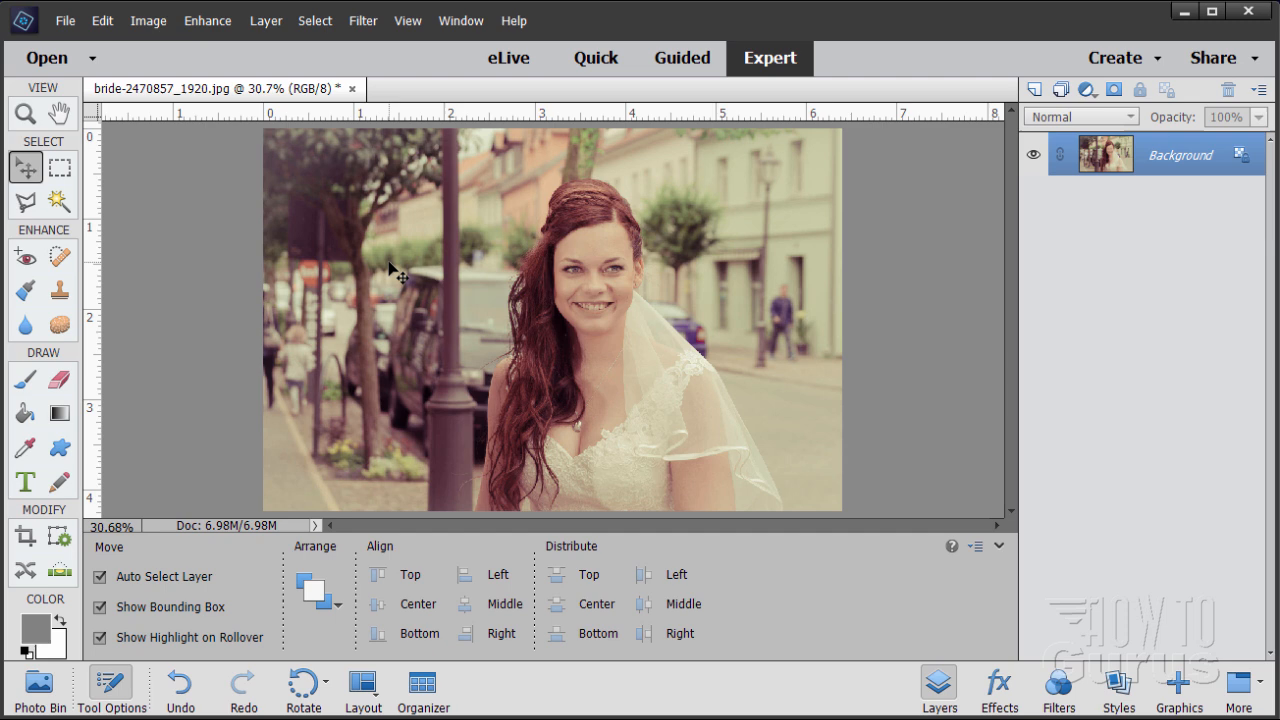
mouse_move(452, 178)
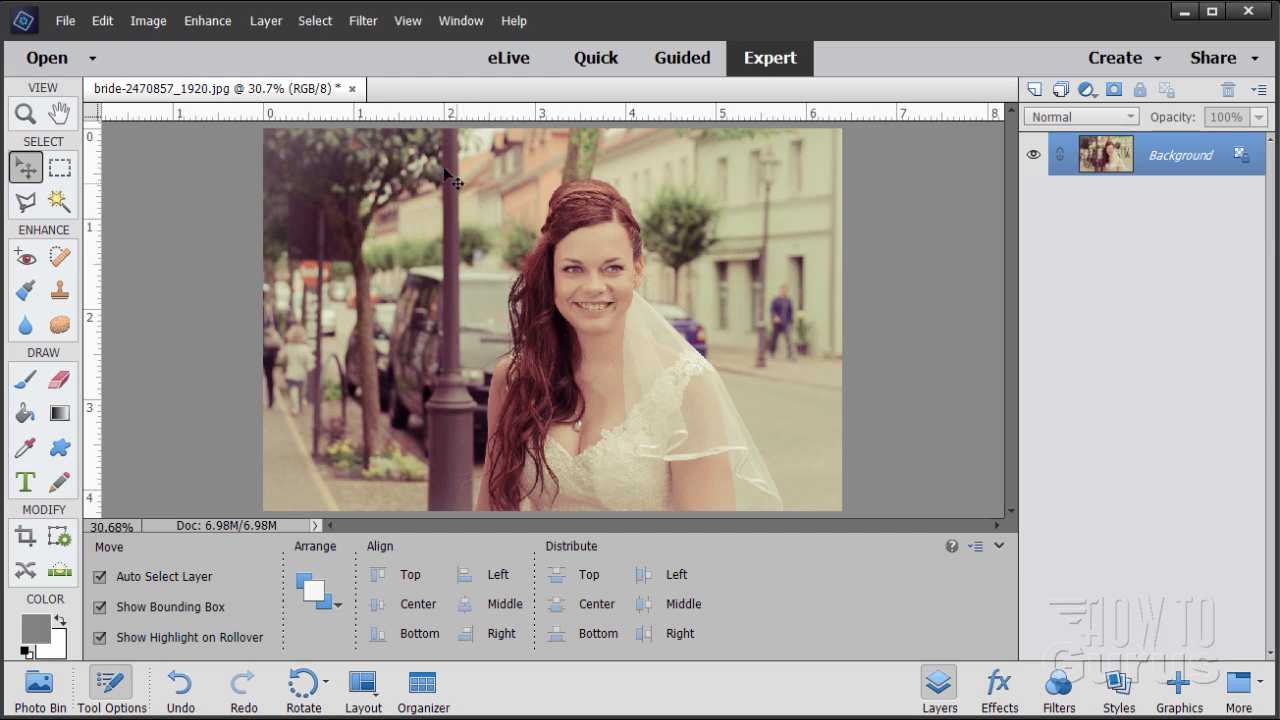
Step: Add a Levels adjustment layer via Layer > New Adjustment Layer > Levels
click(264, 20)
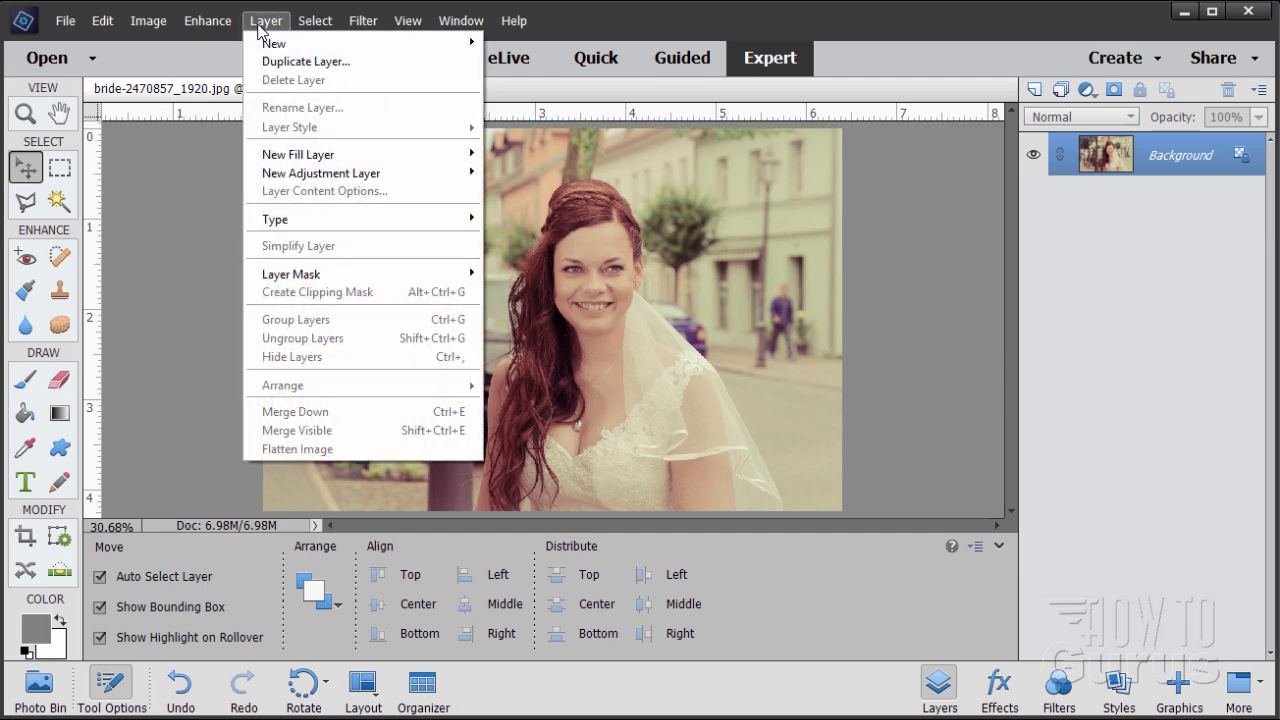
mouse_move(320, 172)
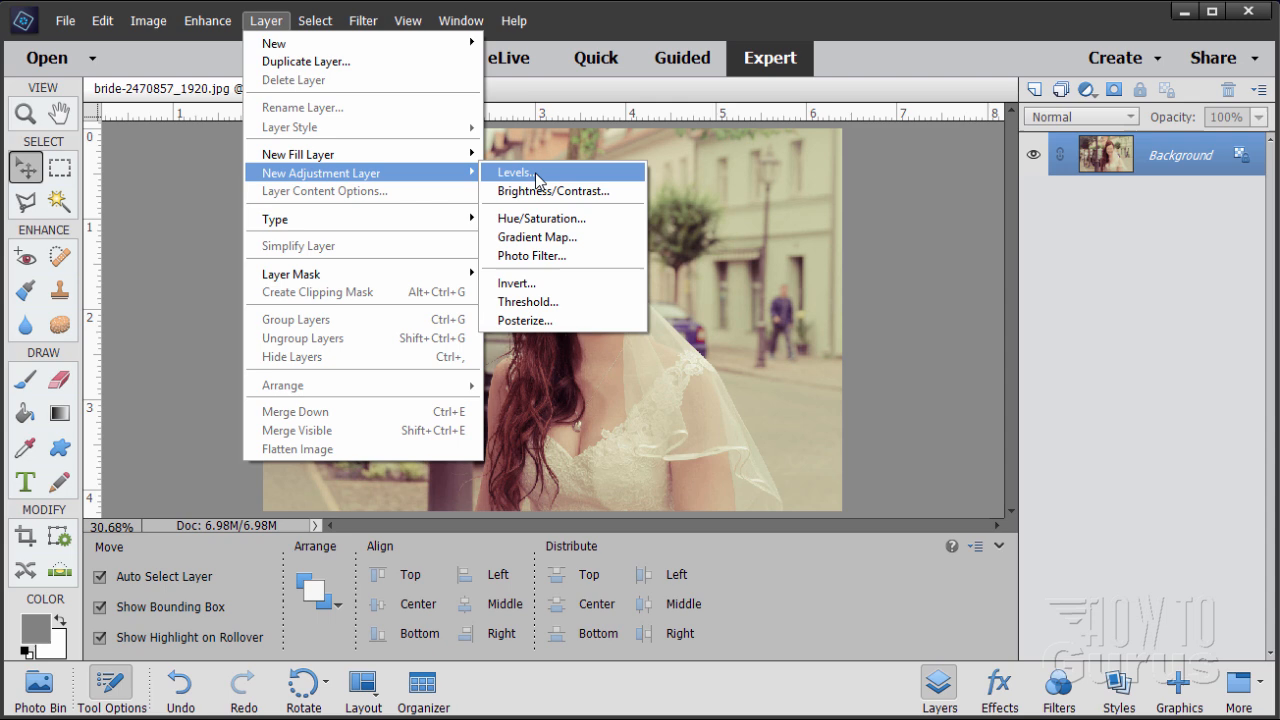
click(516, 172)
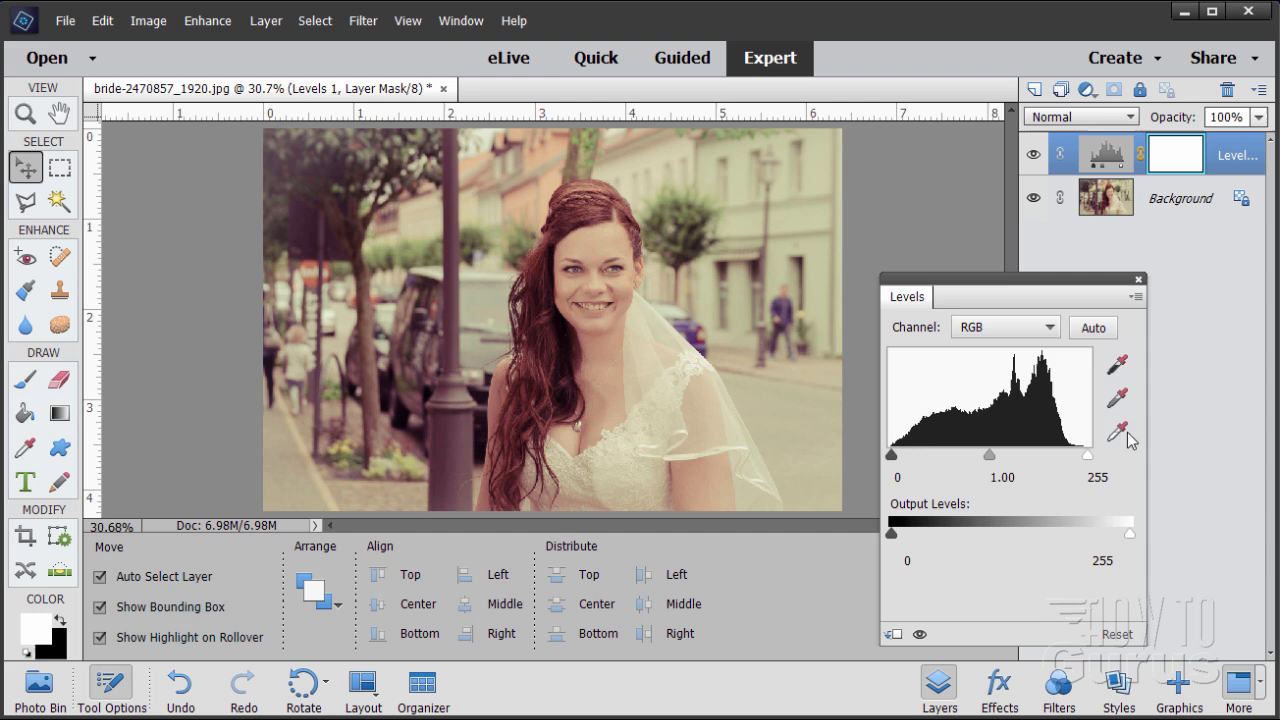
mouse_move(1120, 408)
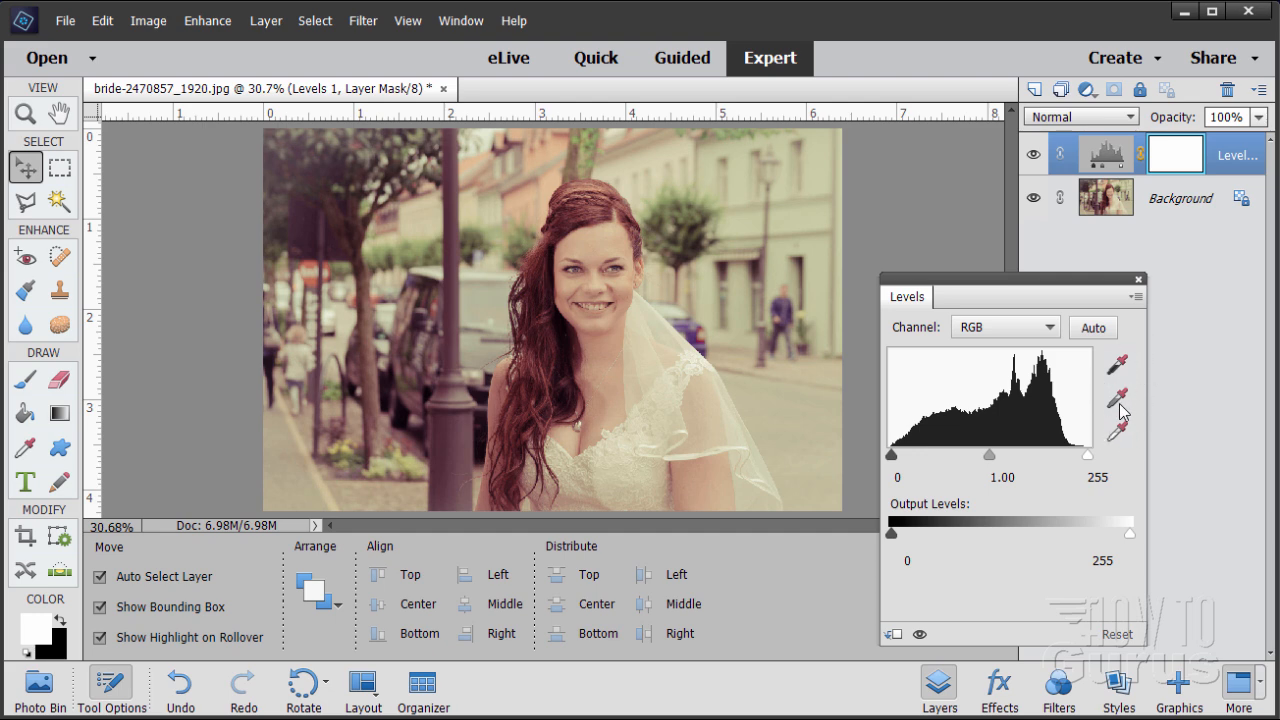
mouse_move(1116, 430)
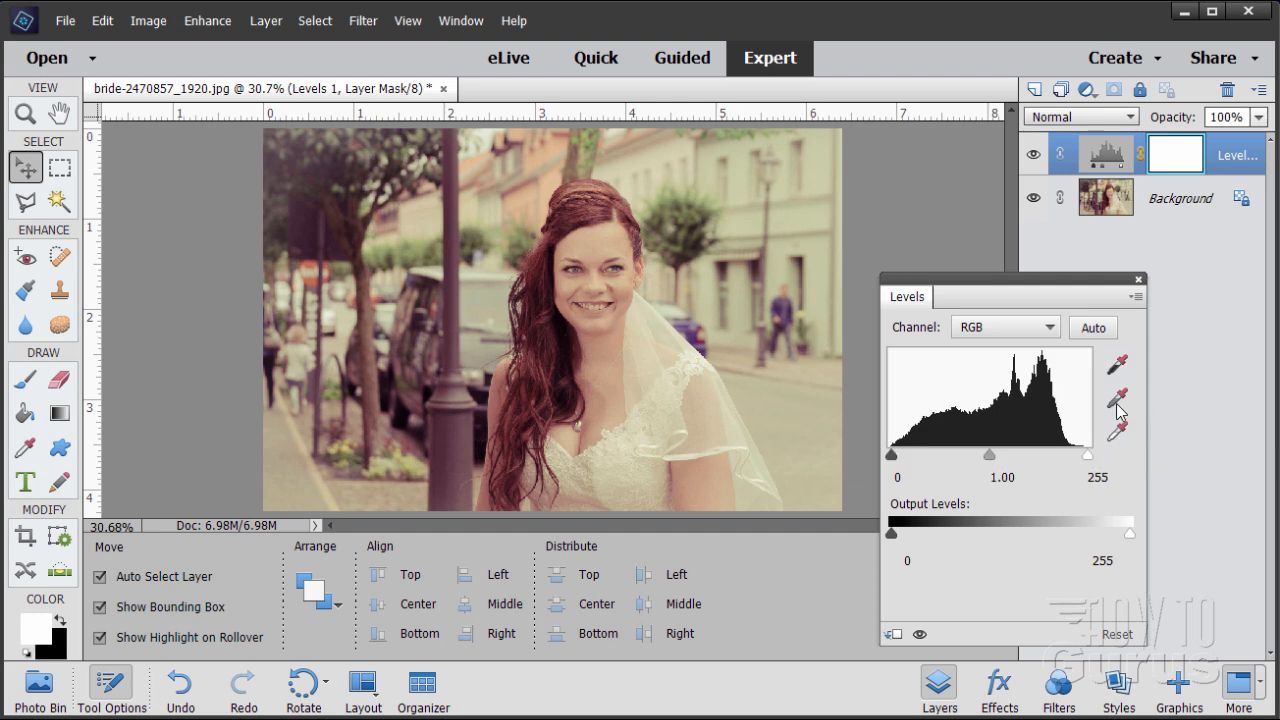
mouse_move(1116, 378)
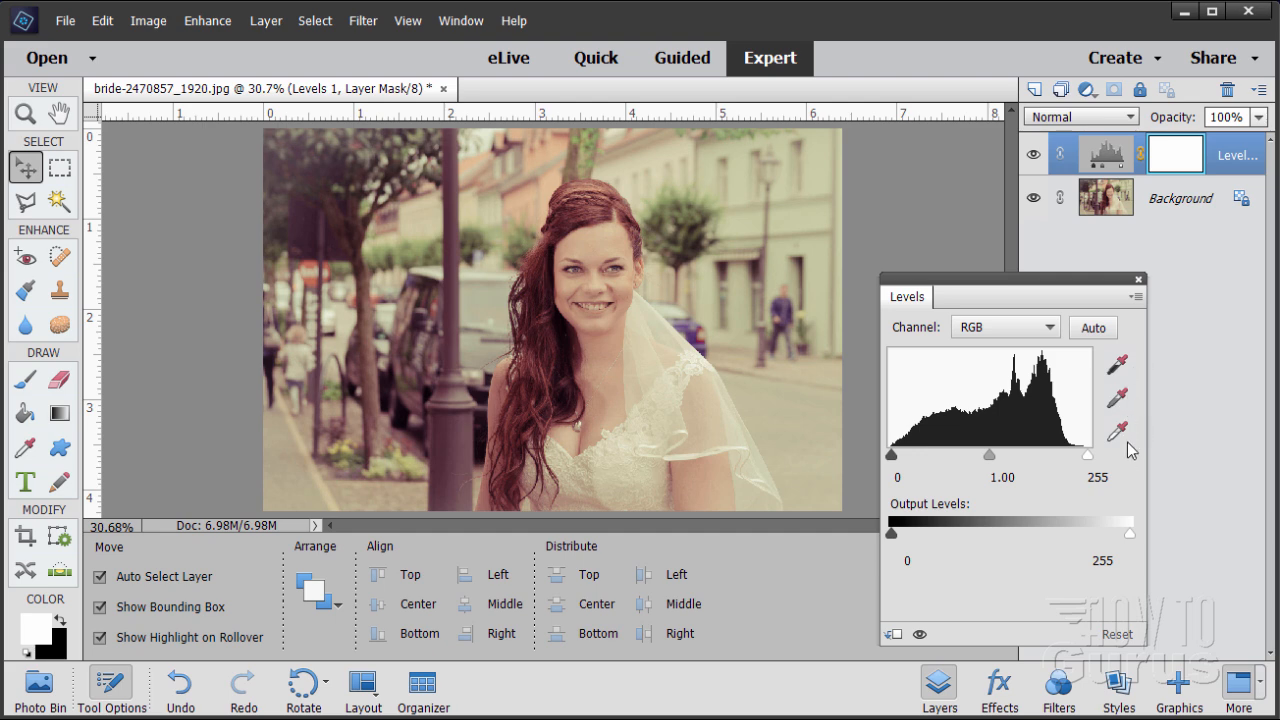
mouse_move(1132, 432)
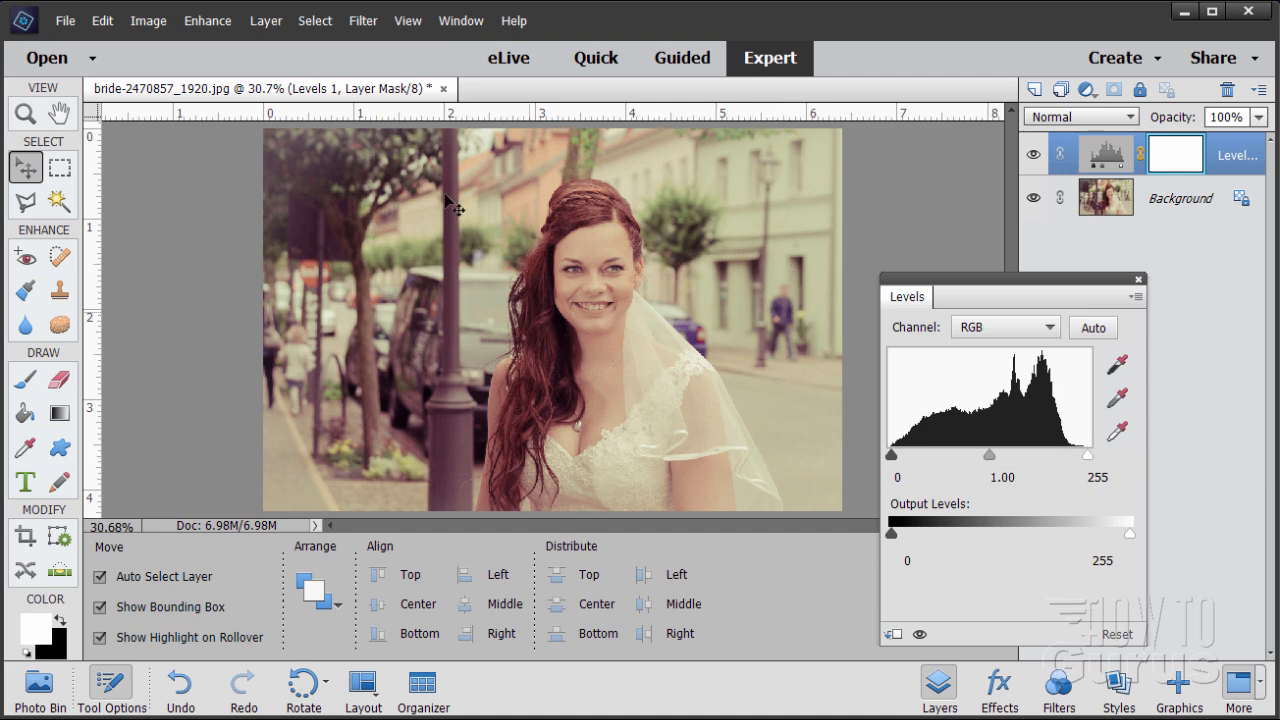
mouse_move(680, 364)
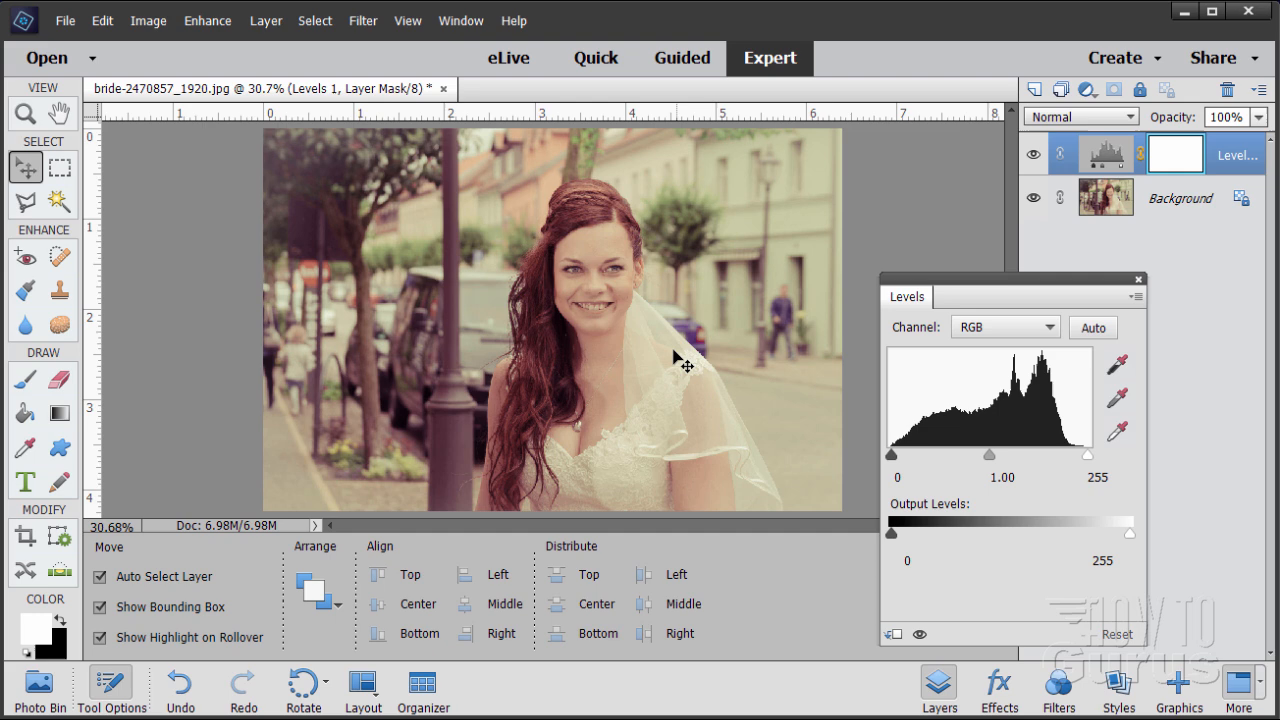
mouse_move(726, 400)
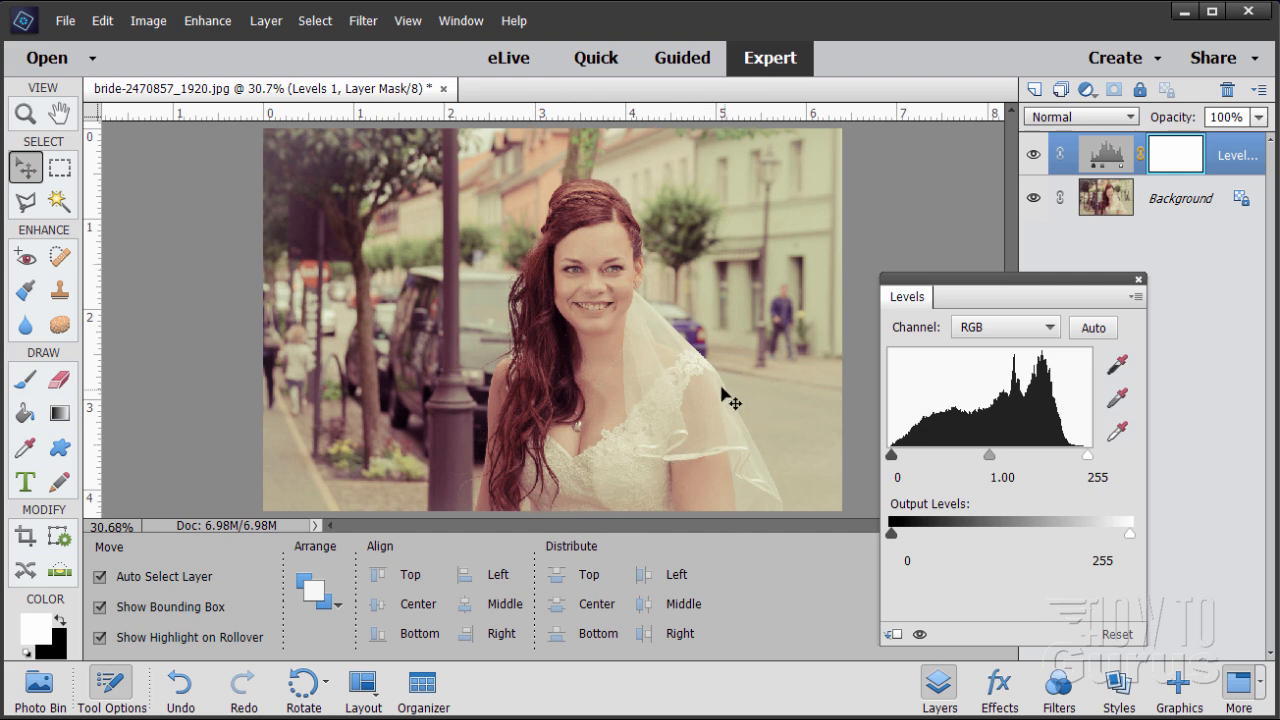
mouse_move(692, 476)
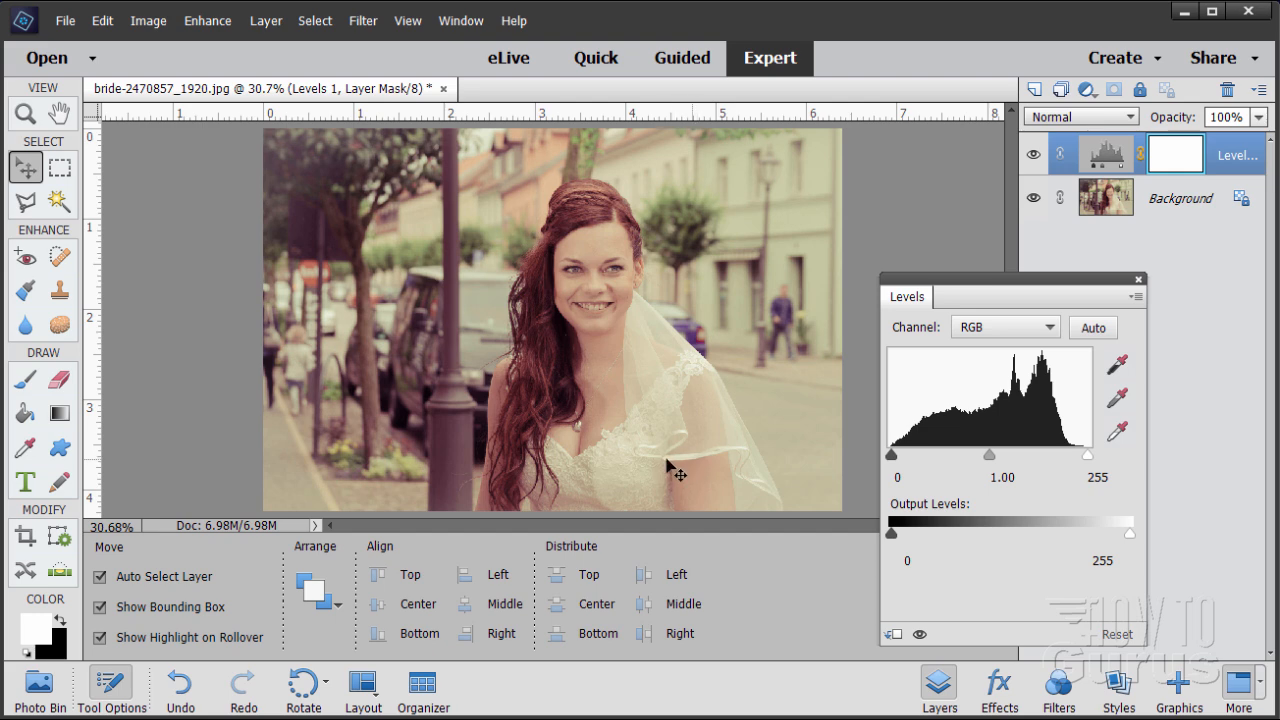
mouse_move(688, 472)
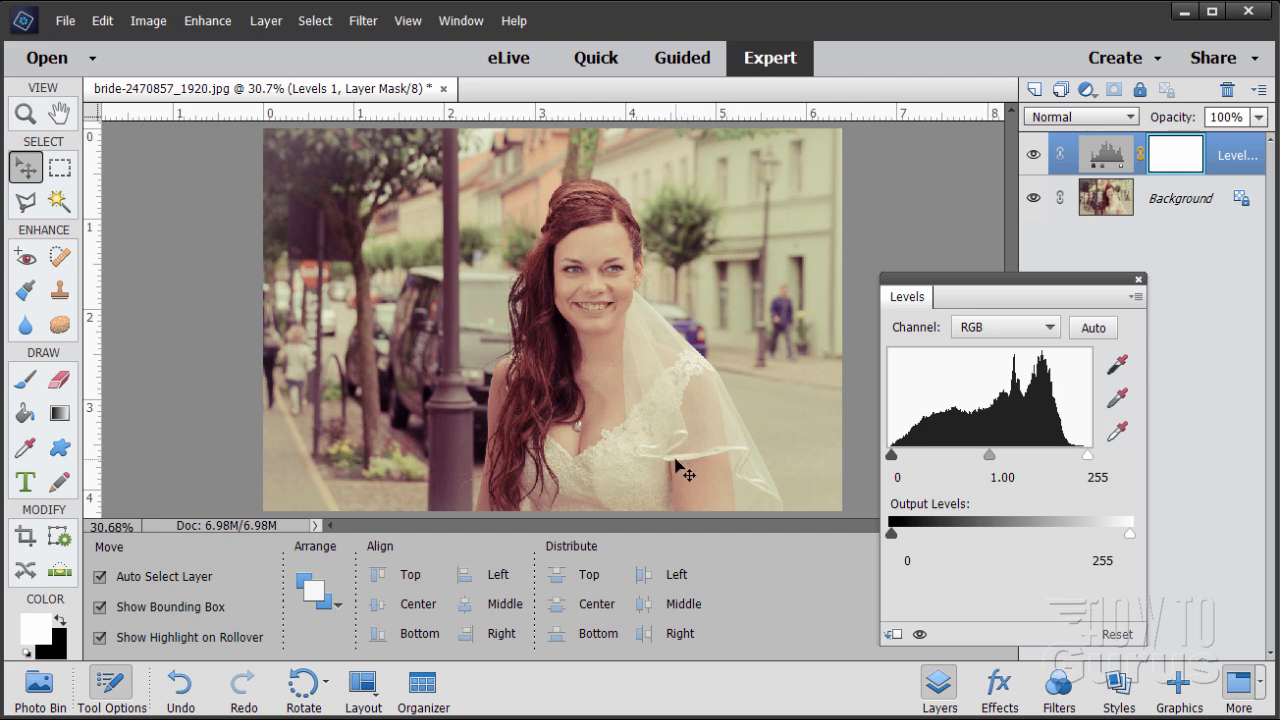
mouse_move(1036, 472)
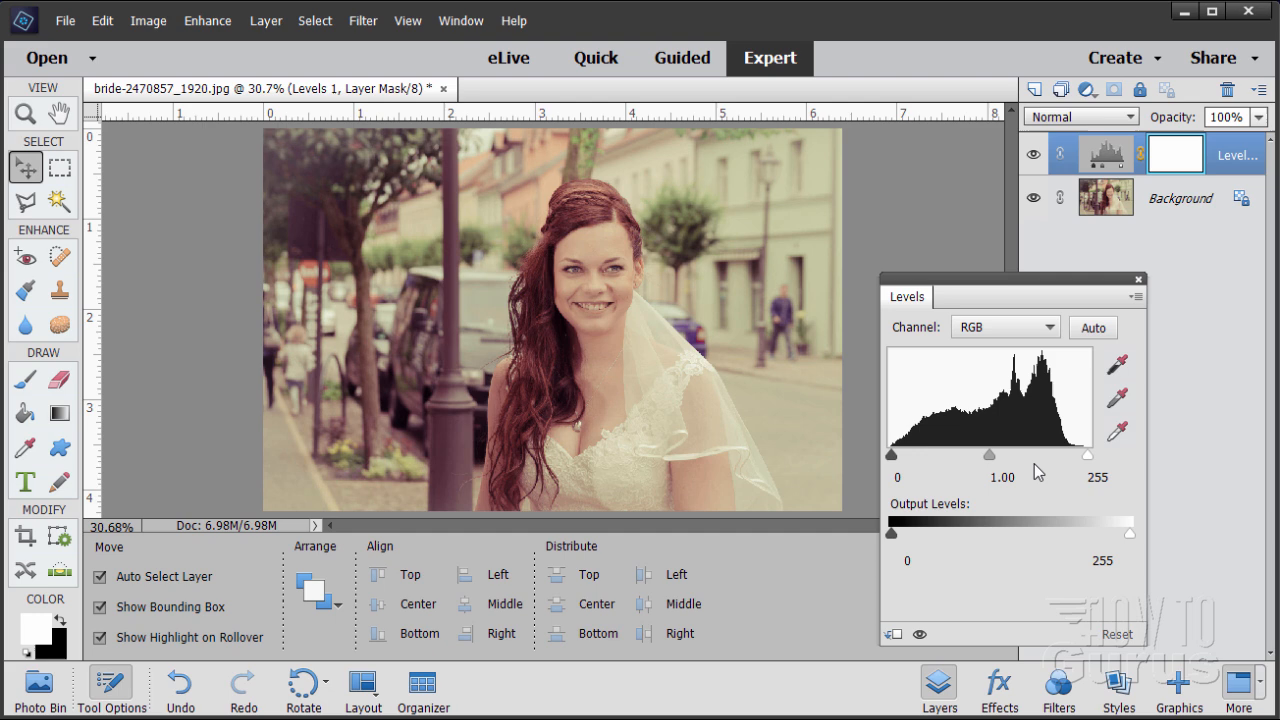
Step: Activate the Levels white-point eyedropper to sample the photo
click(1120, 432)
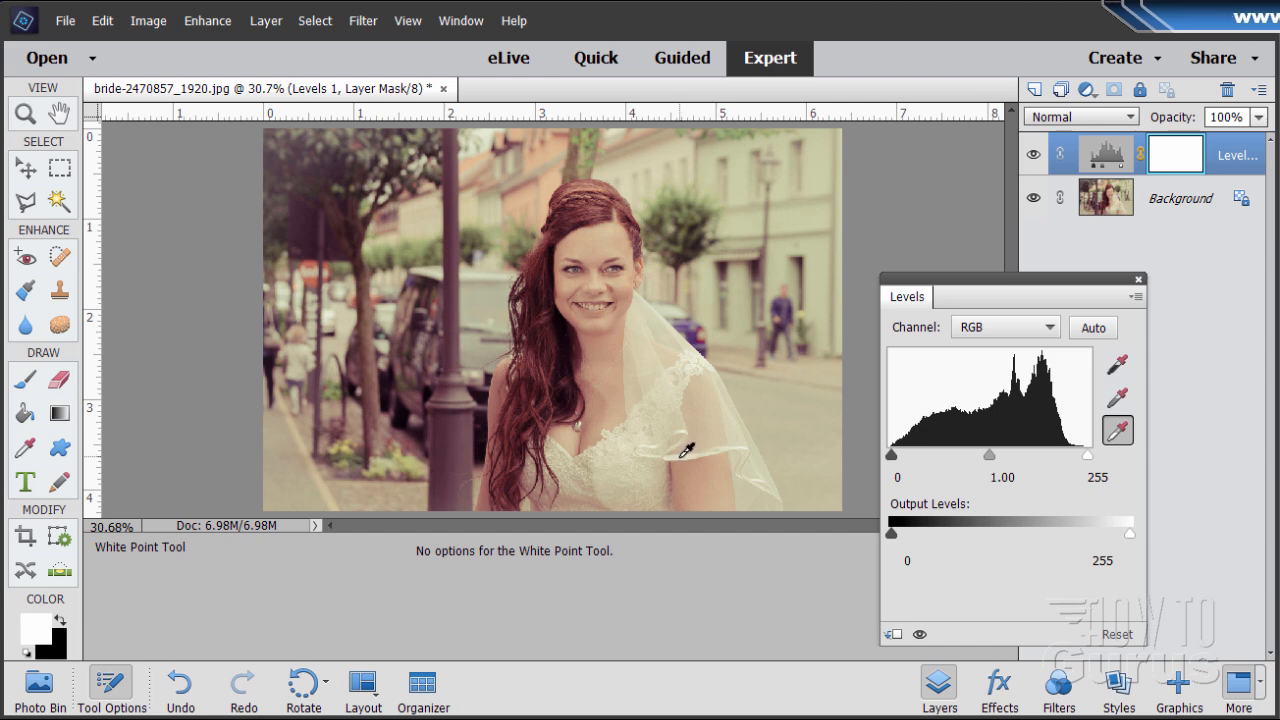
click(690, 450)
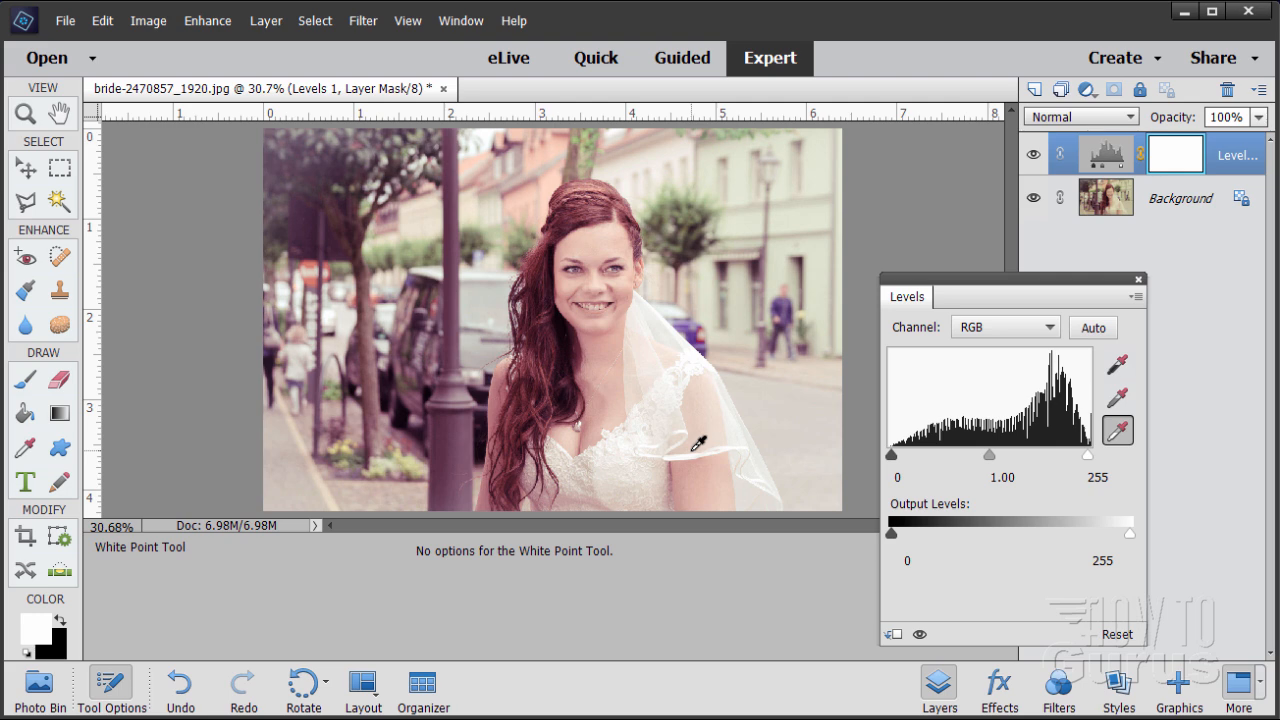
mouse_move(1116, 380)
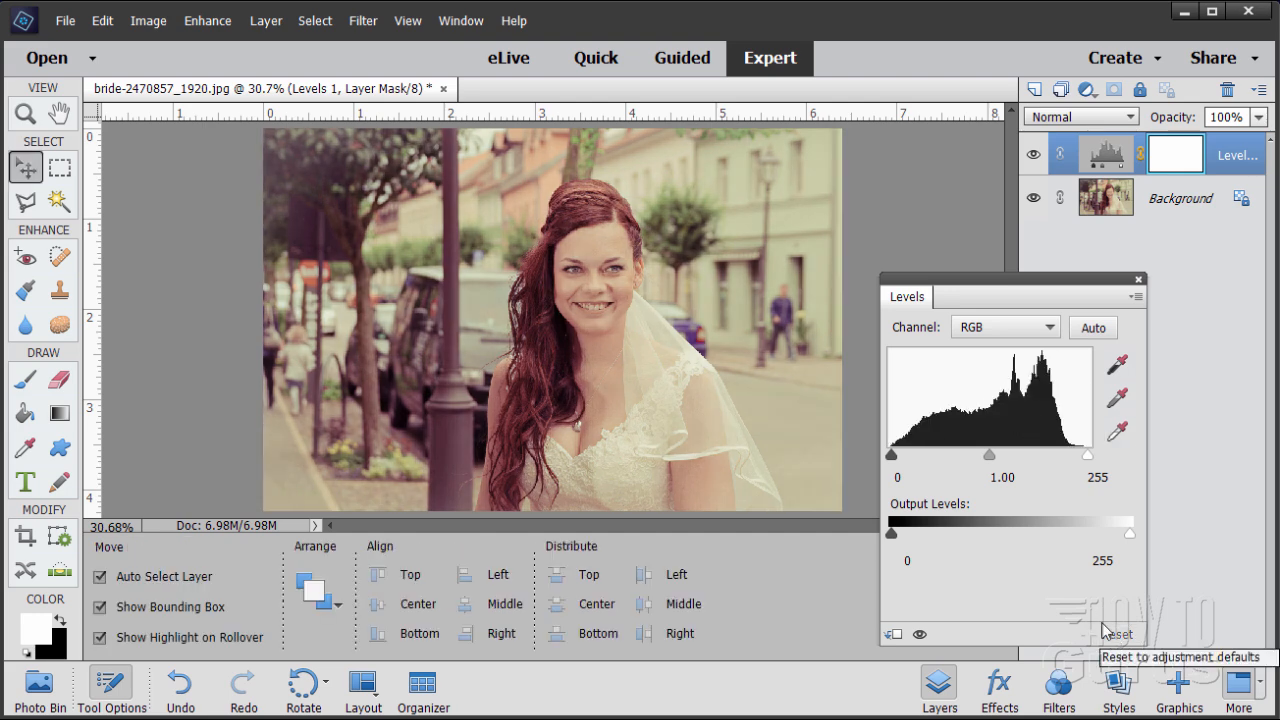
mouse_move(984, 290)
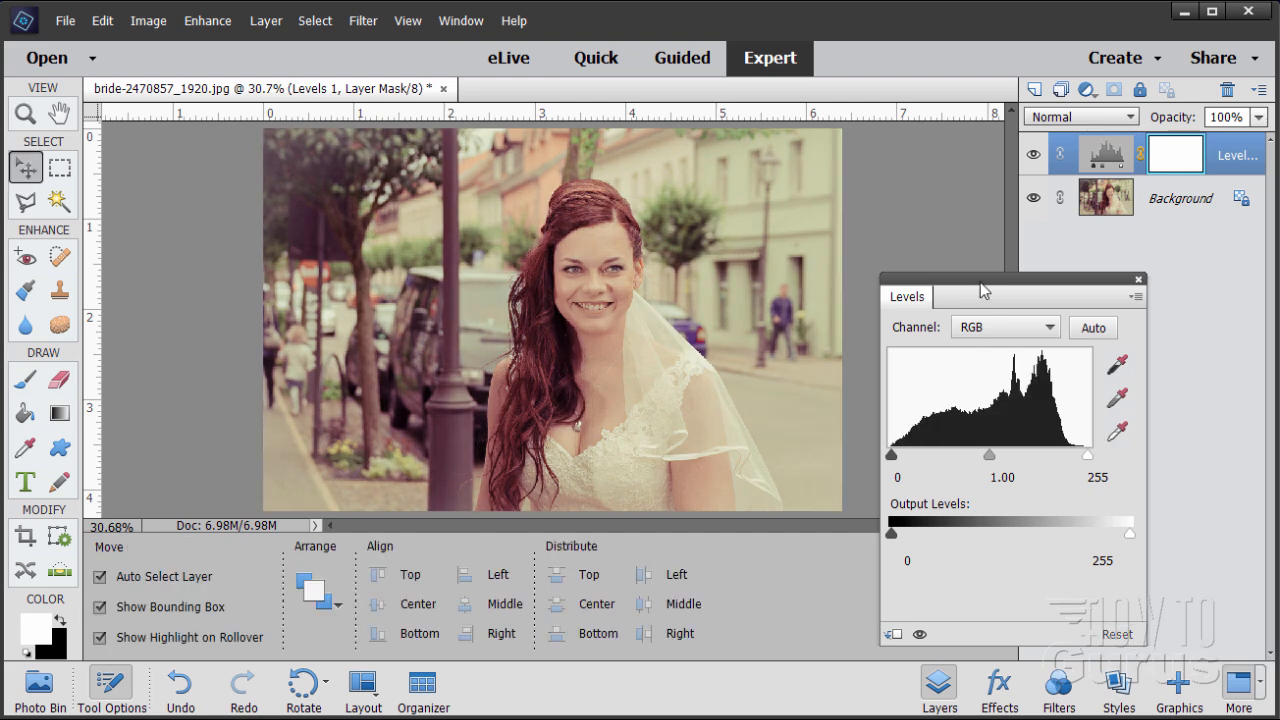
mouse_move(1032, 538)
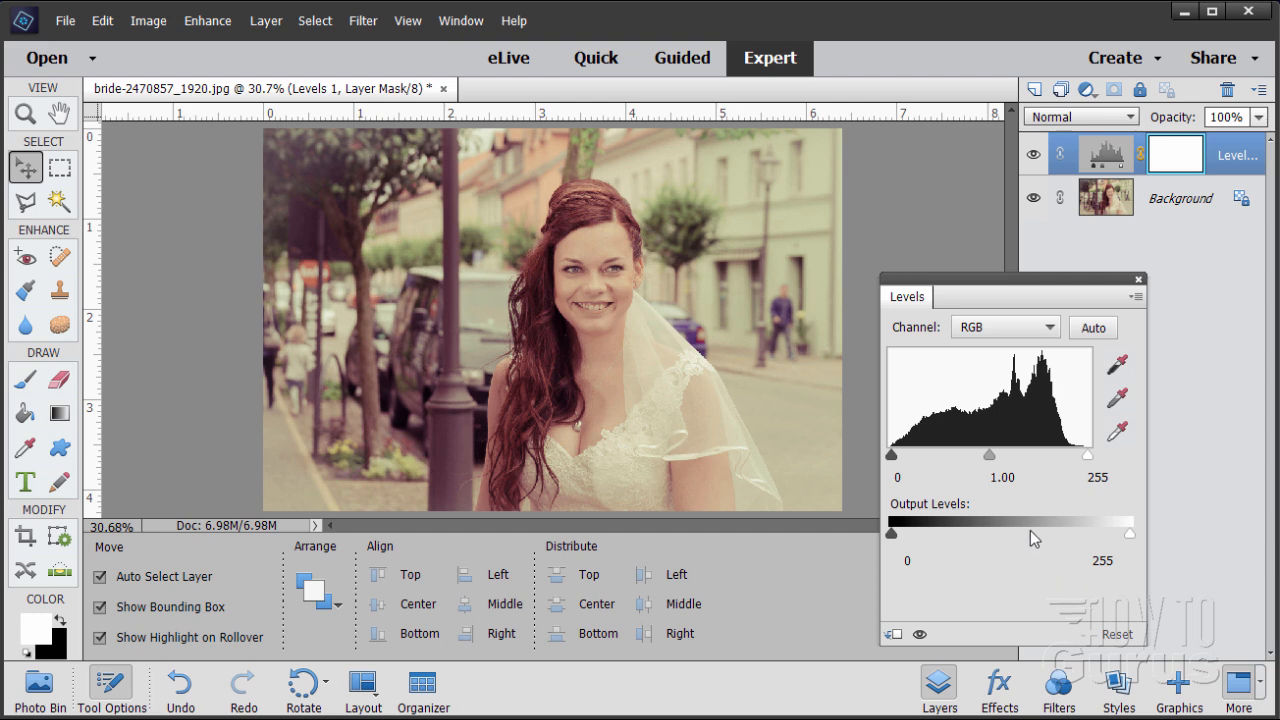
mouse_move(700, 498)
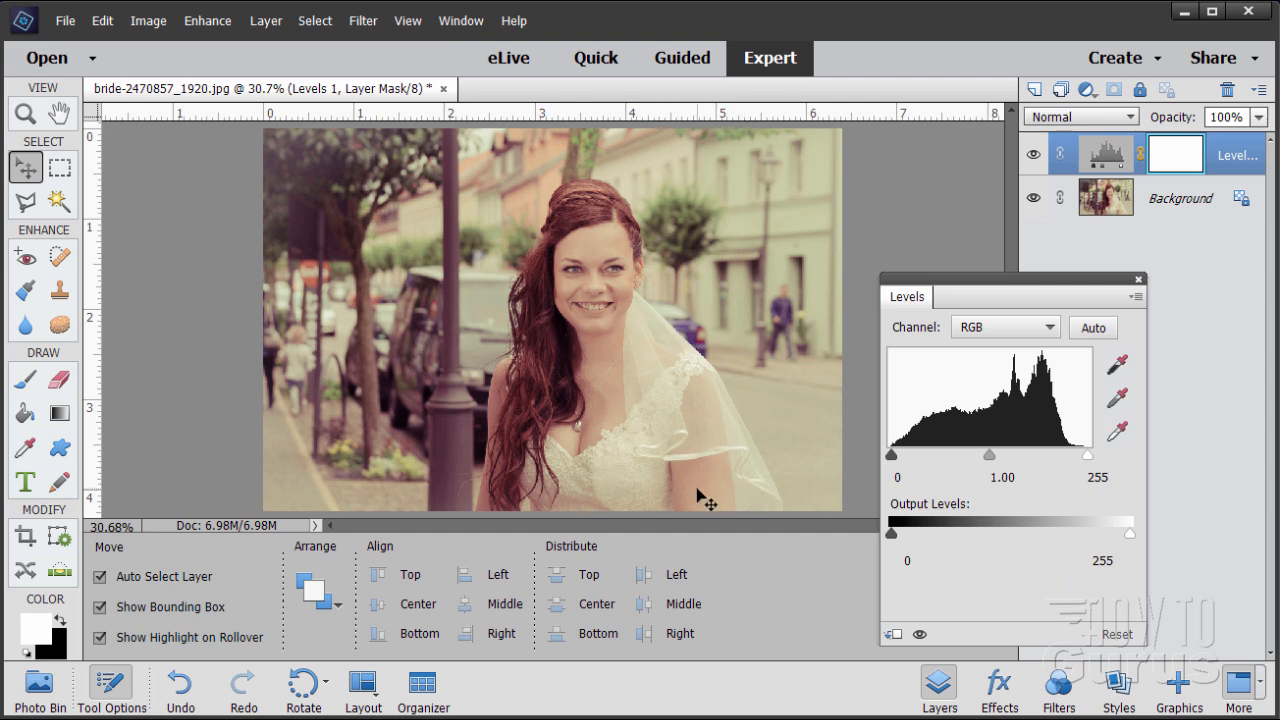
mouse_move(712, 458)
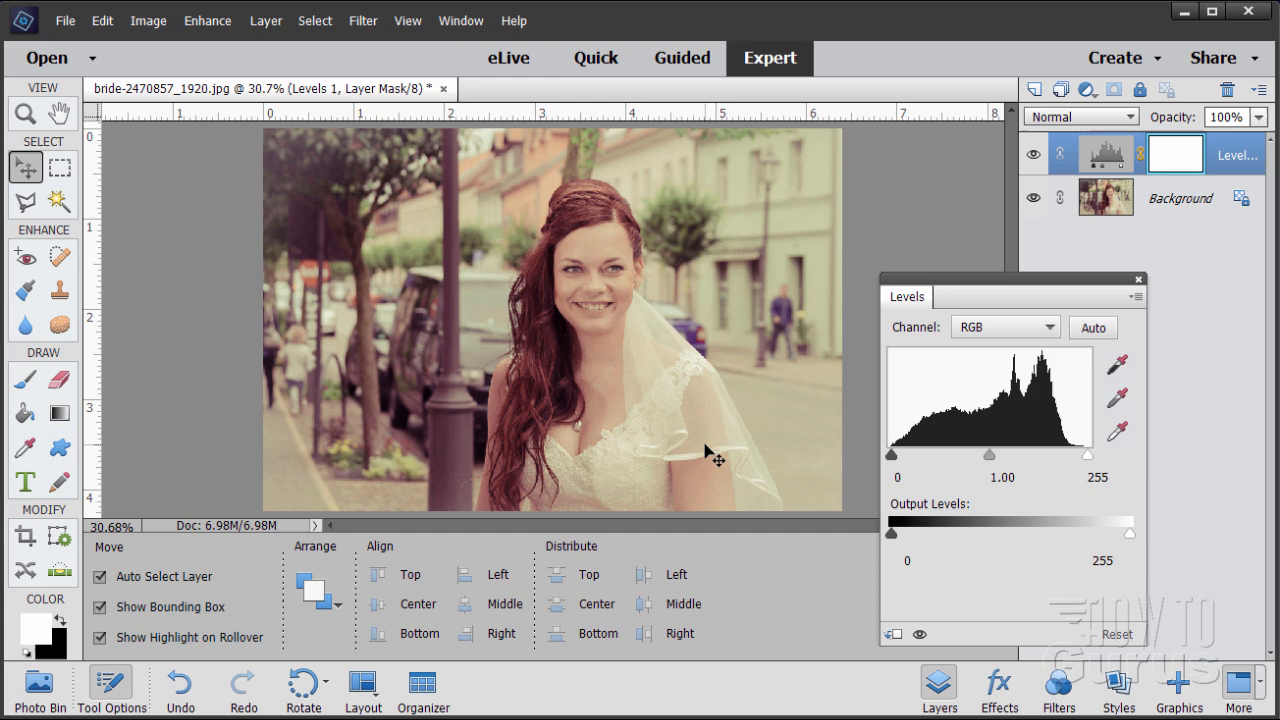
mouse_move(408, 254)
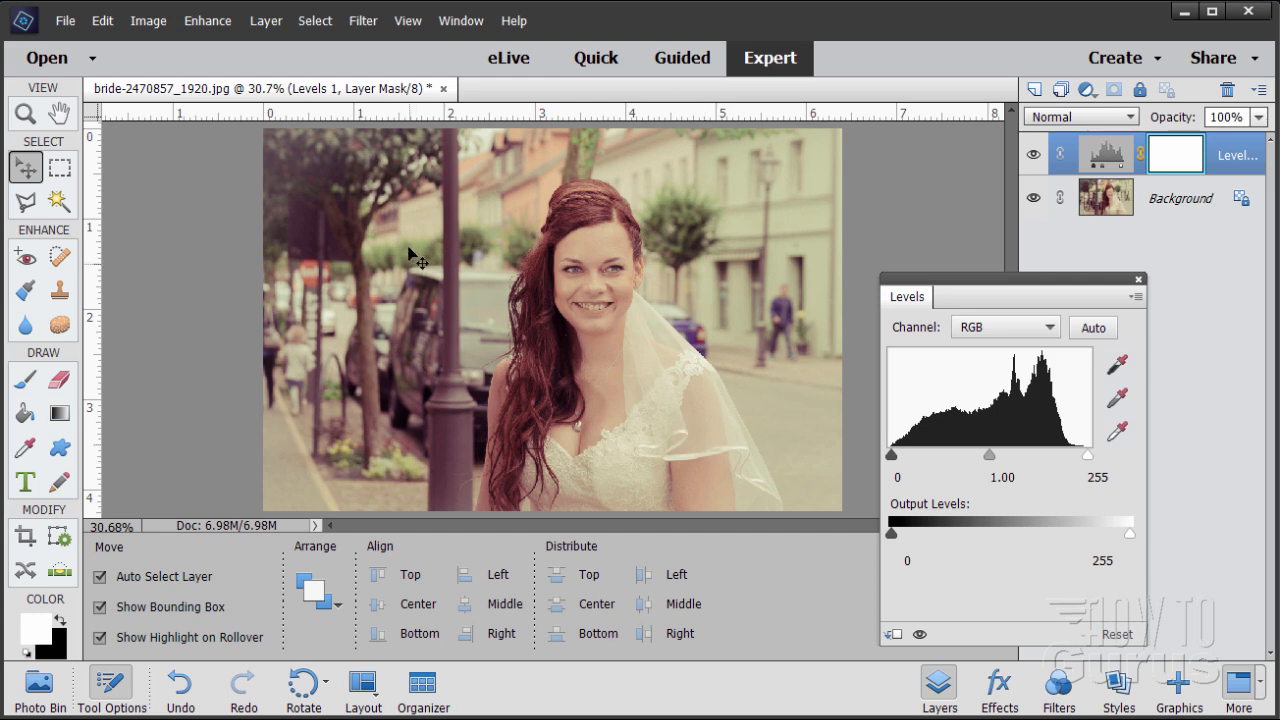
mouse_move(424, 468)
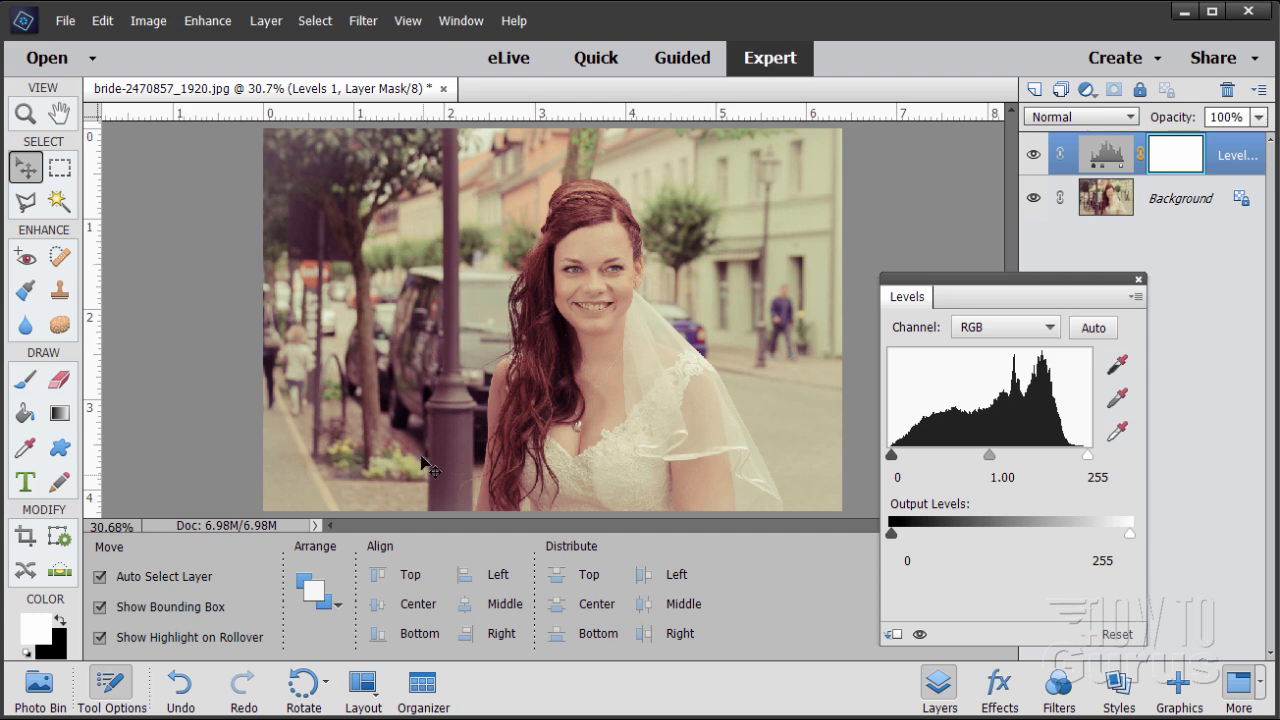
mouse_move(404, 428)
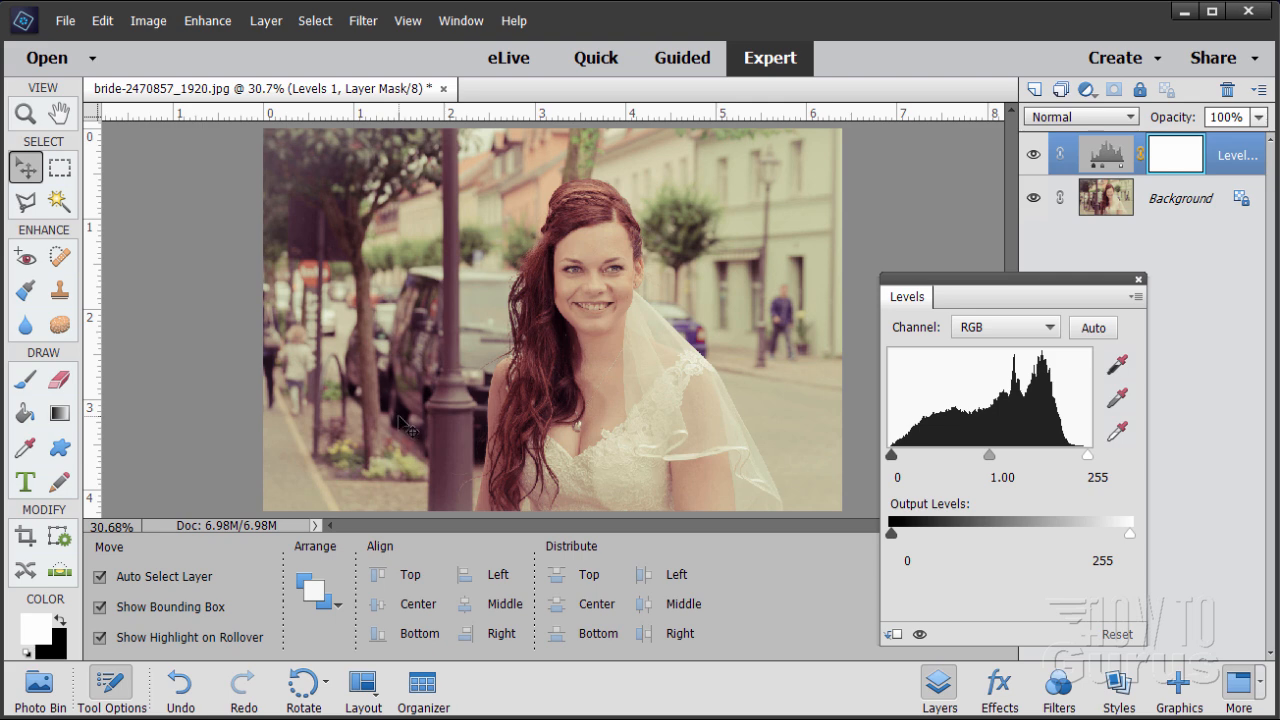
mouse_move(412, 430)
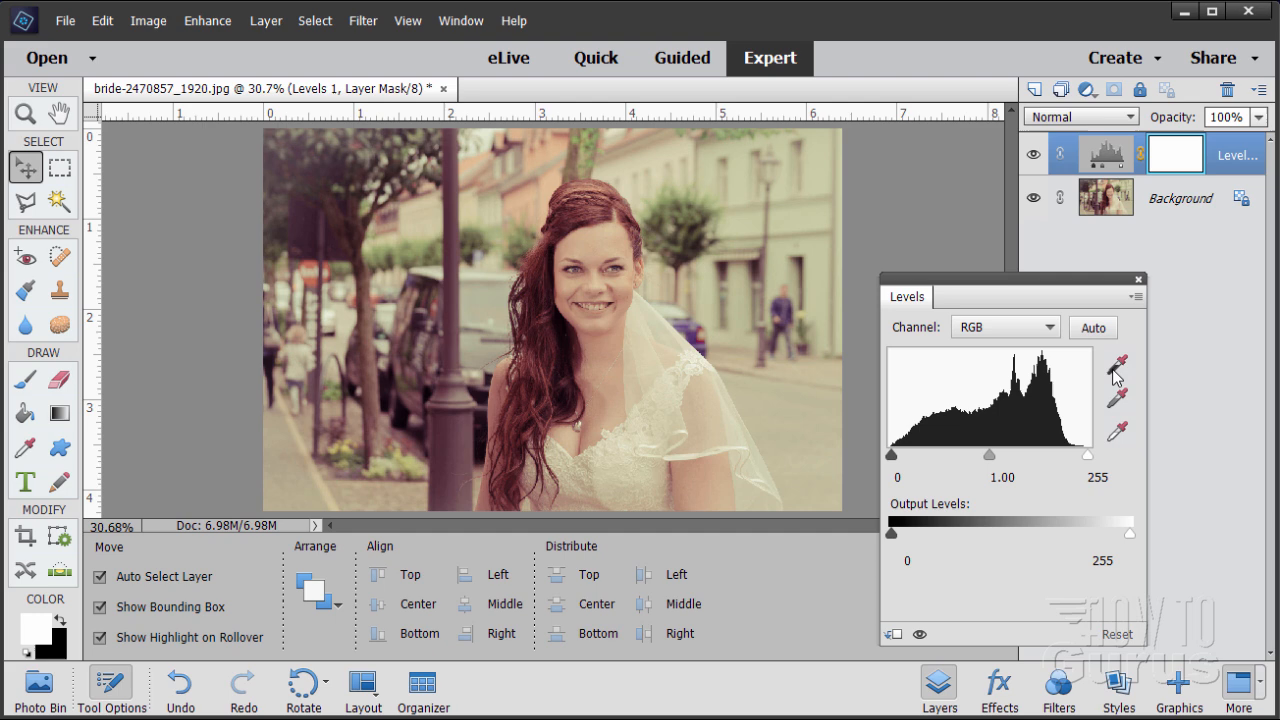
Step: Sample several dark spots of the bride photo with the black-point eyedropper
click(1118, 366)
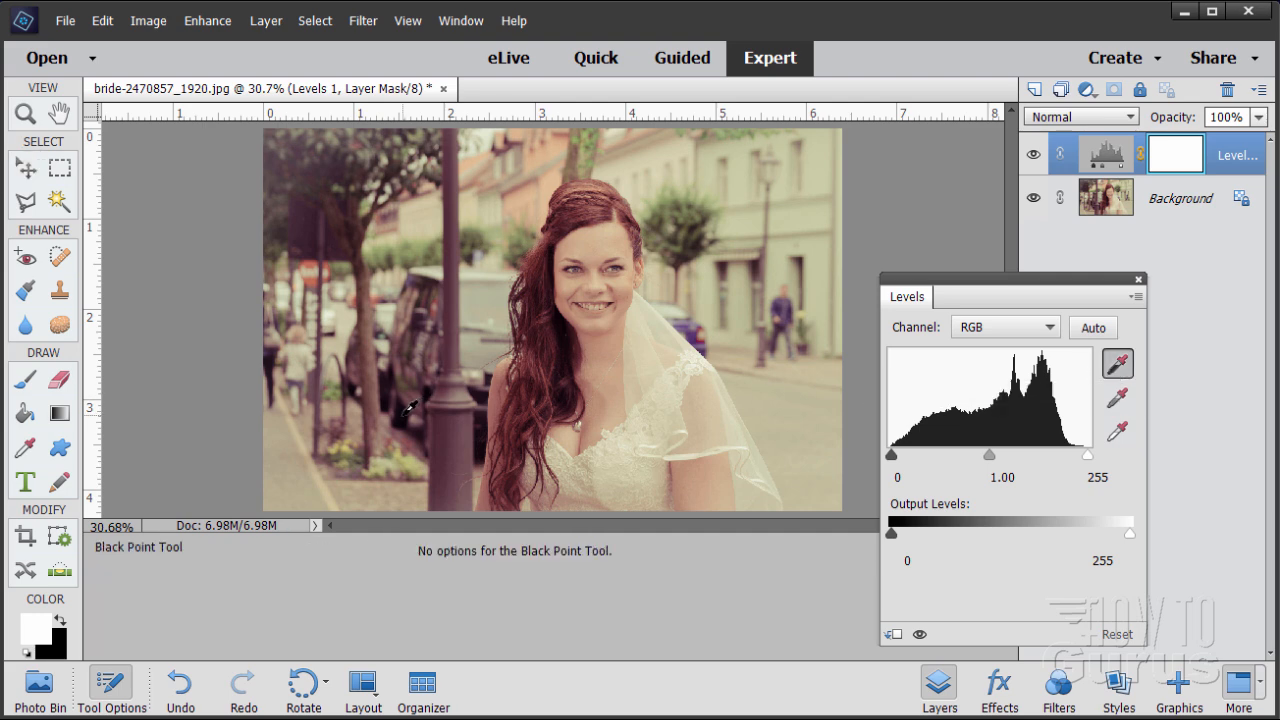
click(408, 408)
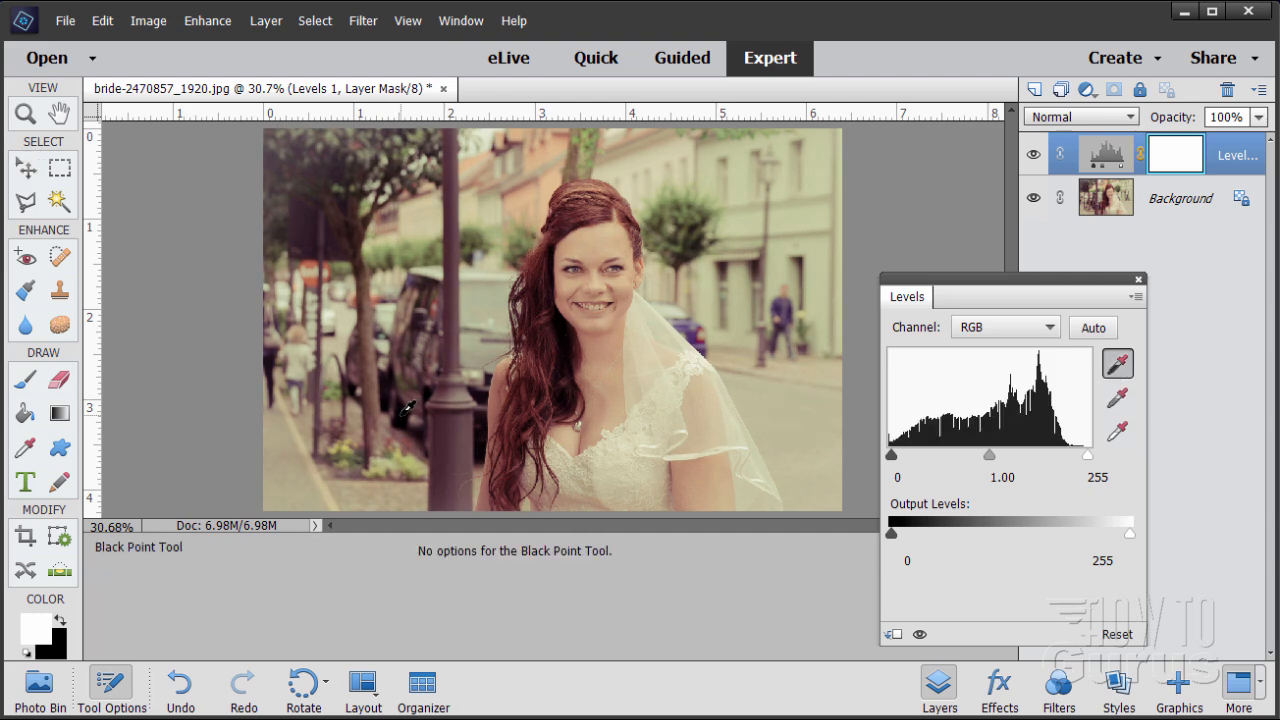
click(410, 408)
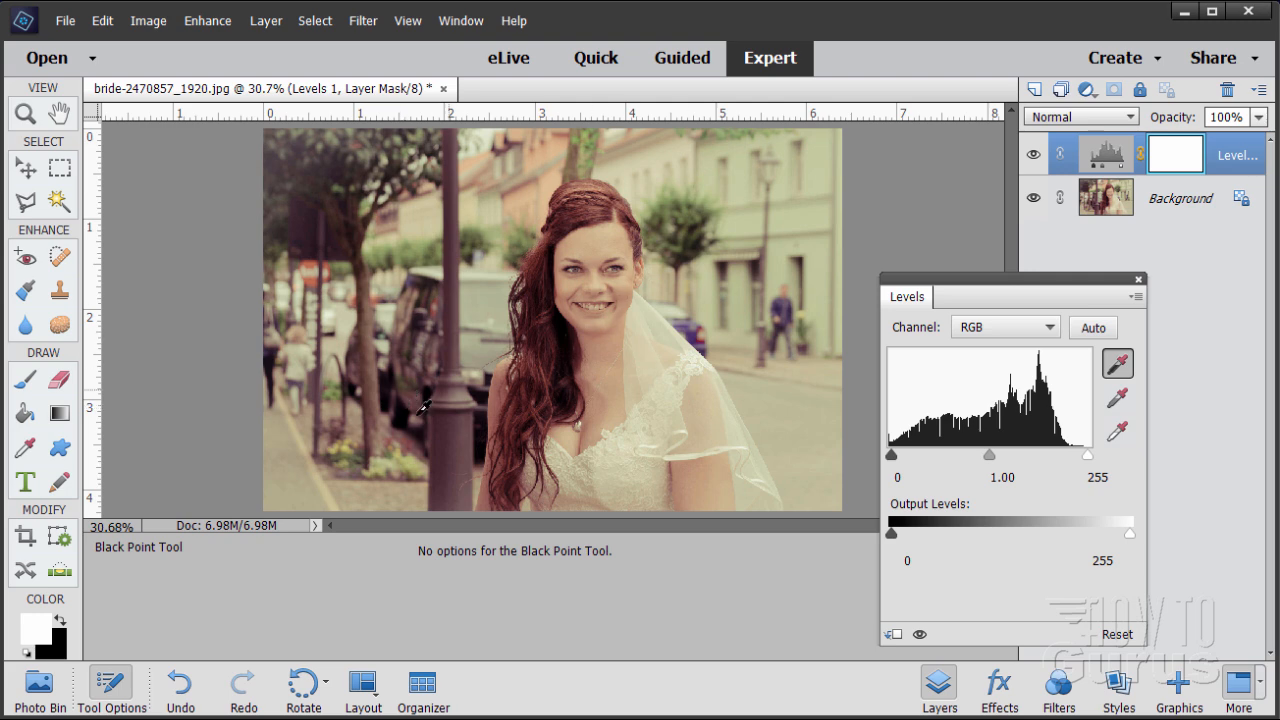
mouse_move(388, 380)
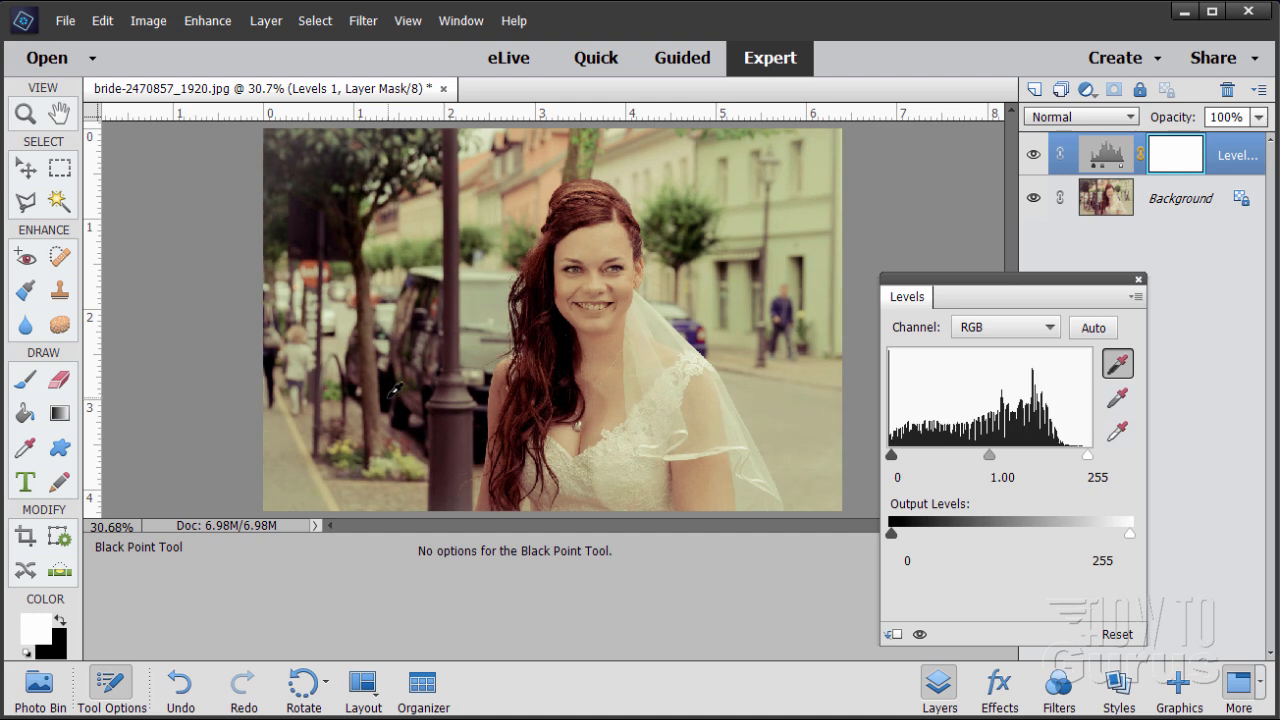
click(400, 380)
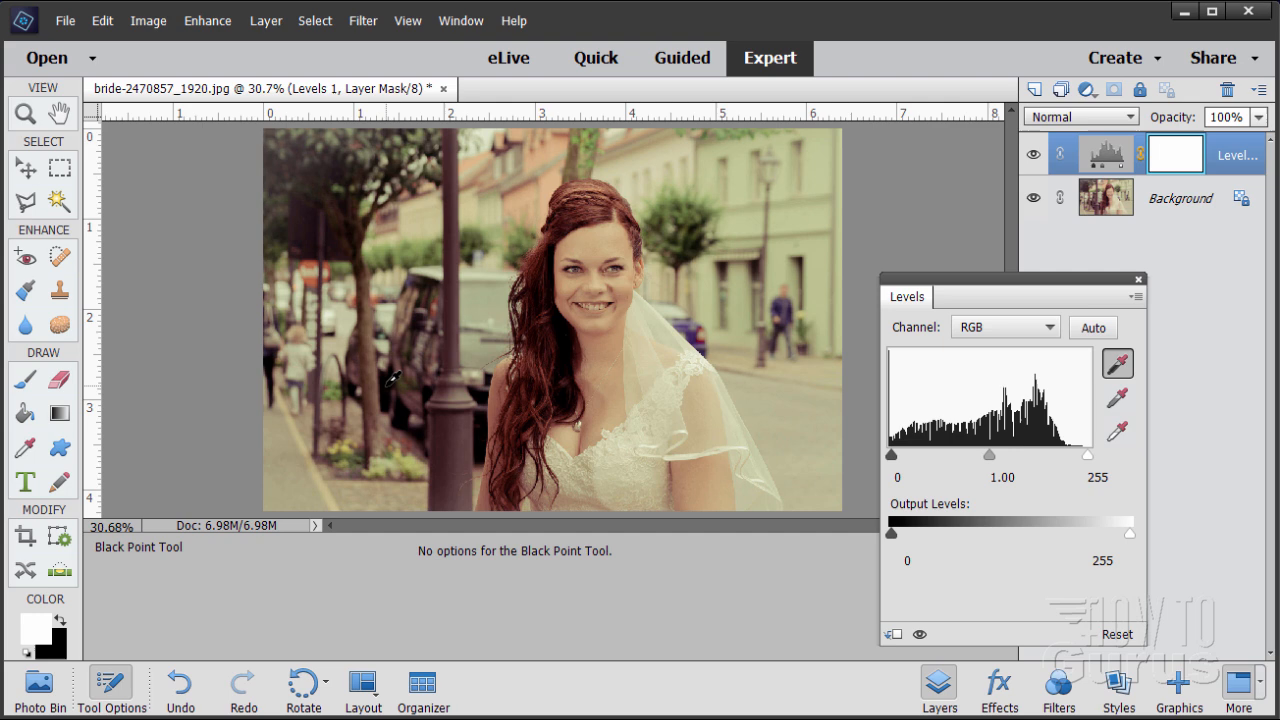
click(396, 384)
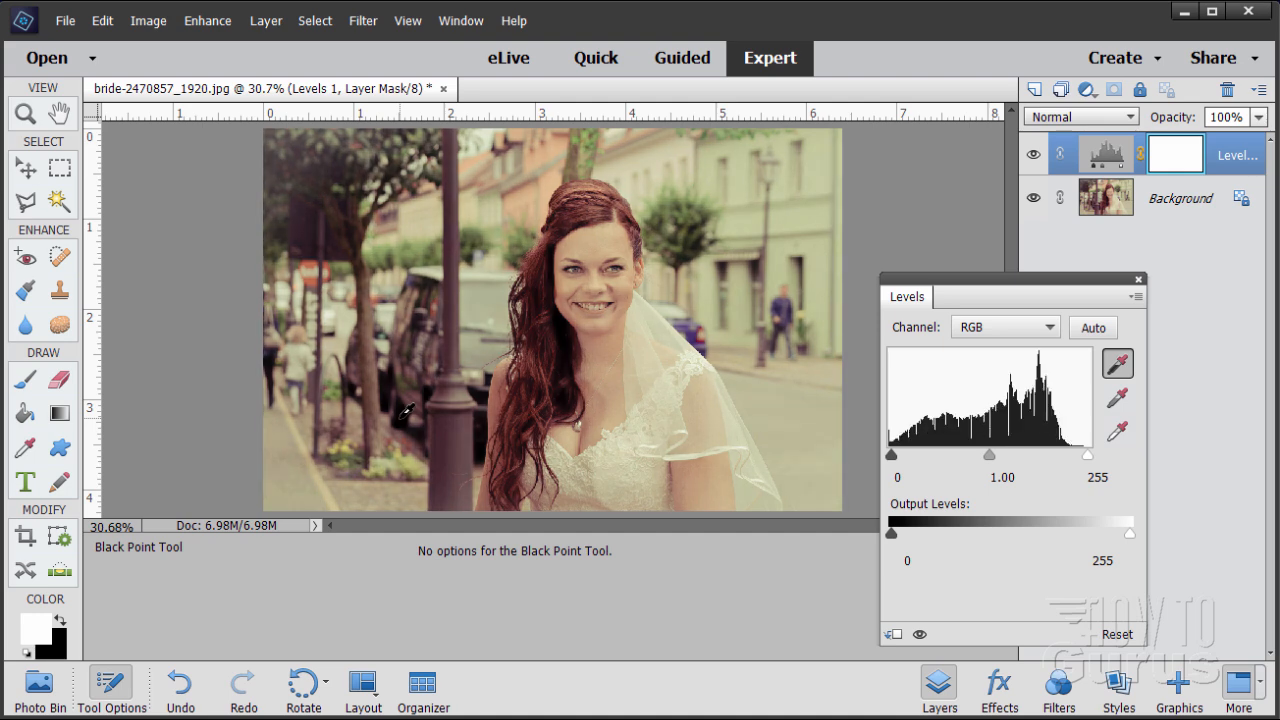
click(404, 414)
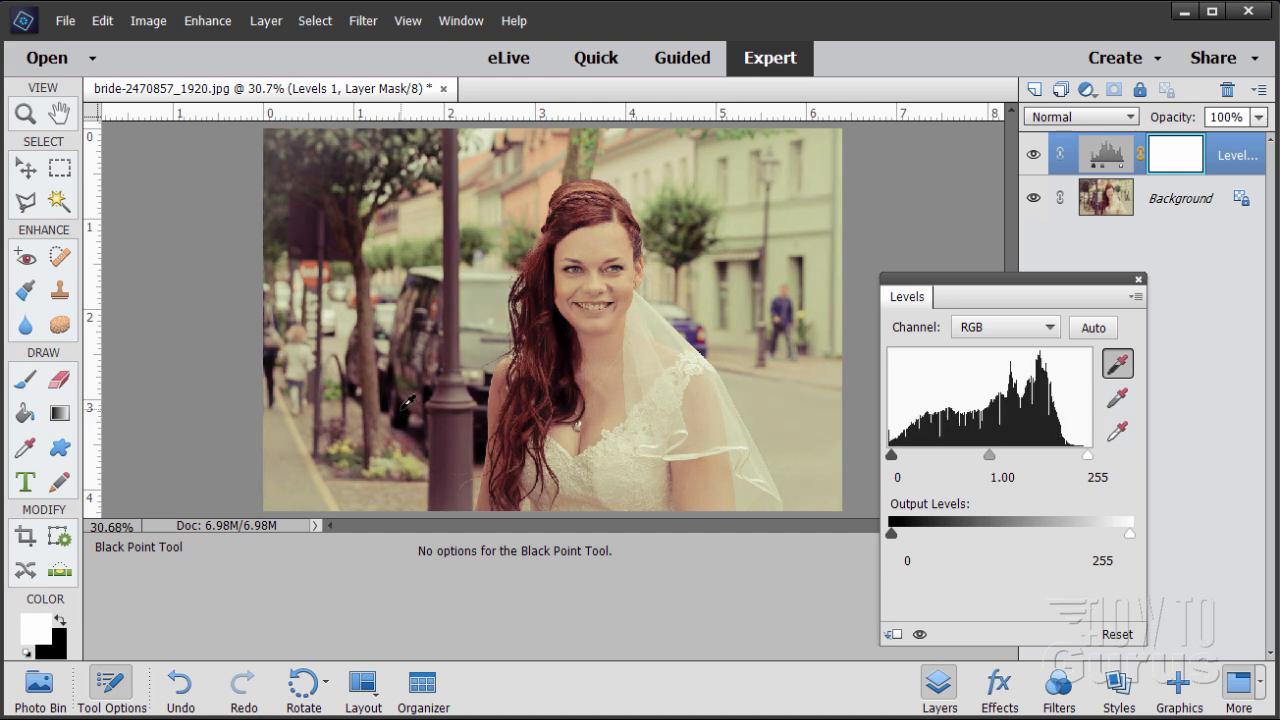
click(416, 410)
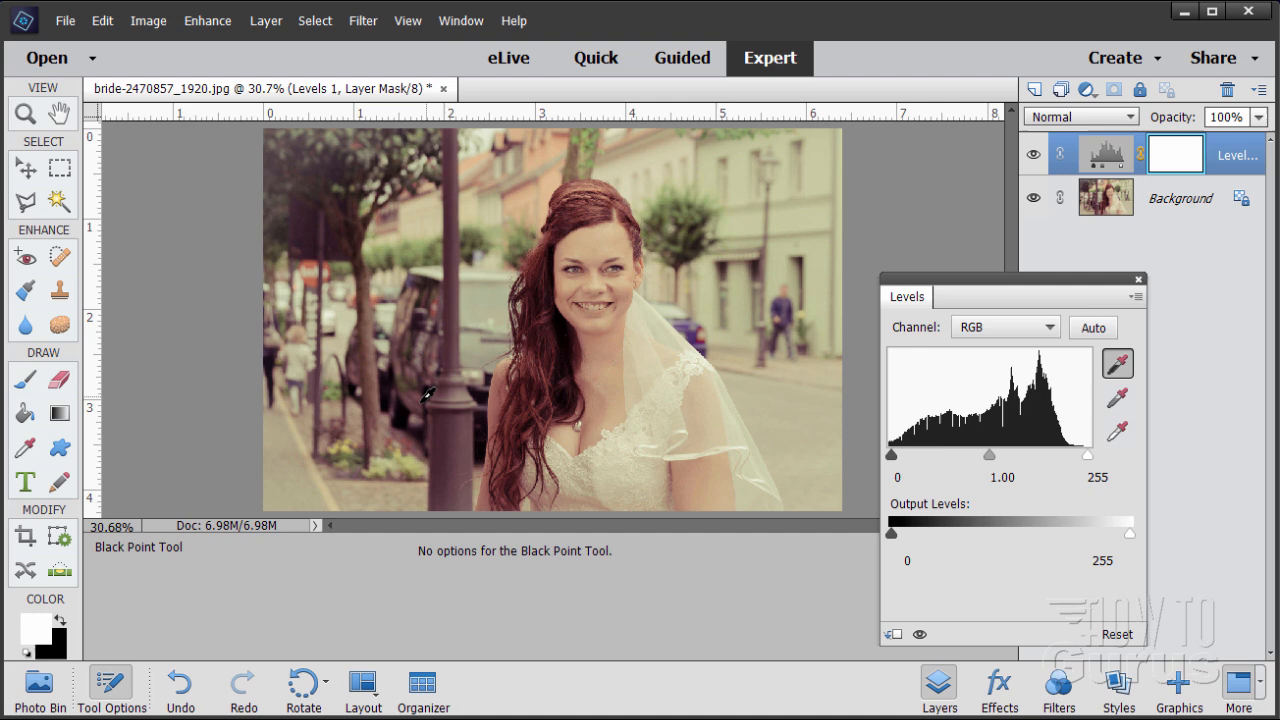
click(460, 436)
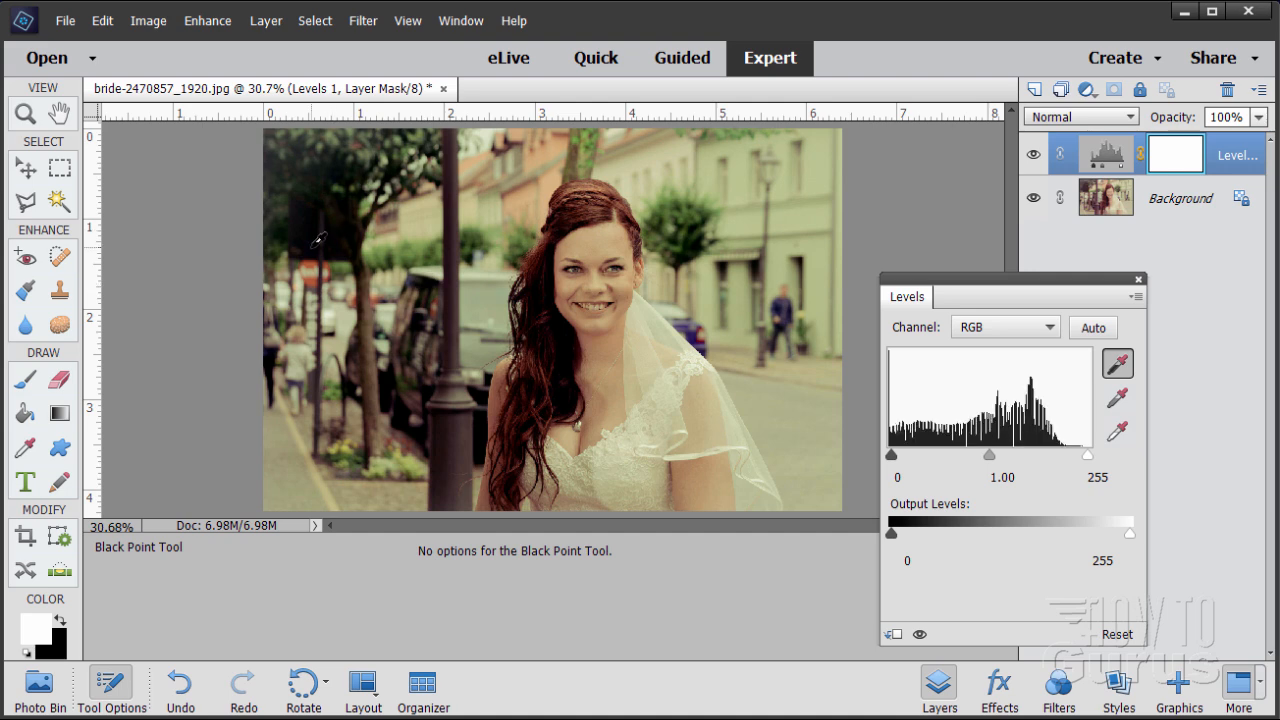
mouse_move(410, 410)
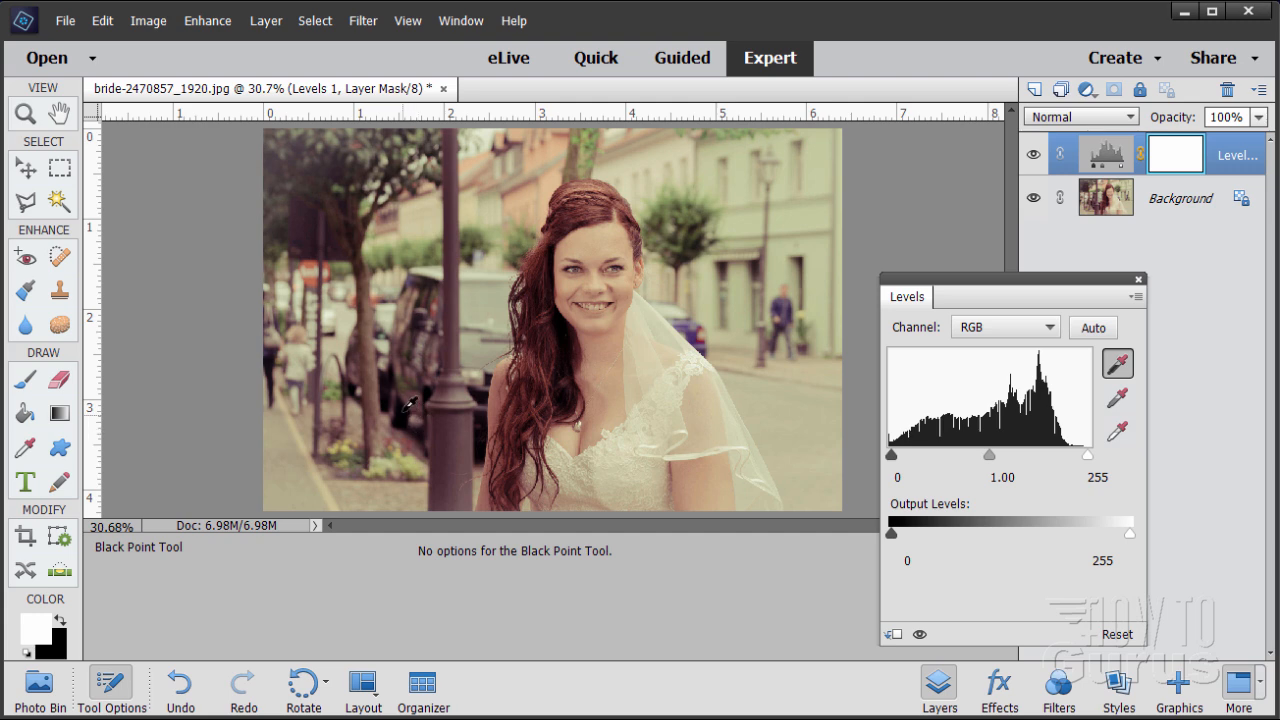
mouse_move(920, 630)
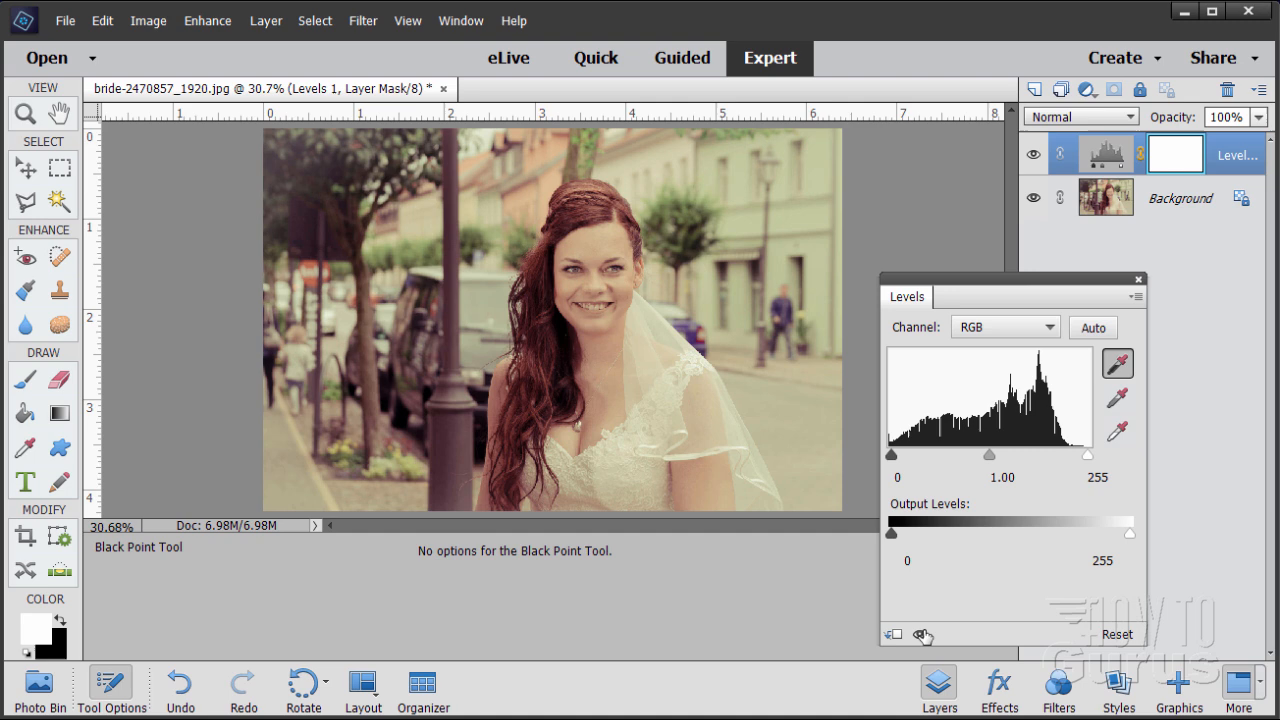
click(1028, 152)
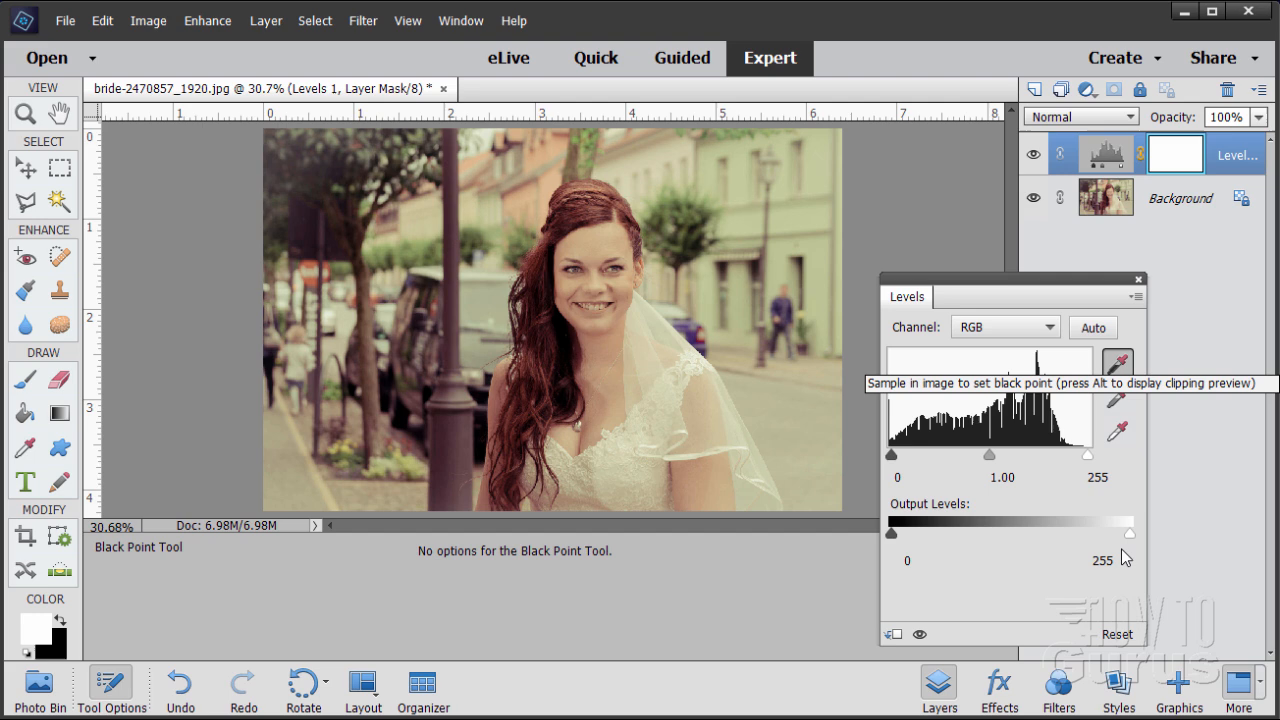
Step: Leave the eyedropper and return to the Move tool
click(20, 166)
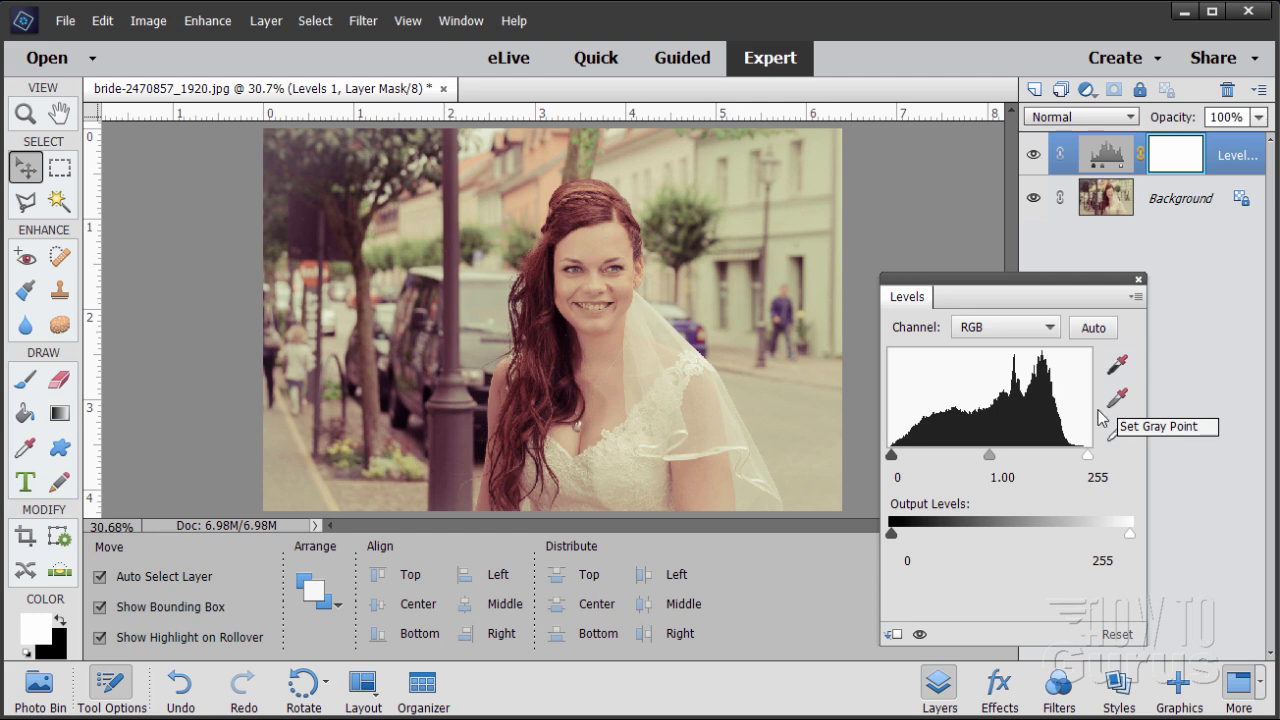
mouse_move(780, 396)
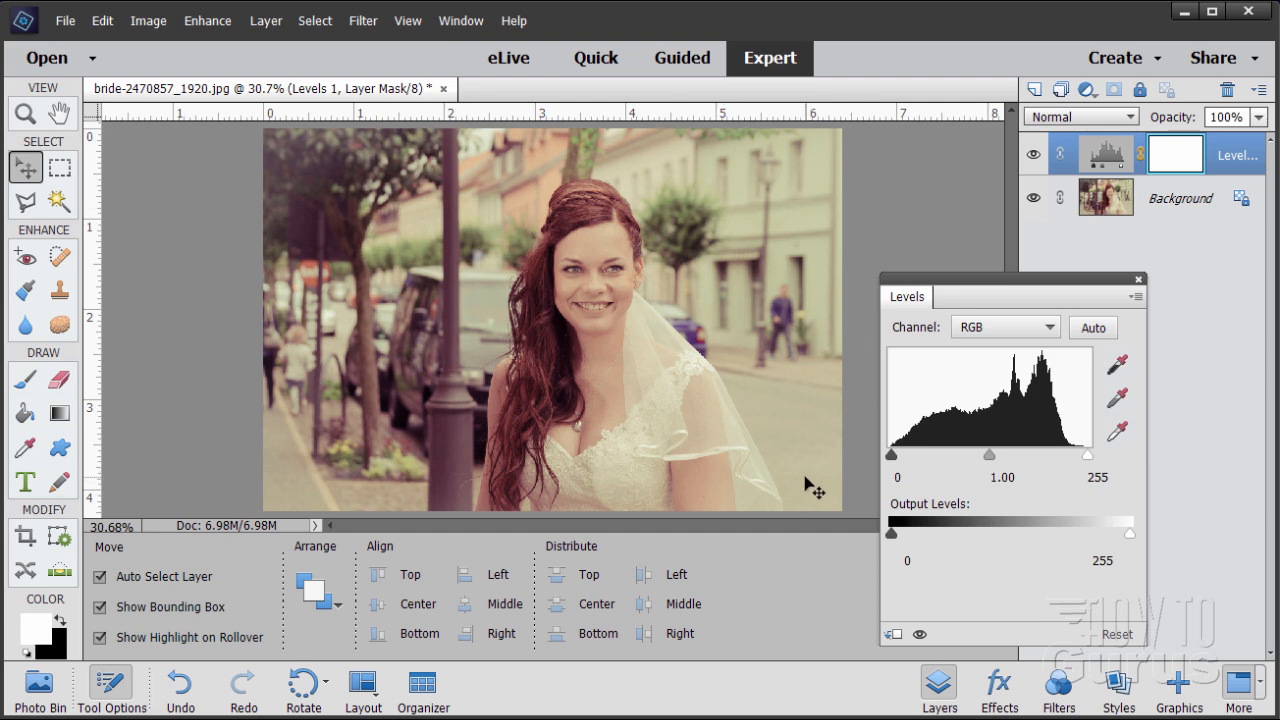
mouse_move(808, 308)
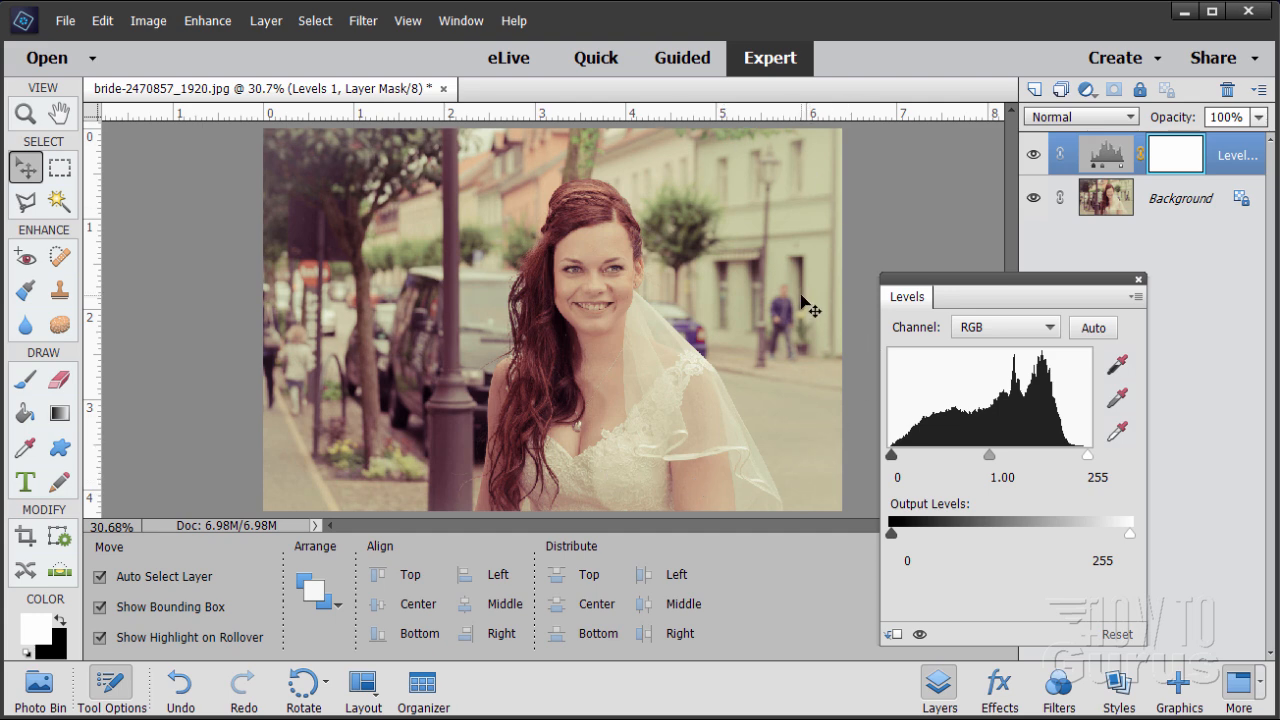
mouse_move(1124, 294)
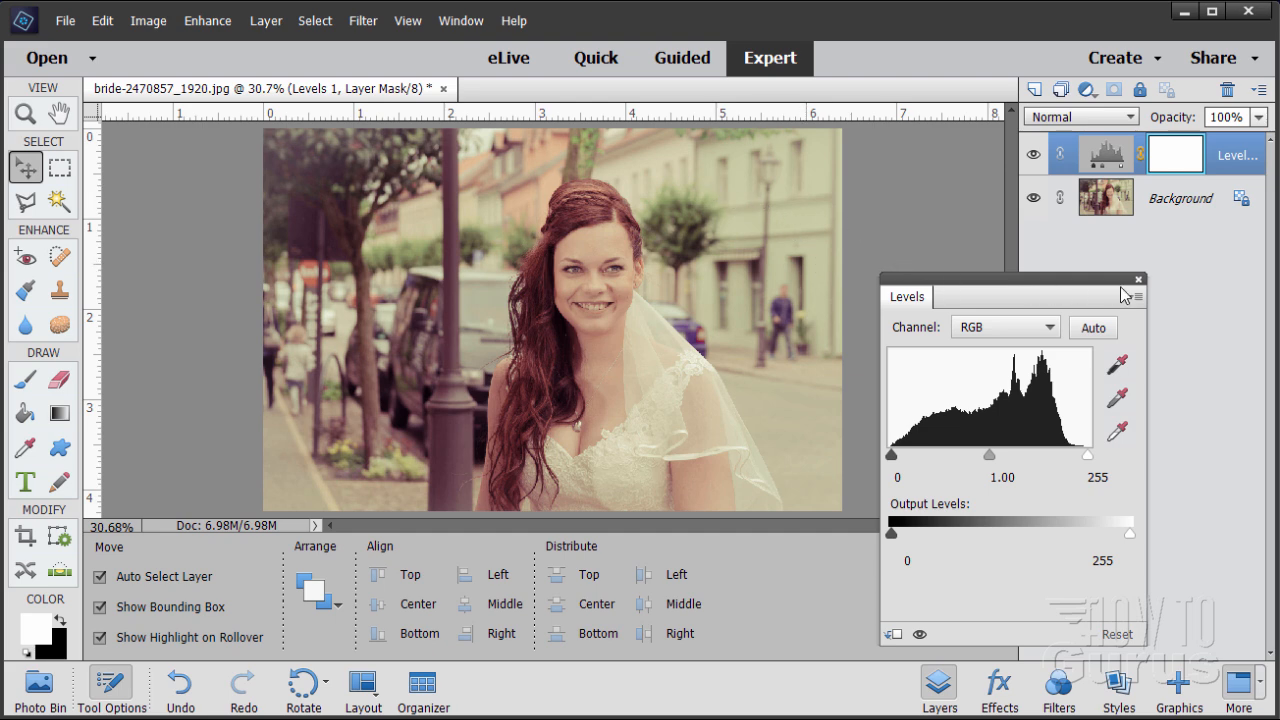
Step: Close Levels and delete the Levels 1 layer, confirming Yes
click(1136, 280)
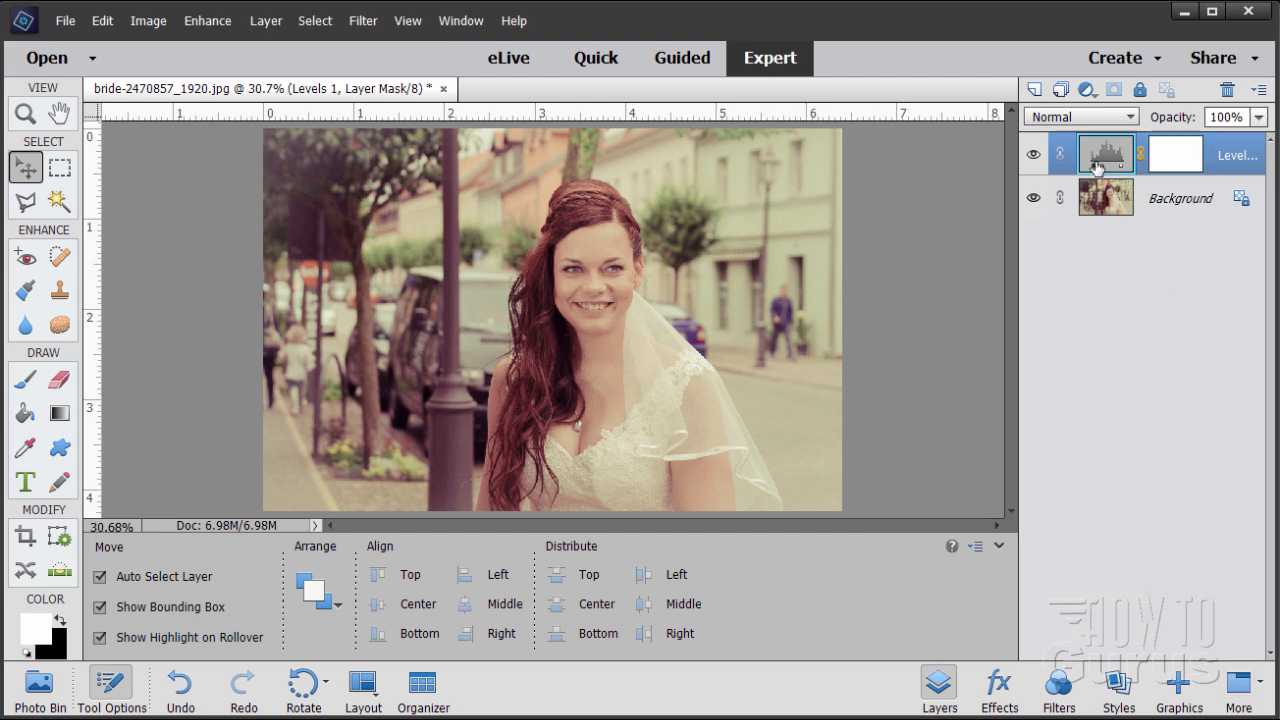
click(1212, 84)
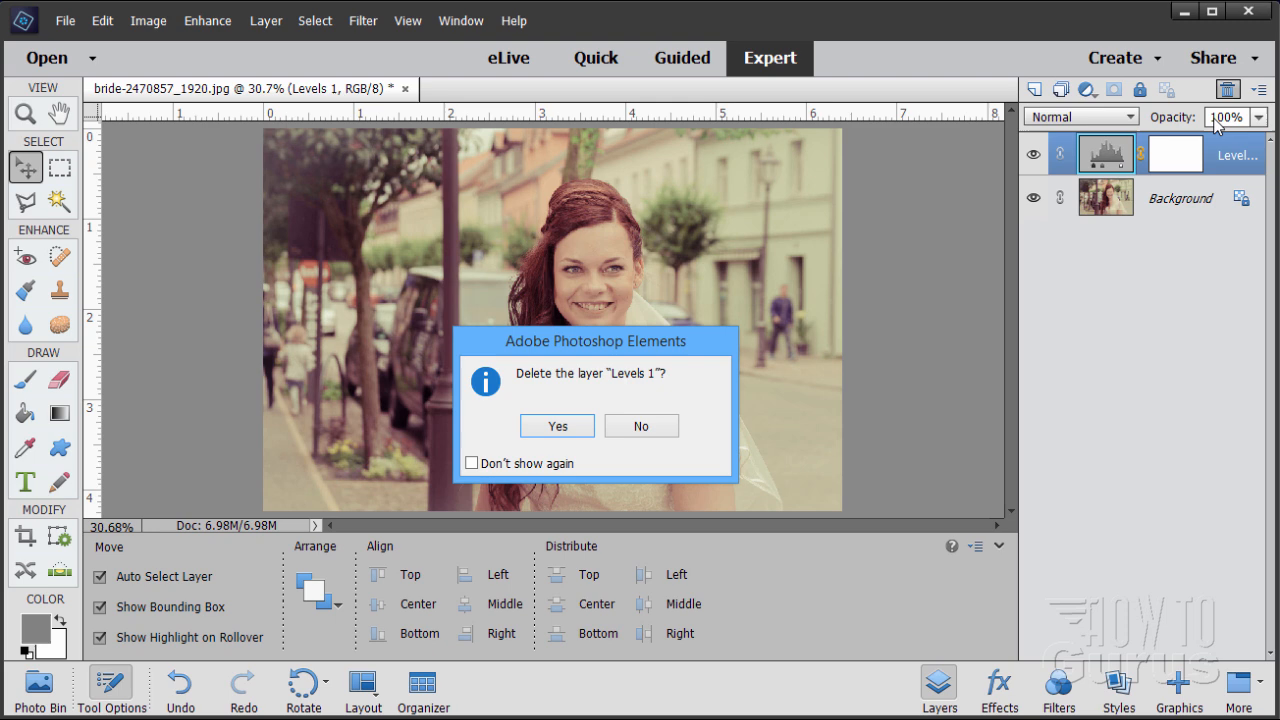
click(556, 424)
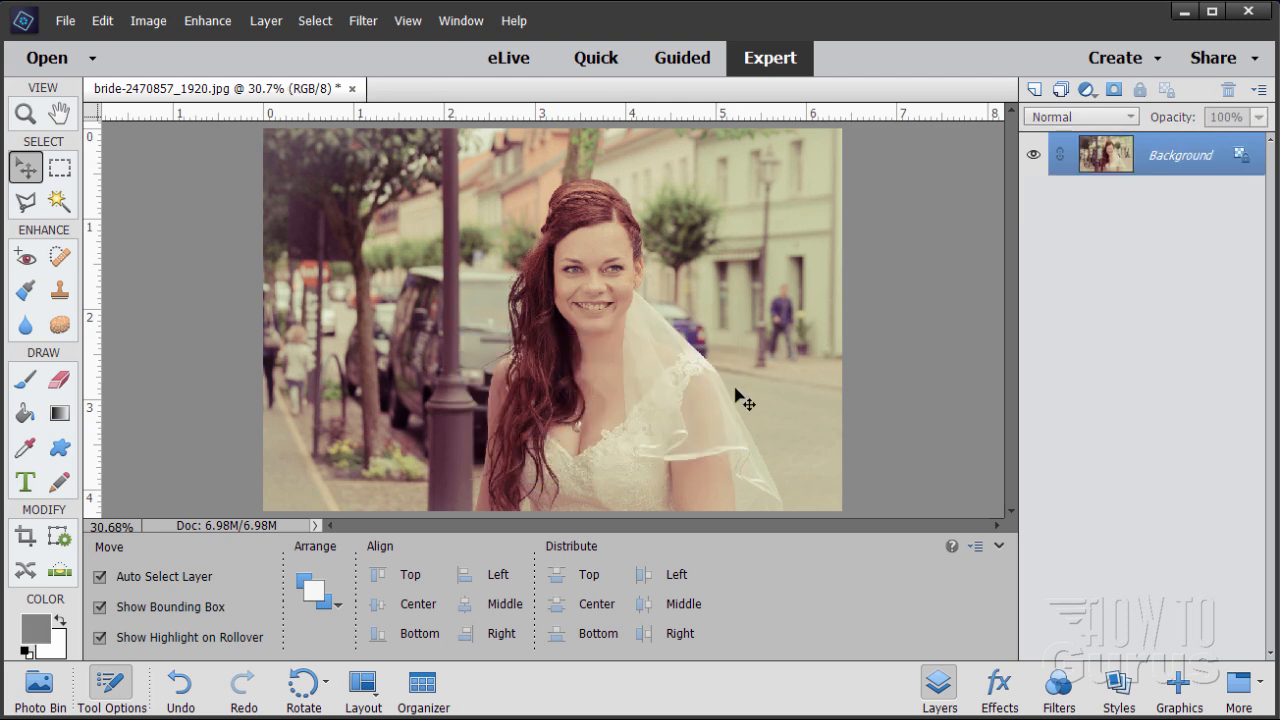
mouse_move(636, 164)
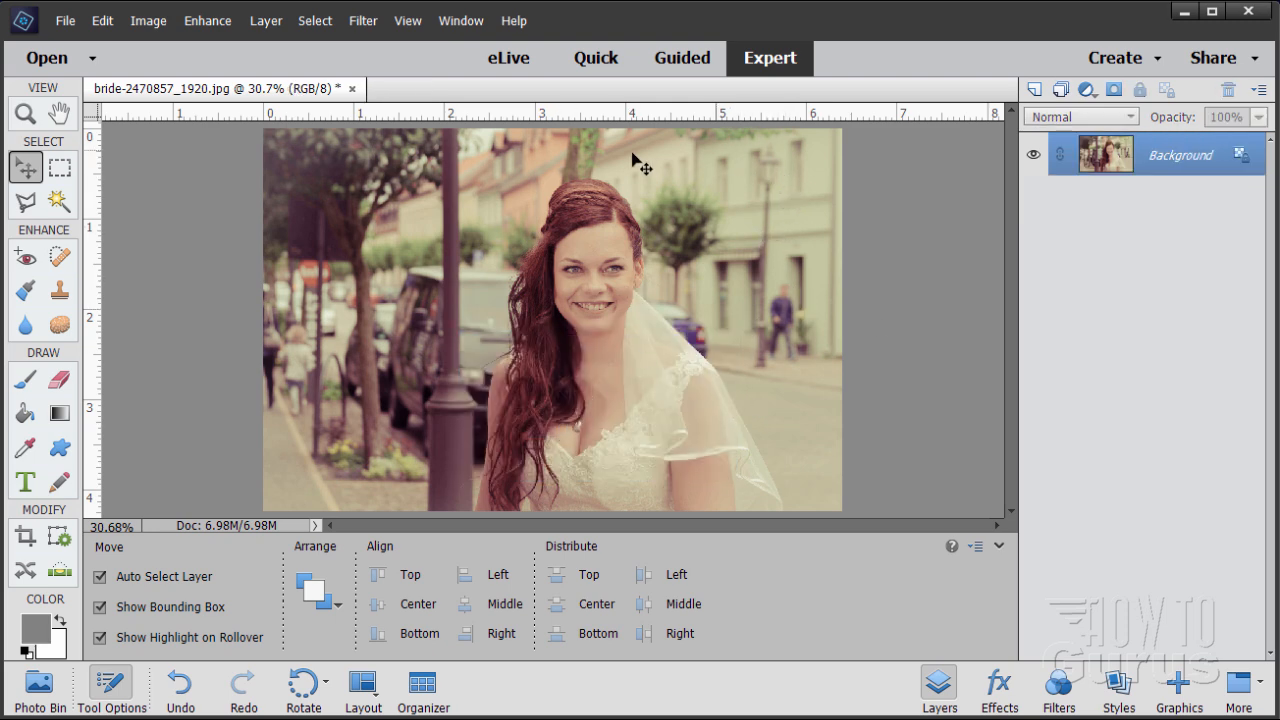
mouse_move(816, 204)
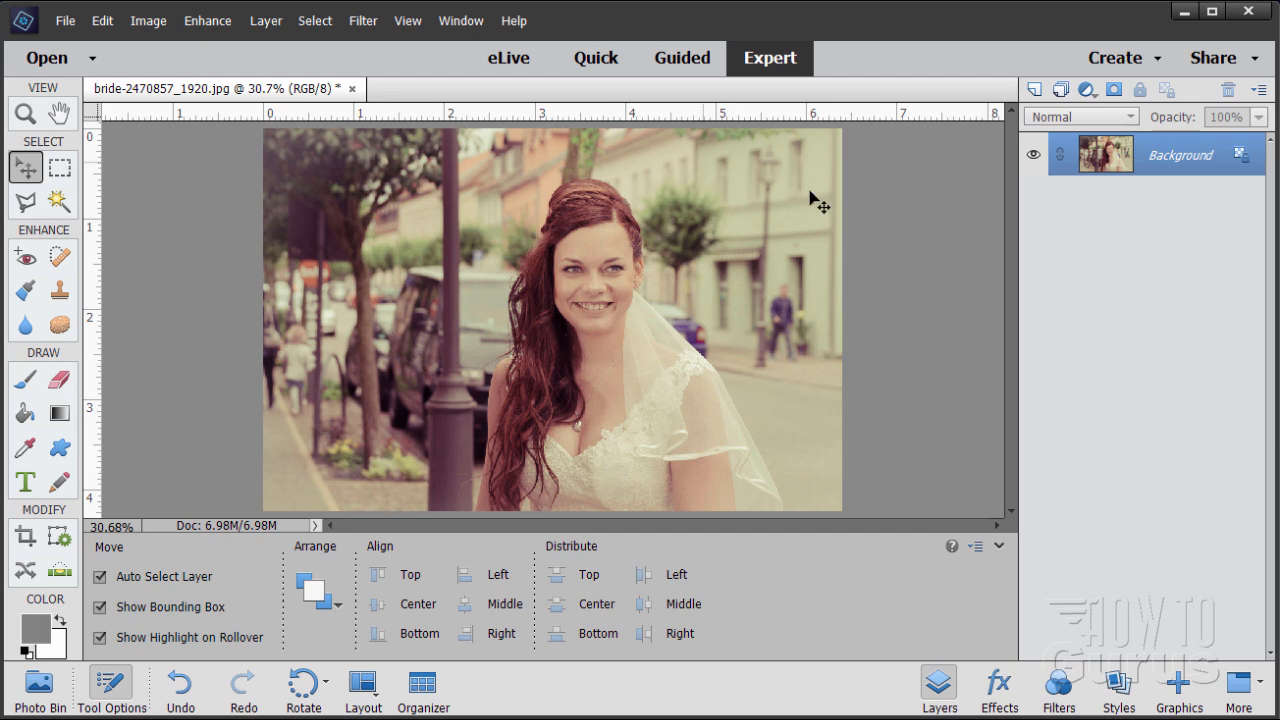
mouse_move(436, 380)
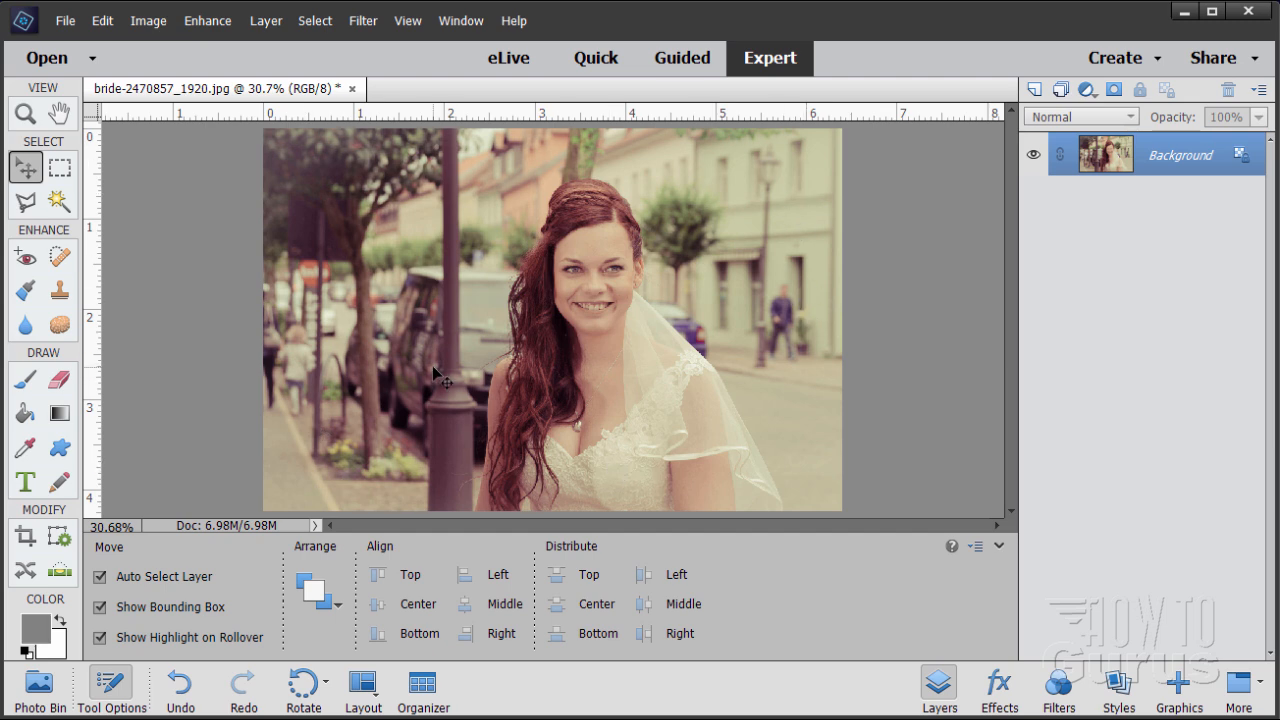
mouse_move(744, 268)
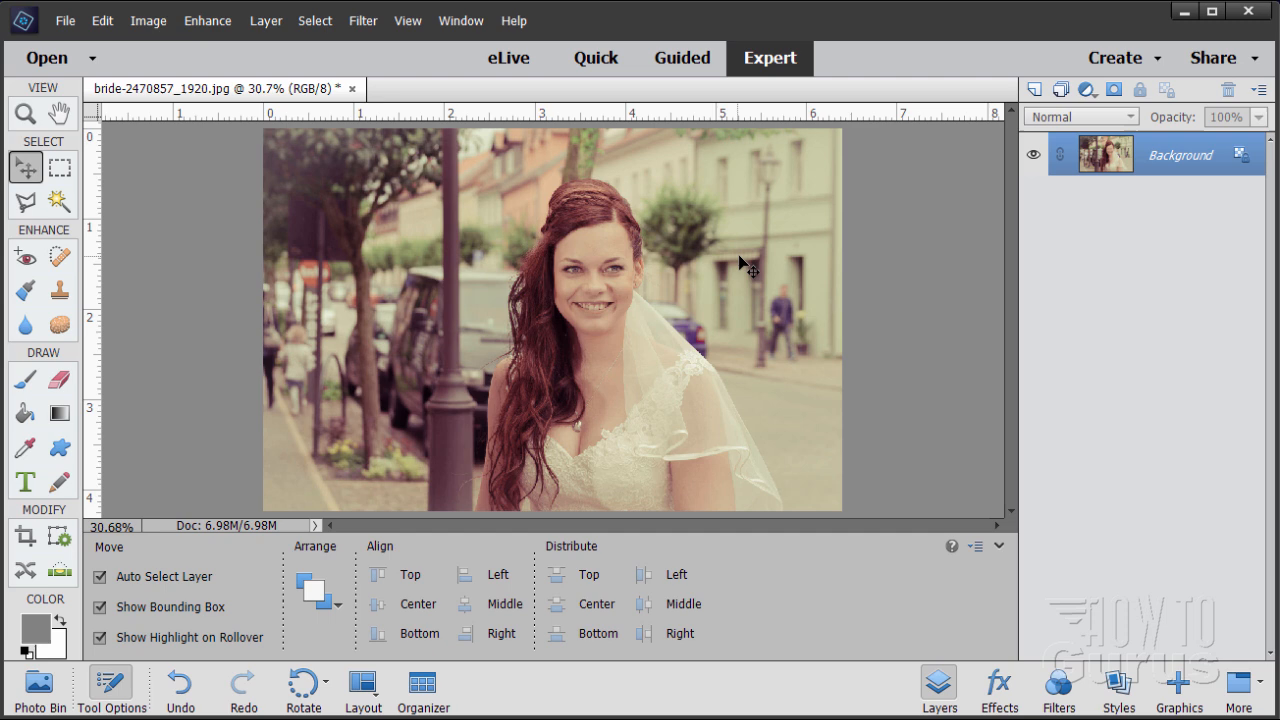
Step: Create empty Layer 1 and show the Color Swatches panel from the Window menu
click(1036, 90)
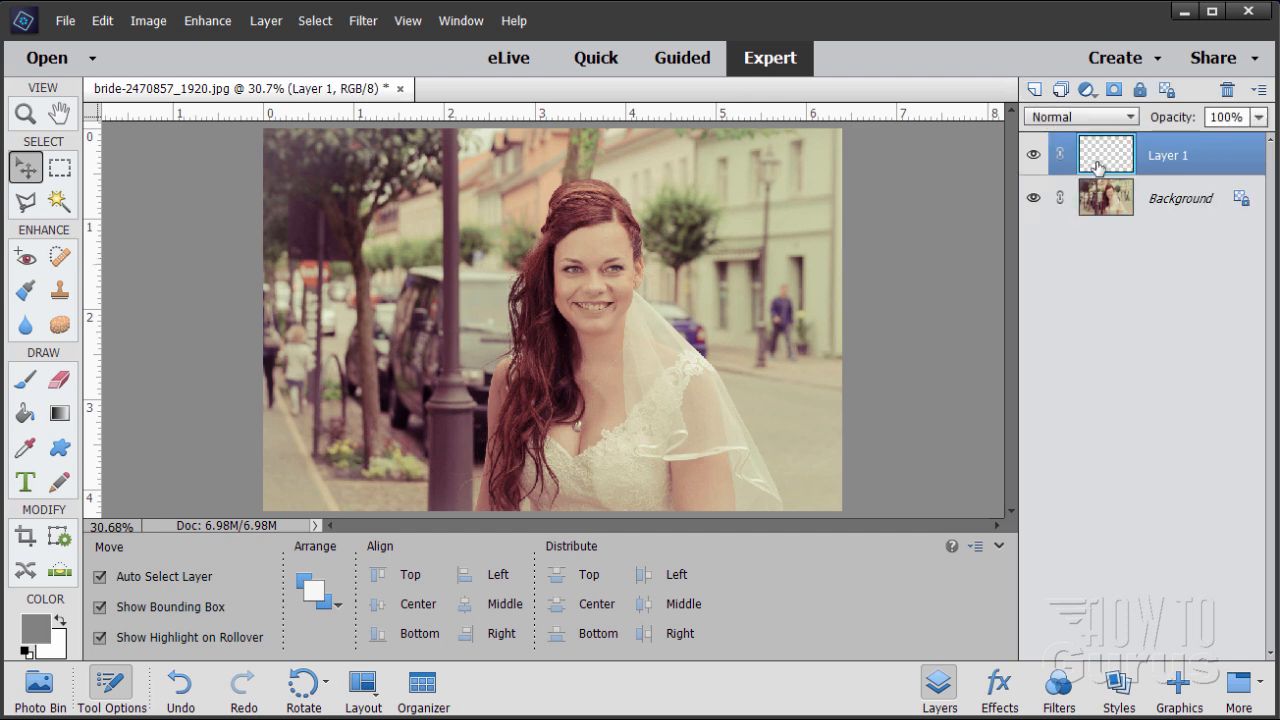
mouse_move(1104, 166)
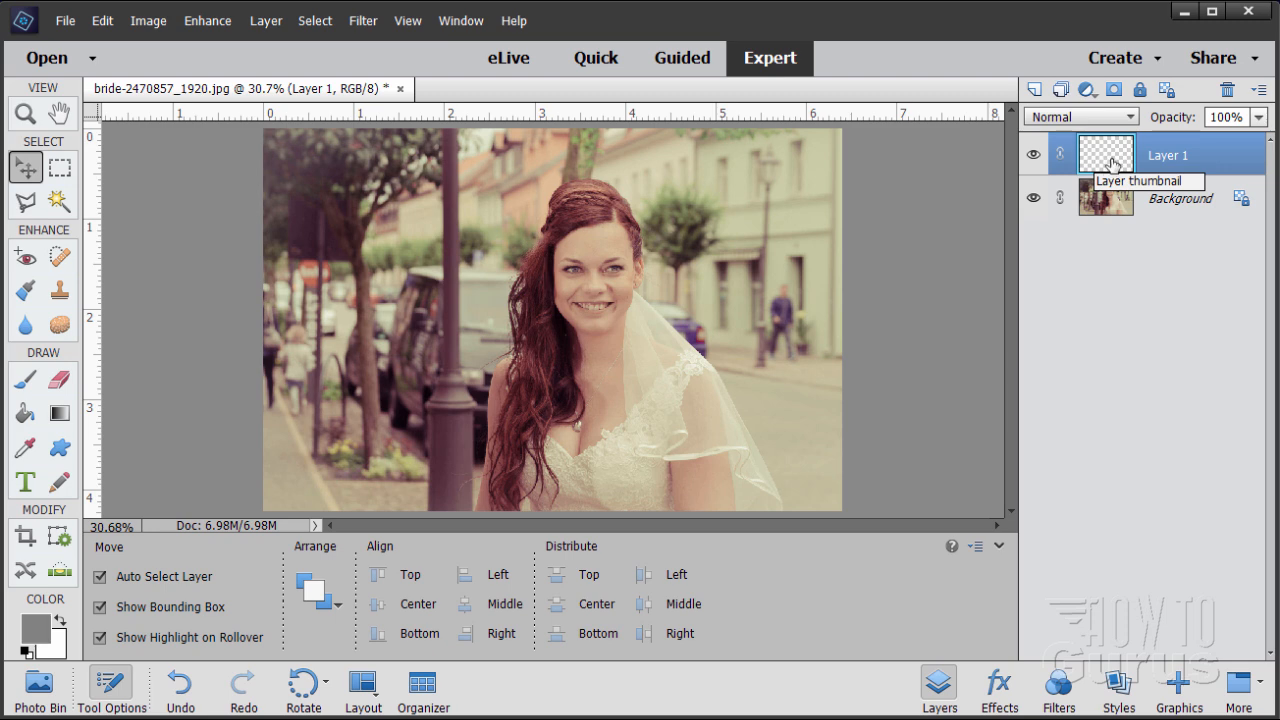
mouse_move(472, 68)
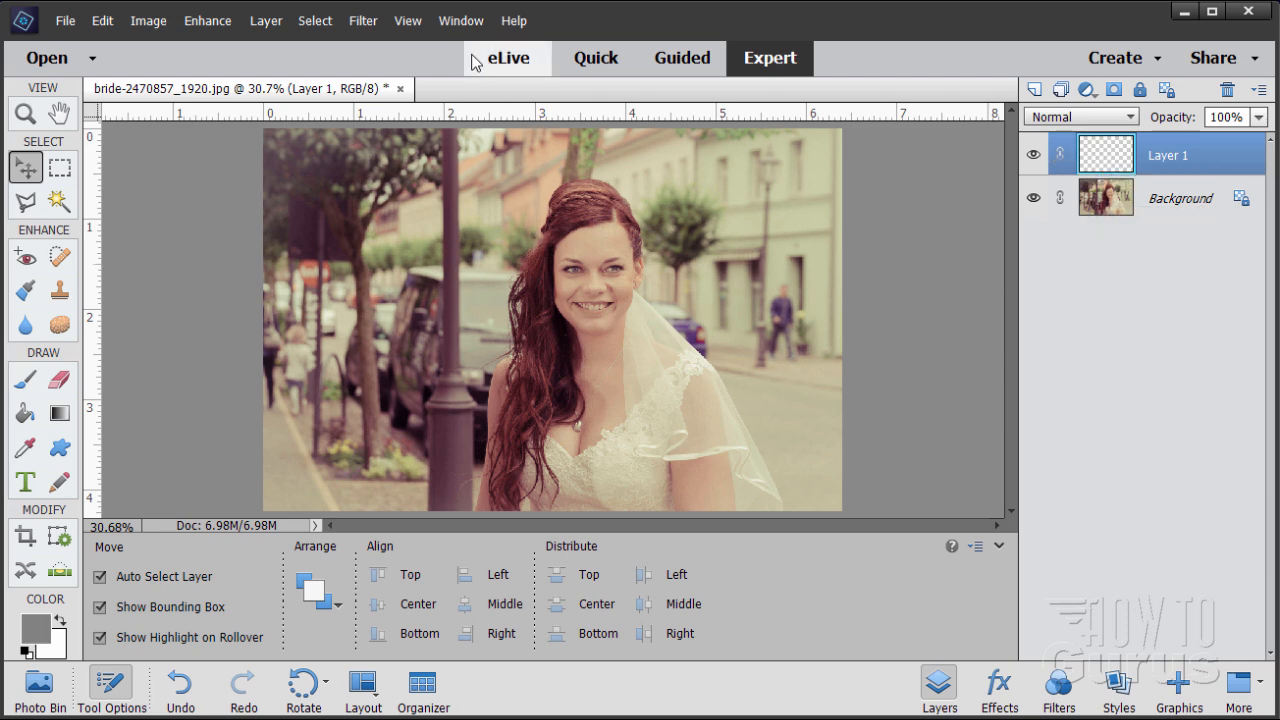
click(460, 20)
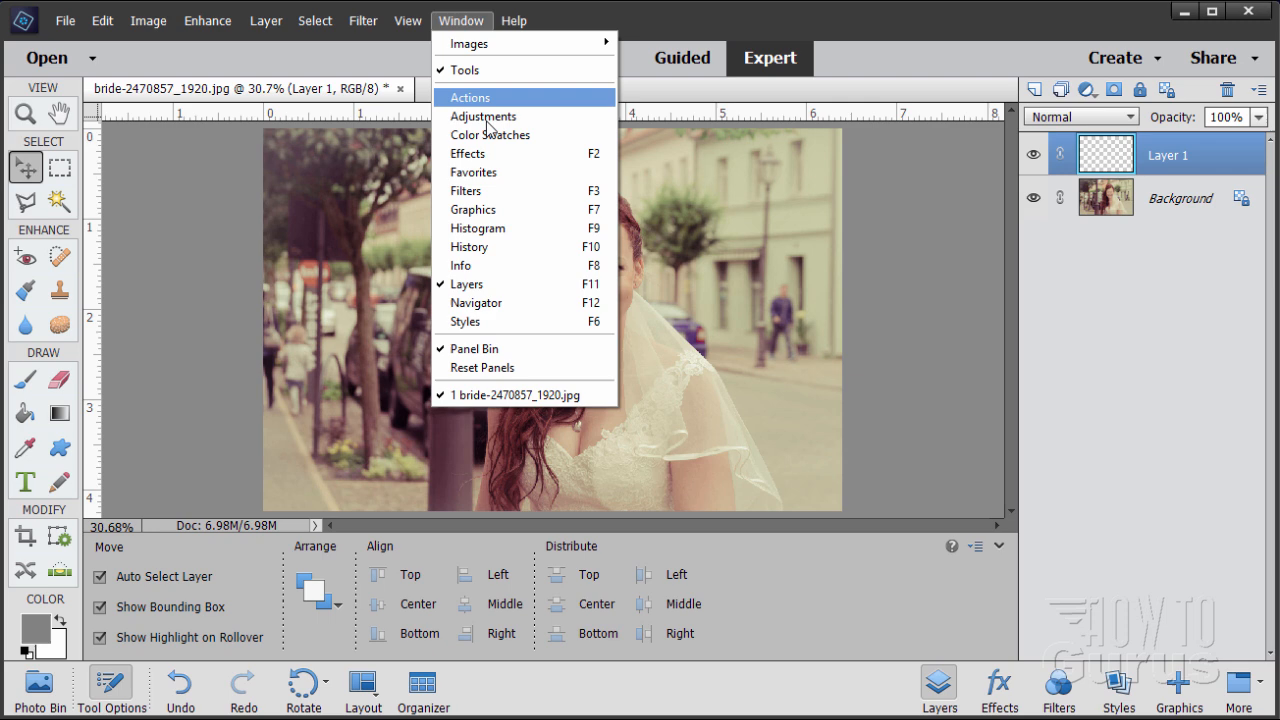
click(488, 136)
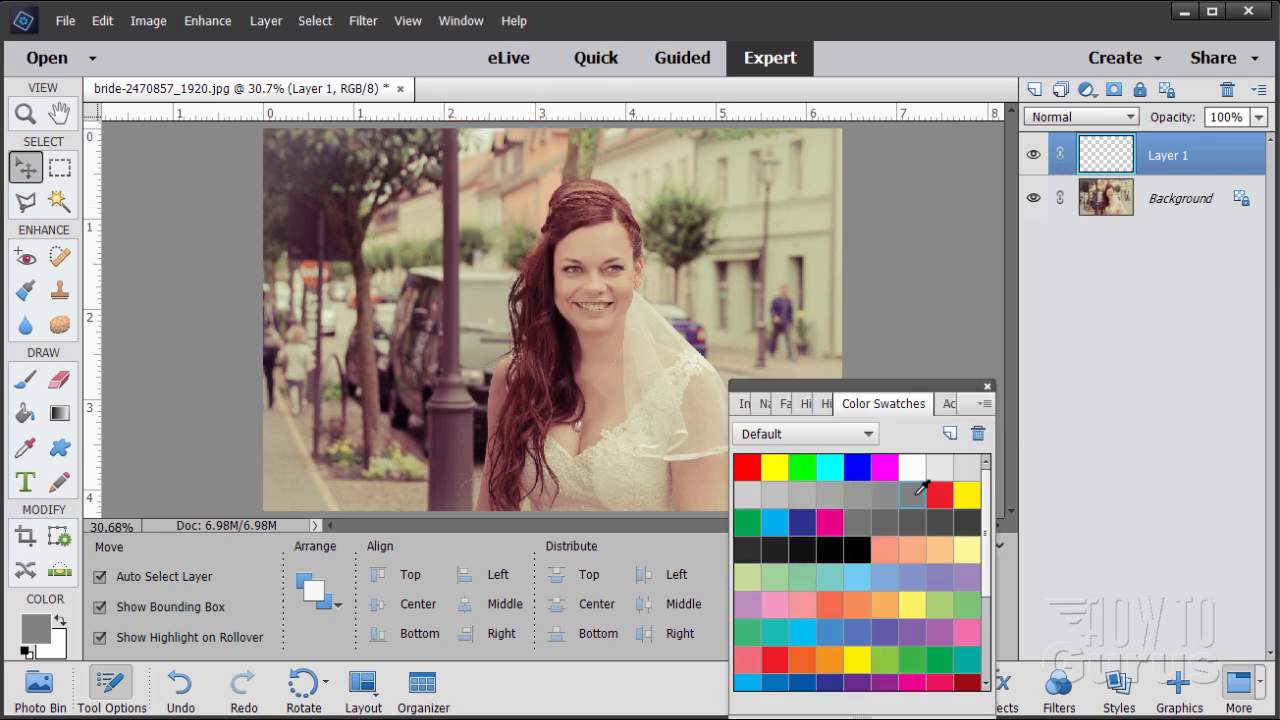
mouse_move(912, 488)
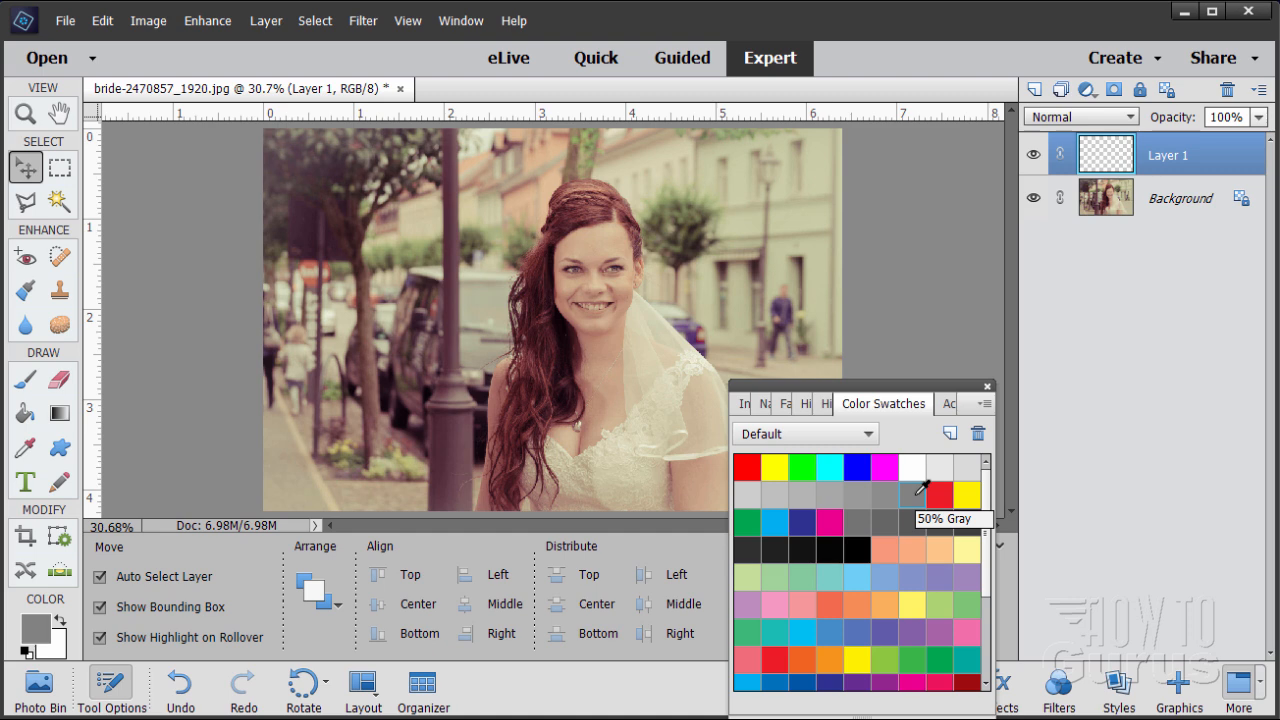
mouse_move(912, 492)
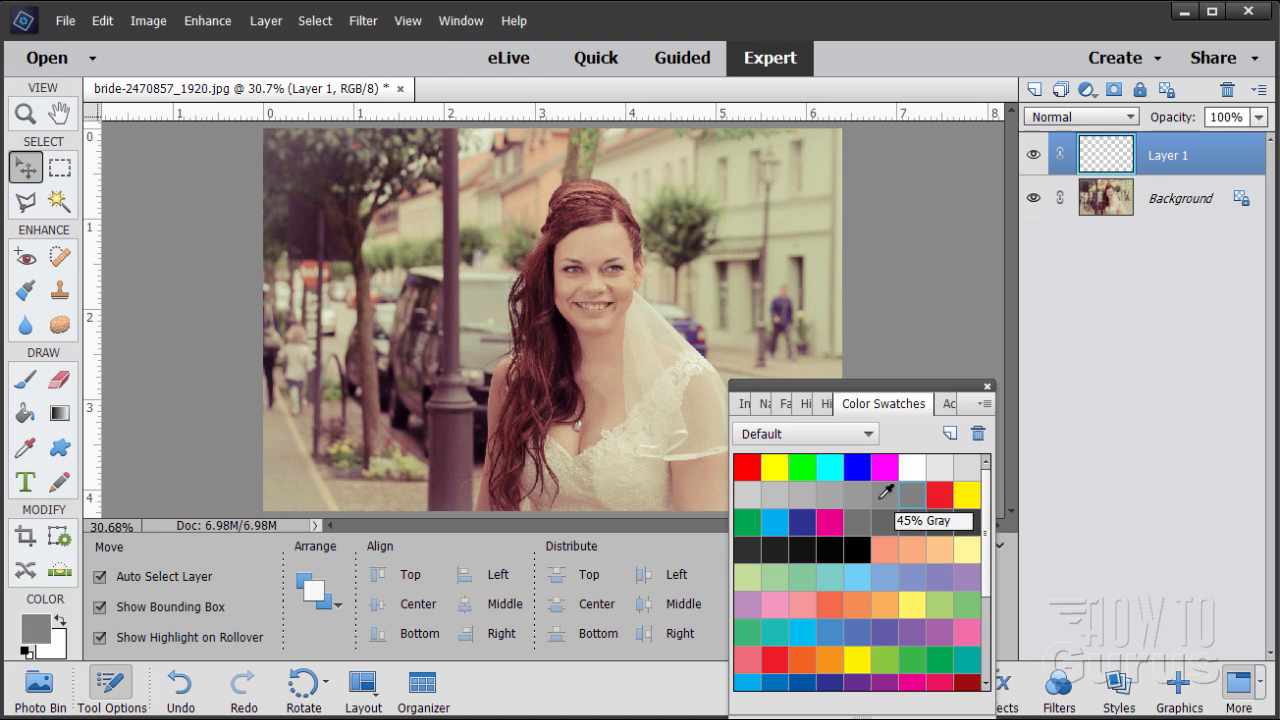
mouse_move(856, 492)
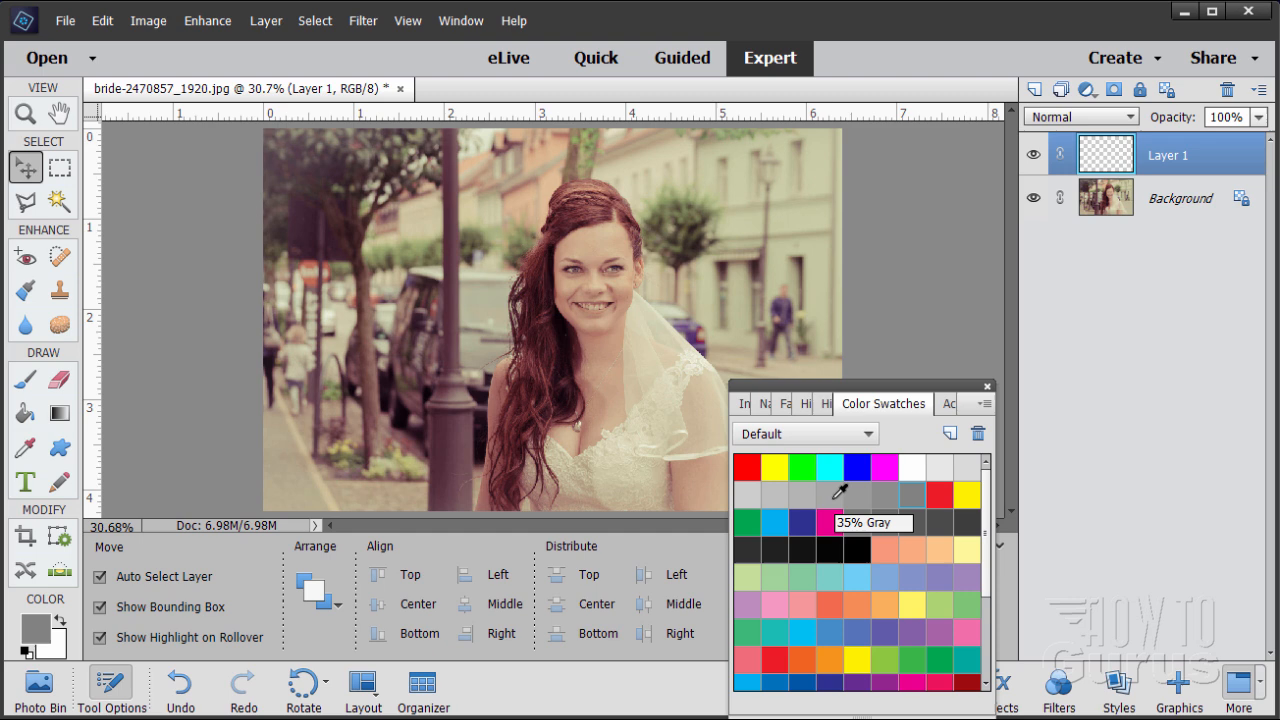
mouse_move(922, 528)
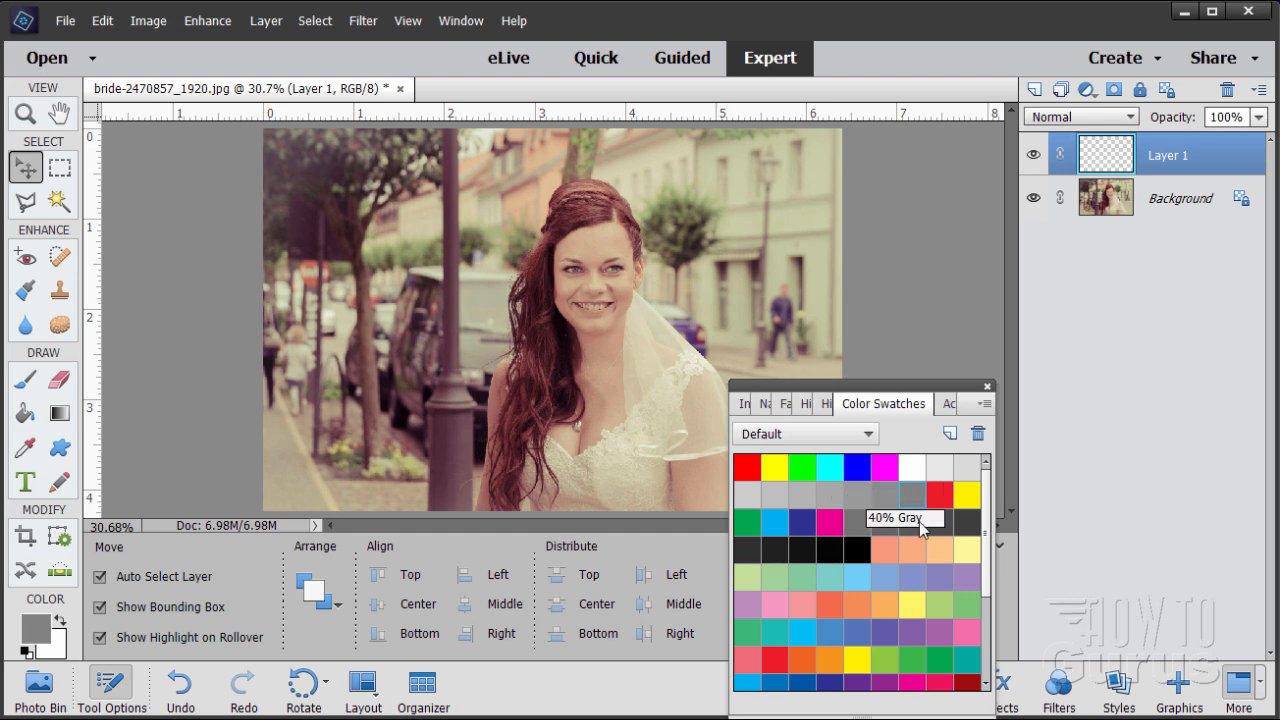
mouse_move(908, 496)
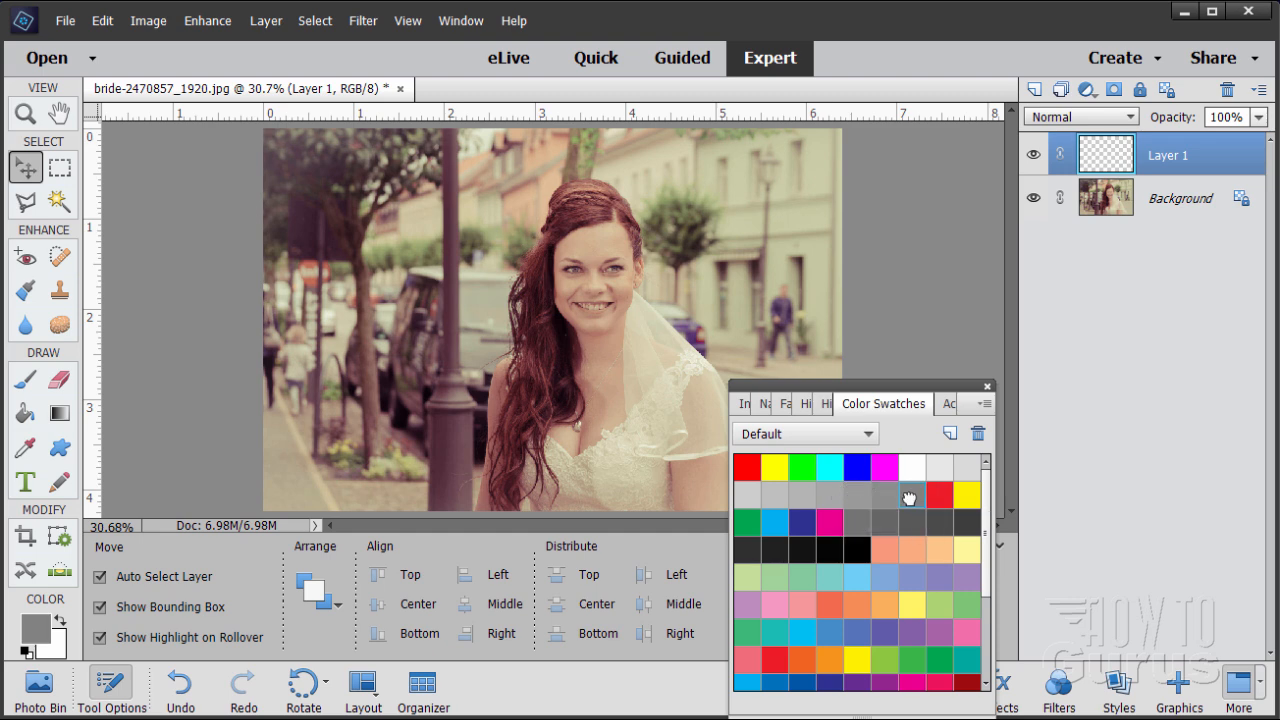
mouse_move(268, 610)
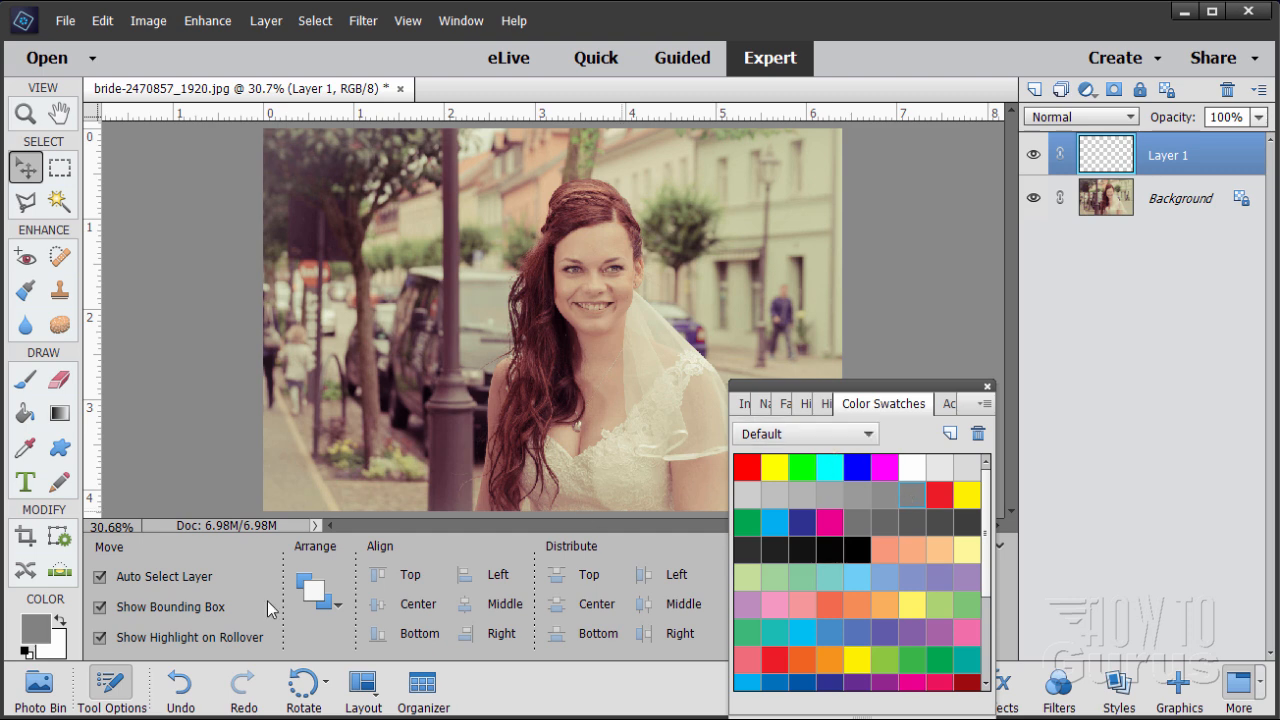
mouse_move(498, 544)
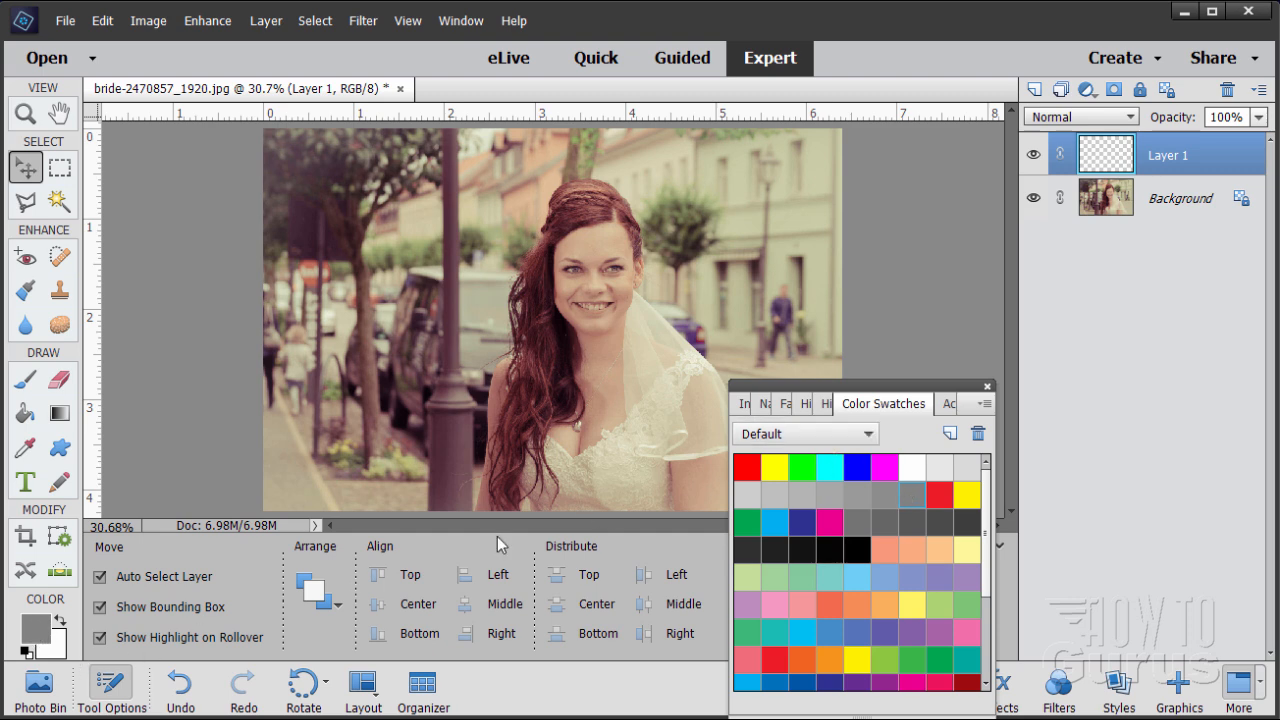
Step: Fill Layer 1 with a mid-gray swatch and return to the Move tool
click(986, 386)
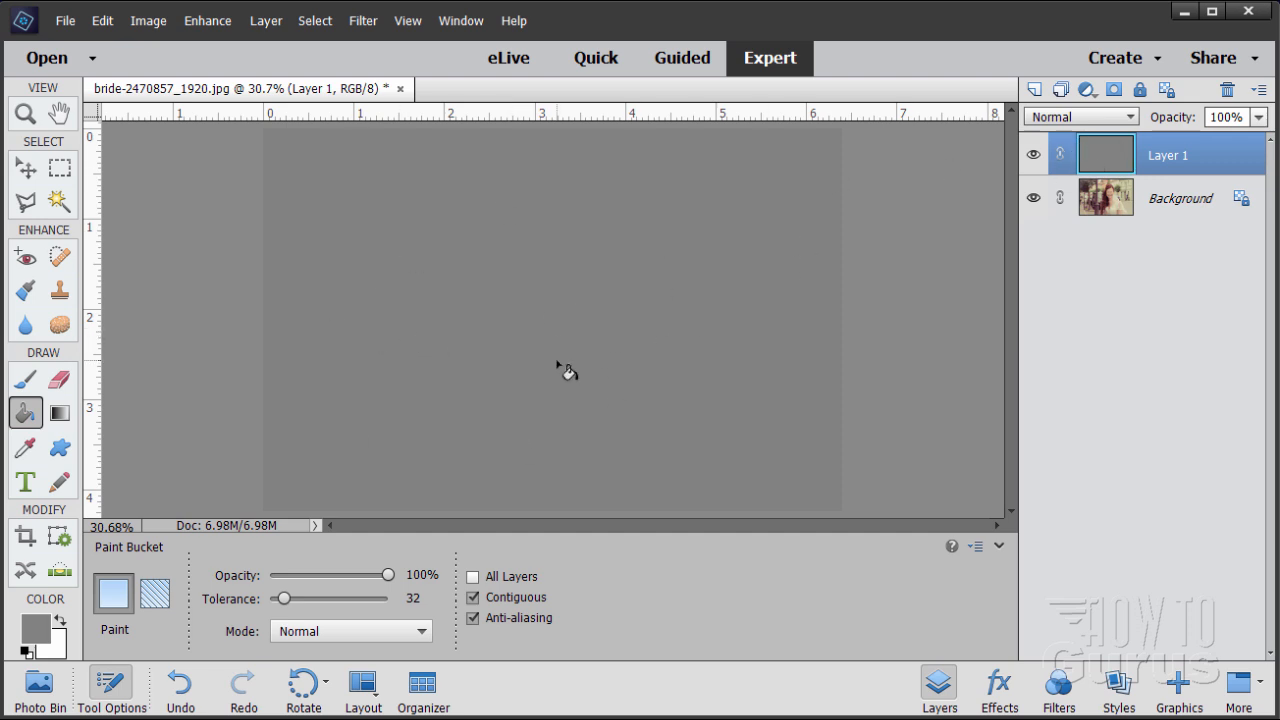
click(20, 164)
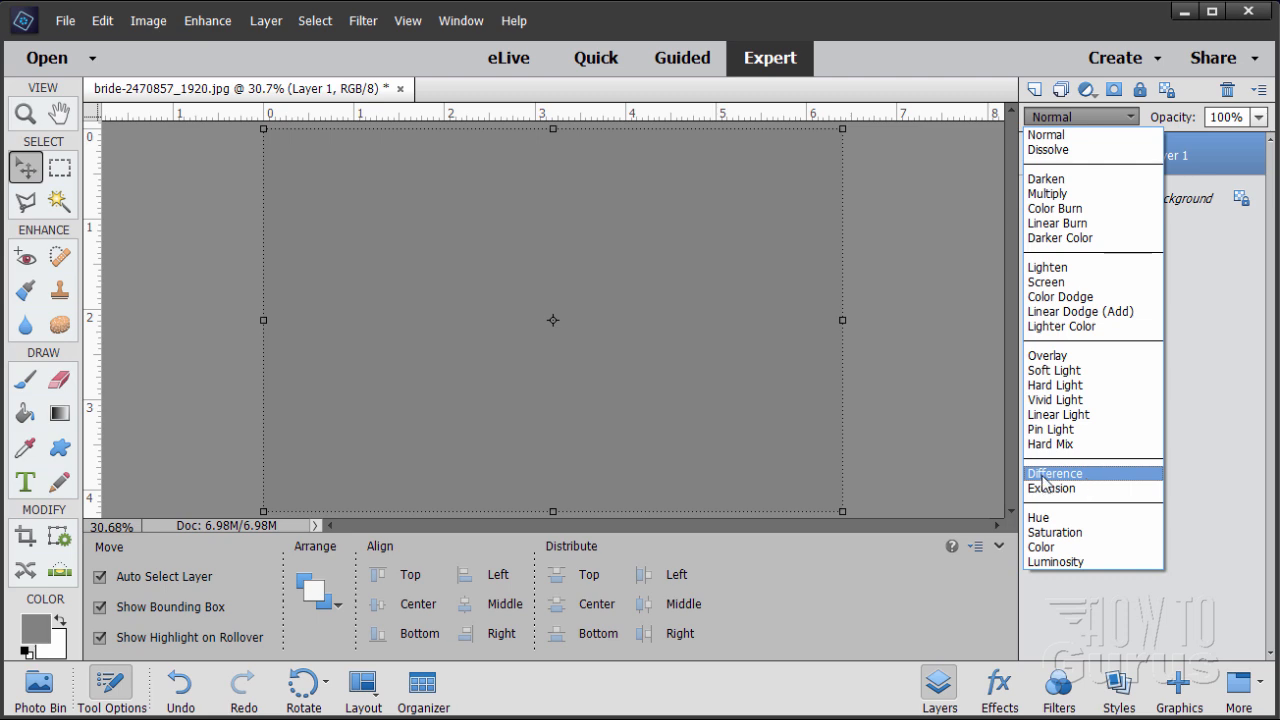
Step: Set gray Layer 1 to Difference blend mode
click(1054, 472)
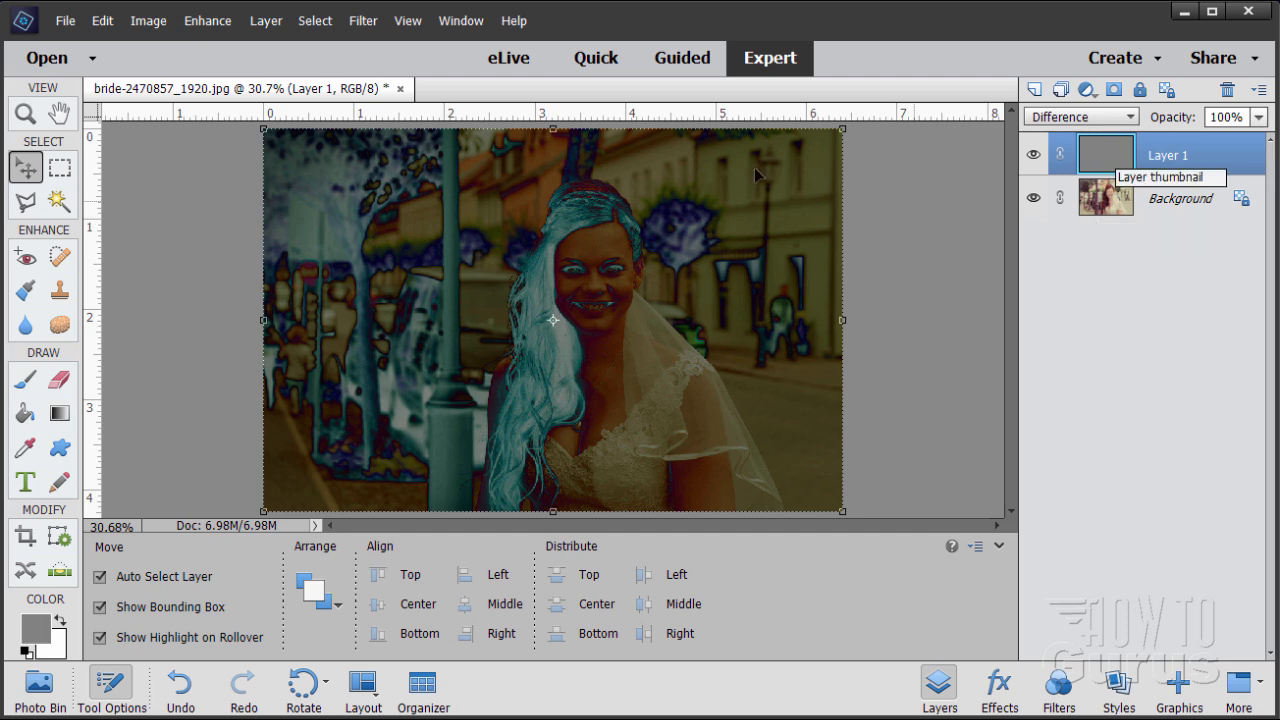
mouse_move(630, 254)
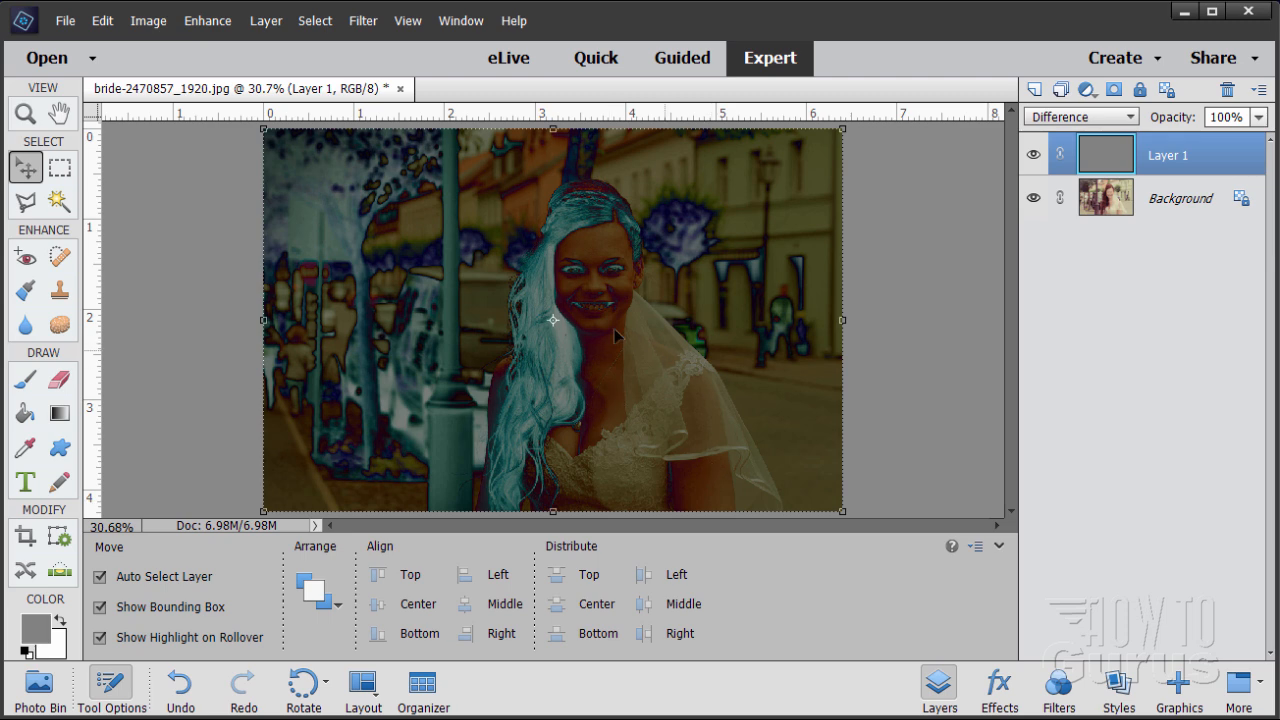
mouse_move(636, 390)
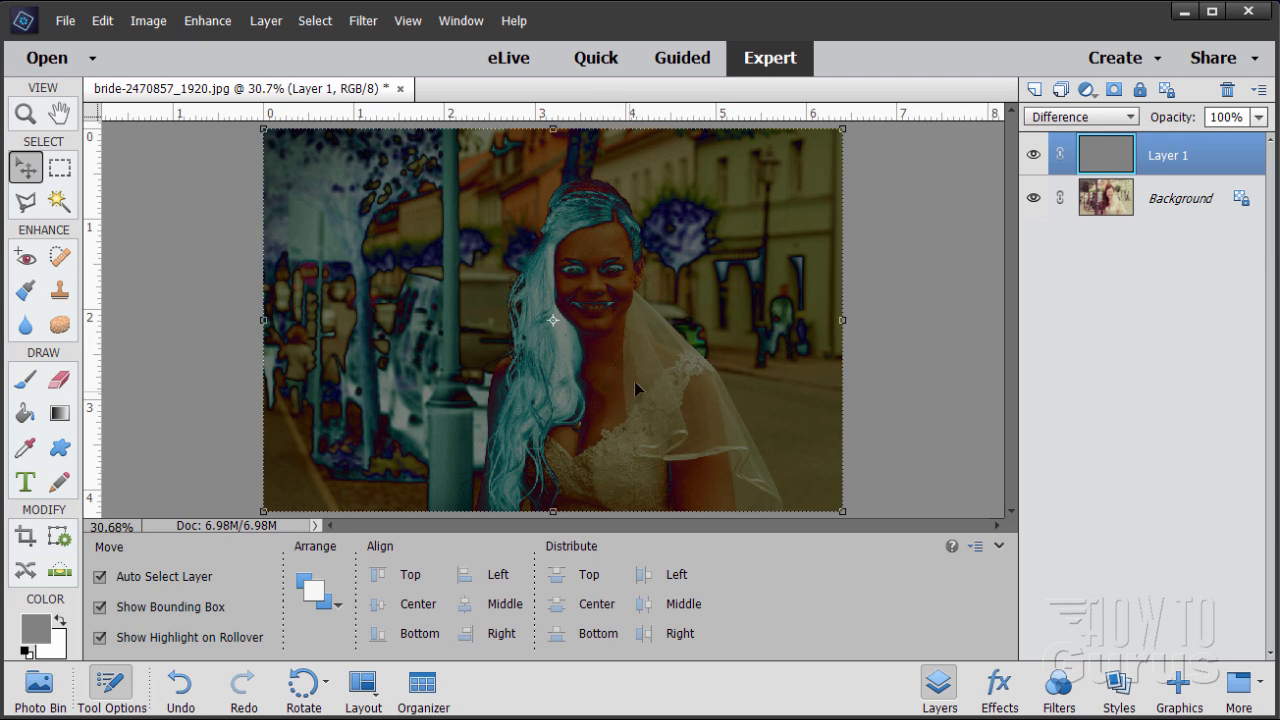
mouse_move(896, 318)
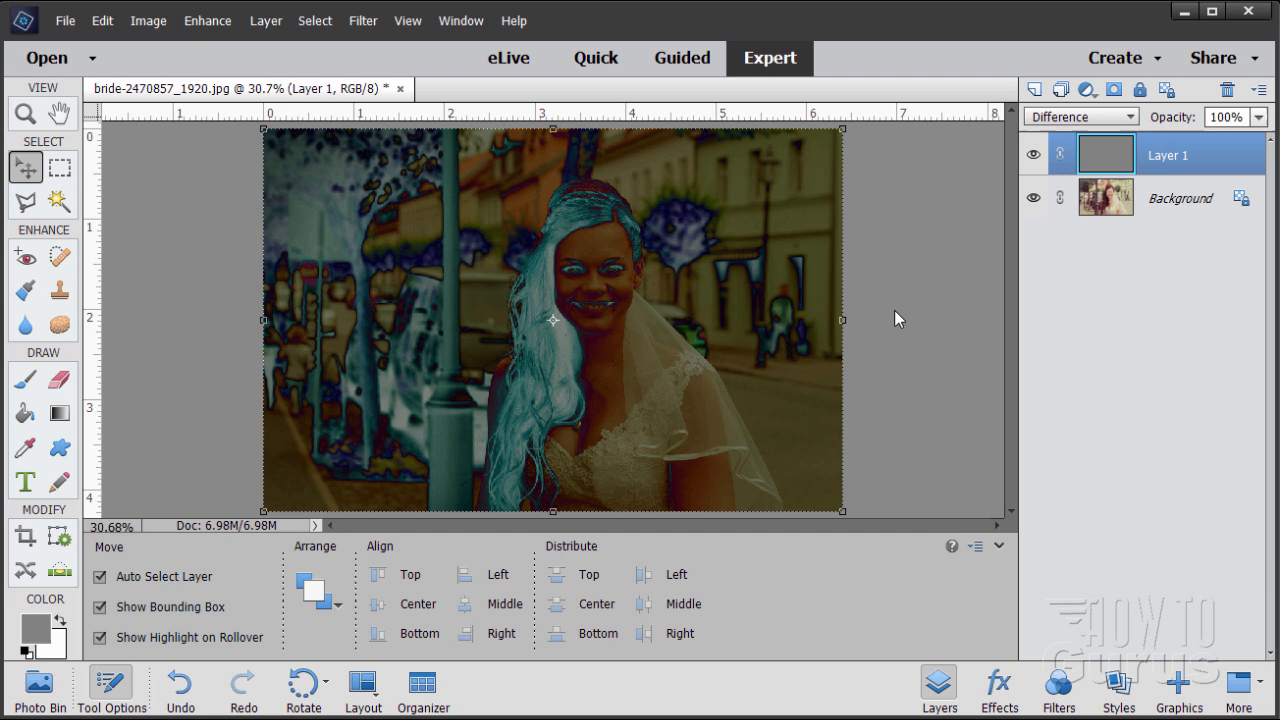
mouse_move(1102, 198)
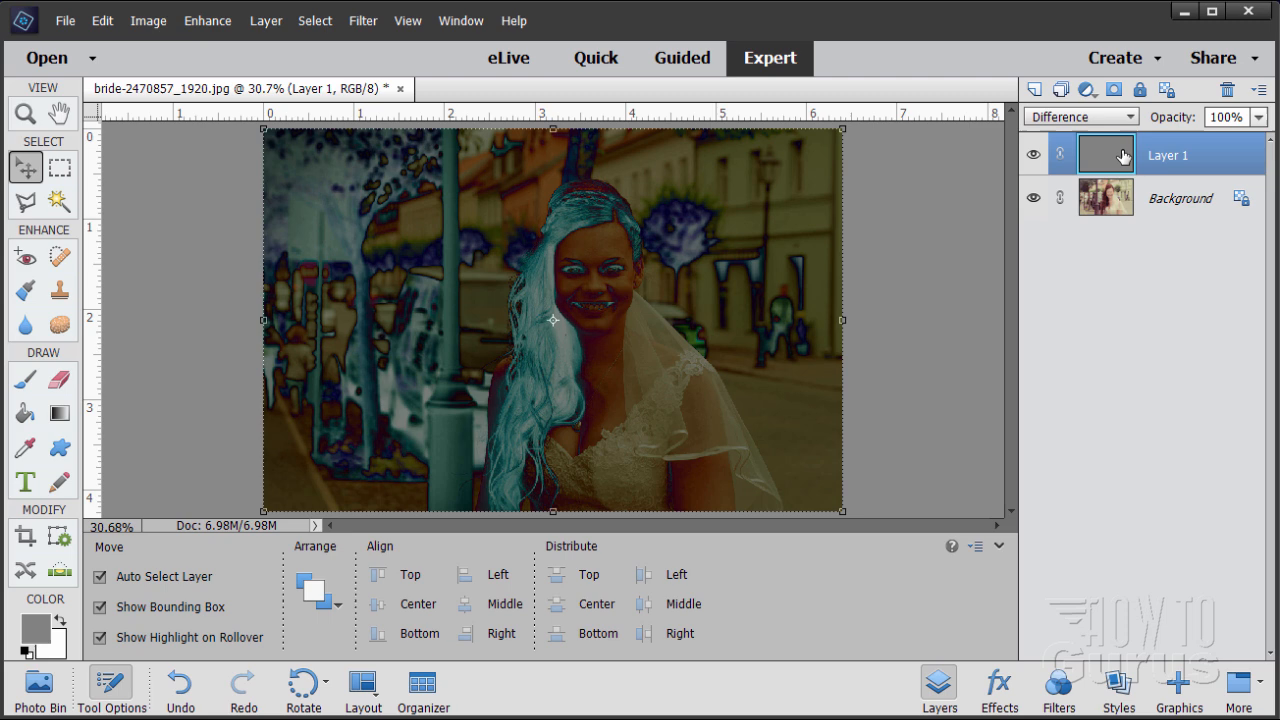
mouse_move(1108, 156)
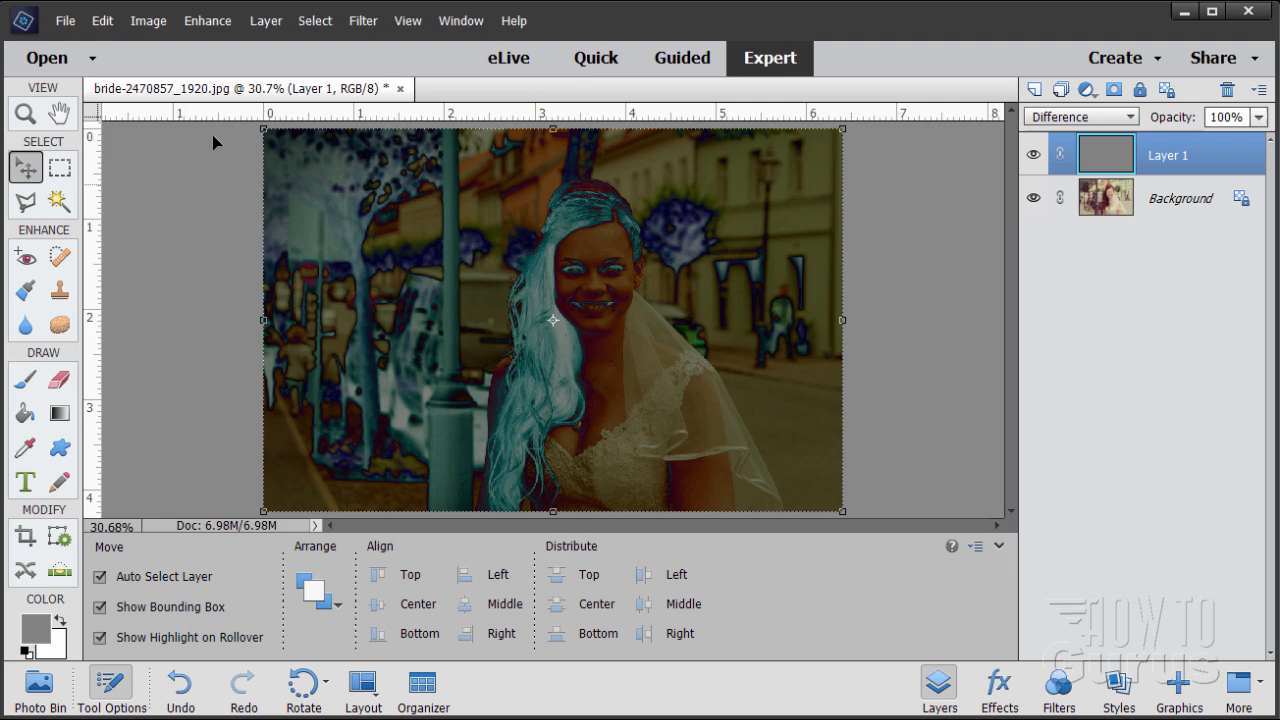
Step: Add a Threshold adjustment layer and lower its level to 34
click(264, 20)
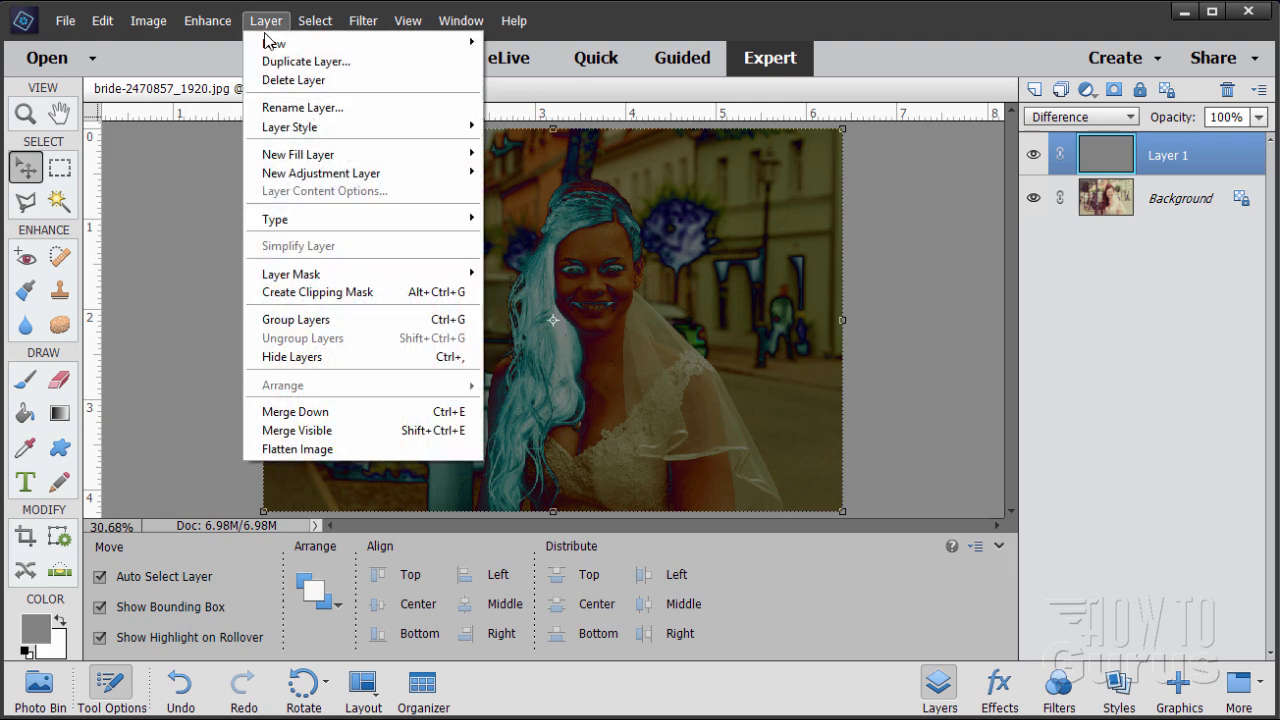
mouse_move(320, 172)
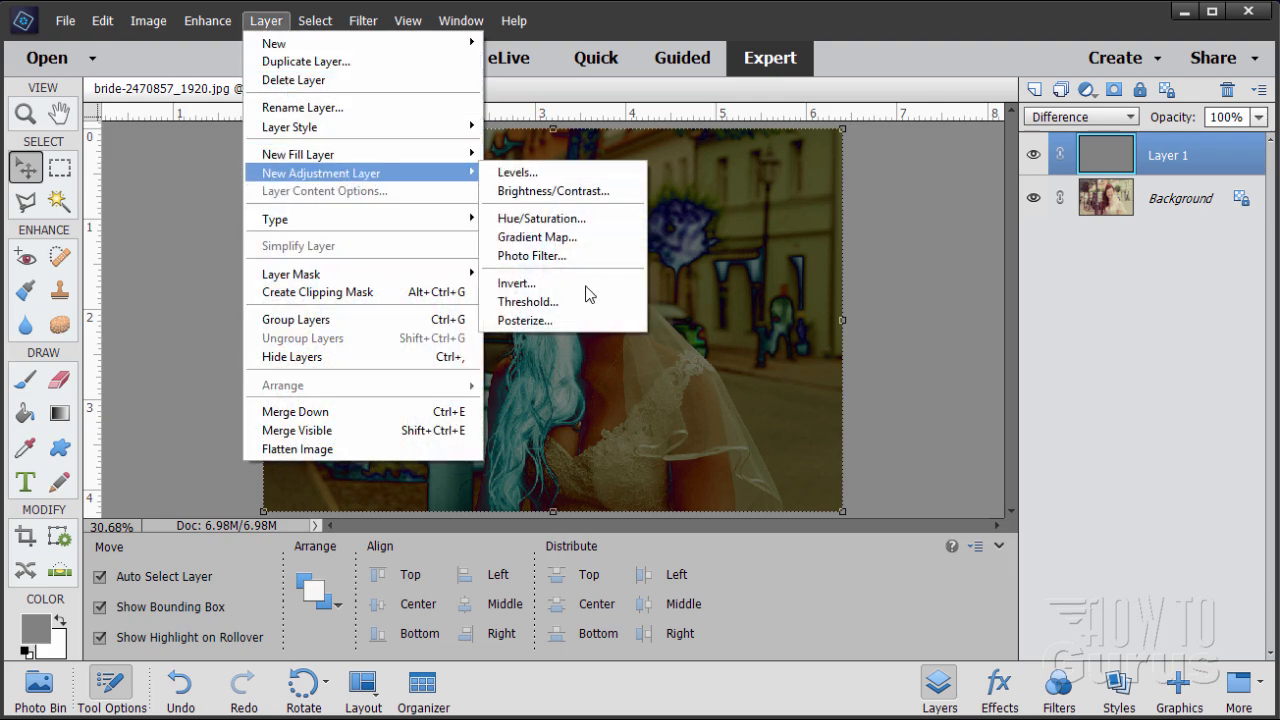
click(528, 300)
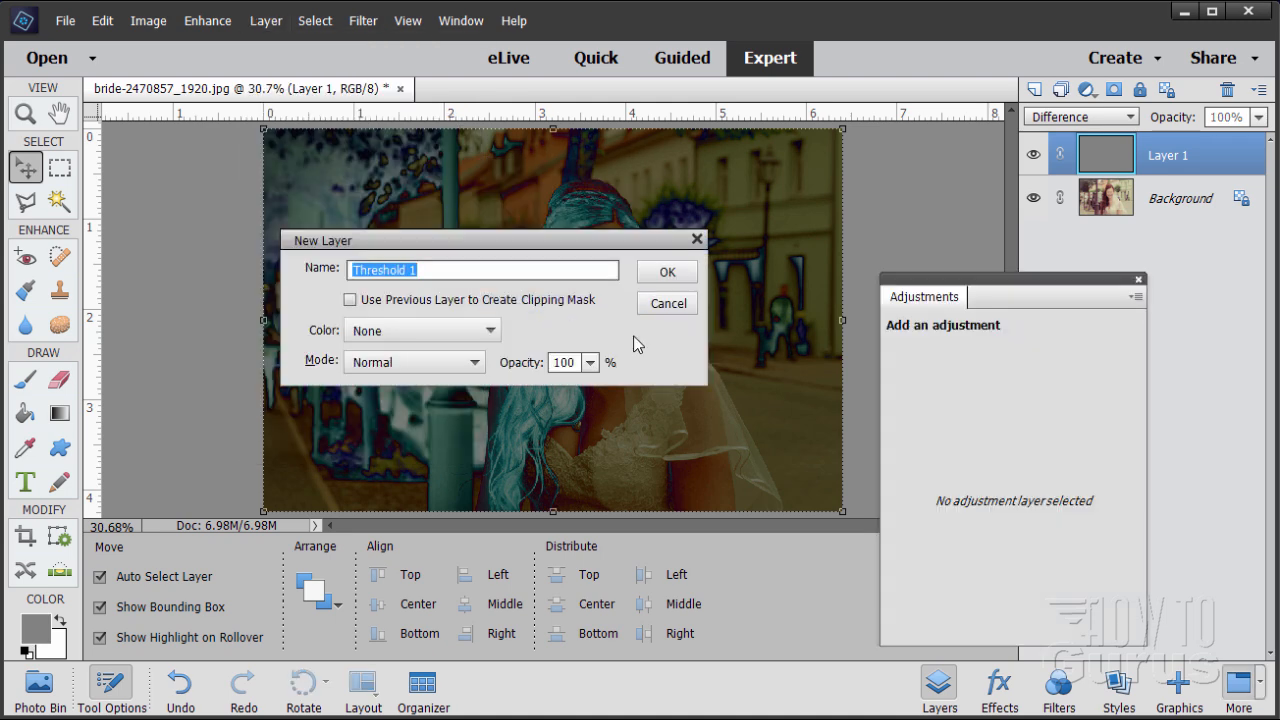
click(666, 272)
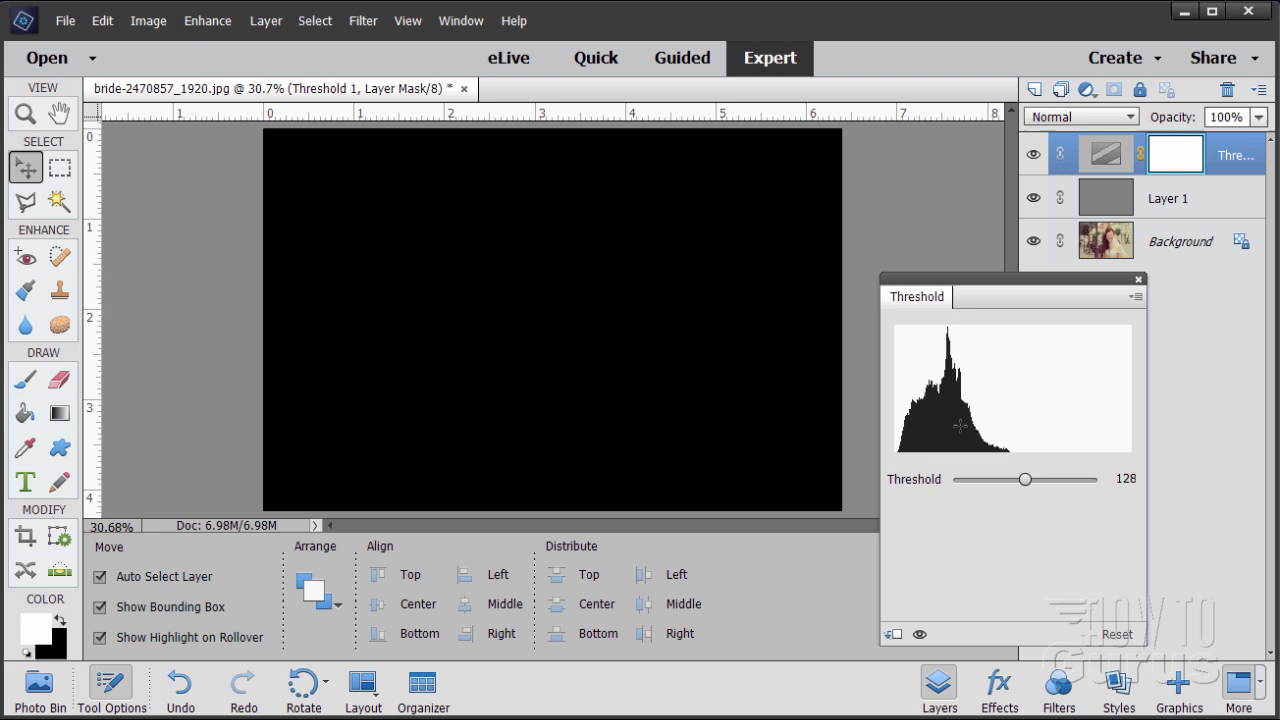
mouse_move(1004, 418)
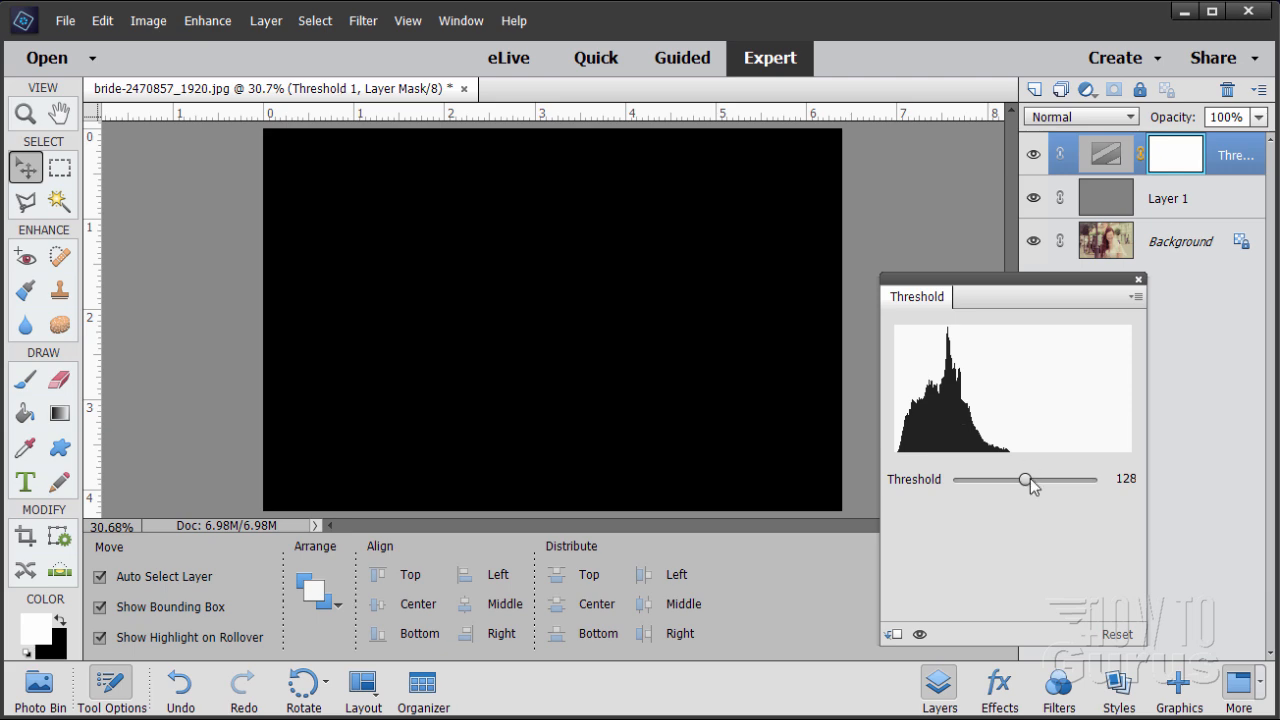
drag(1028, 480, 972, 480)
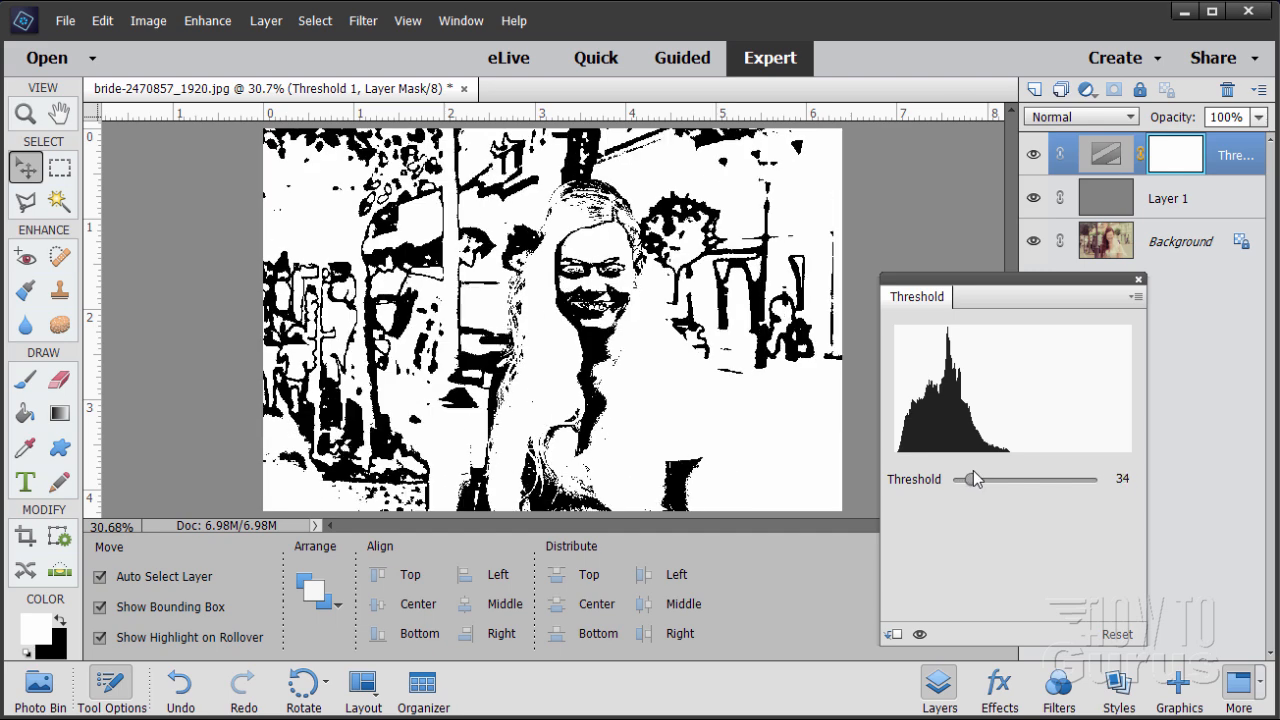
Step: Drag the Threshold slider down through 39, 1, 11, 10 and 4 until it settles at 6
drag(968, 480, 976, 480)
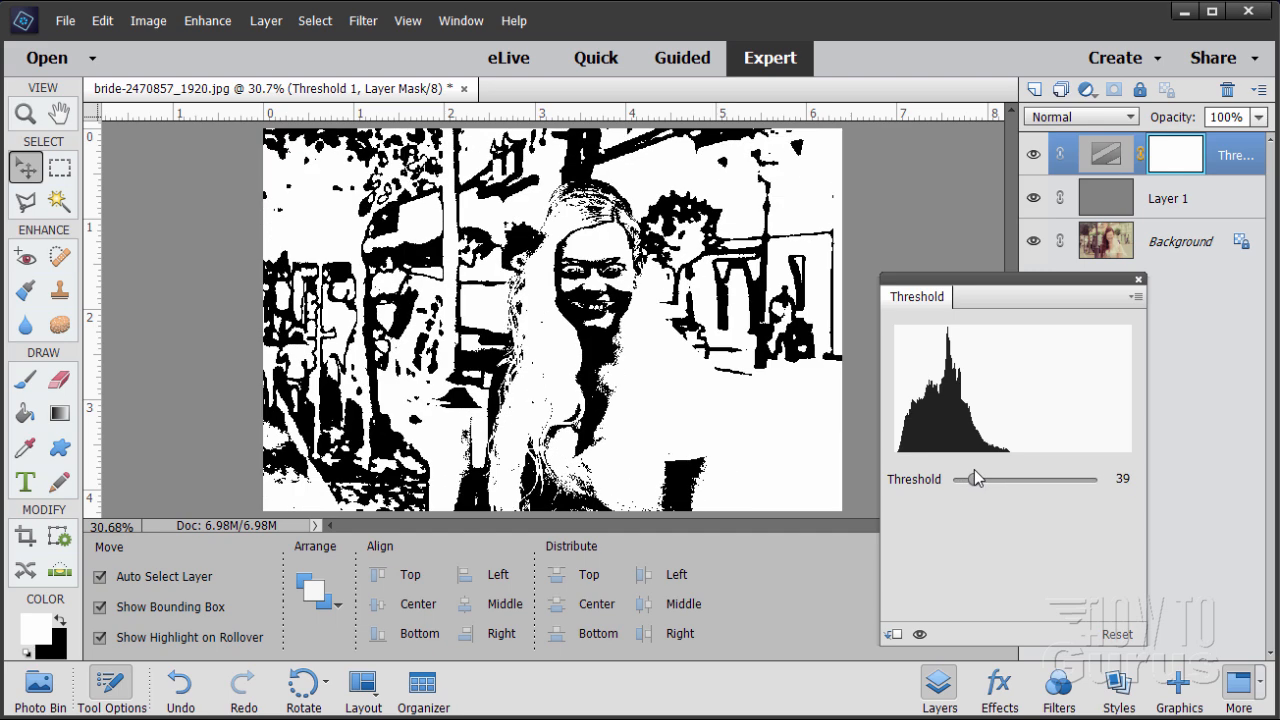
drag(976, 480, 950, 480)
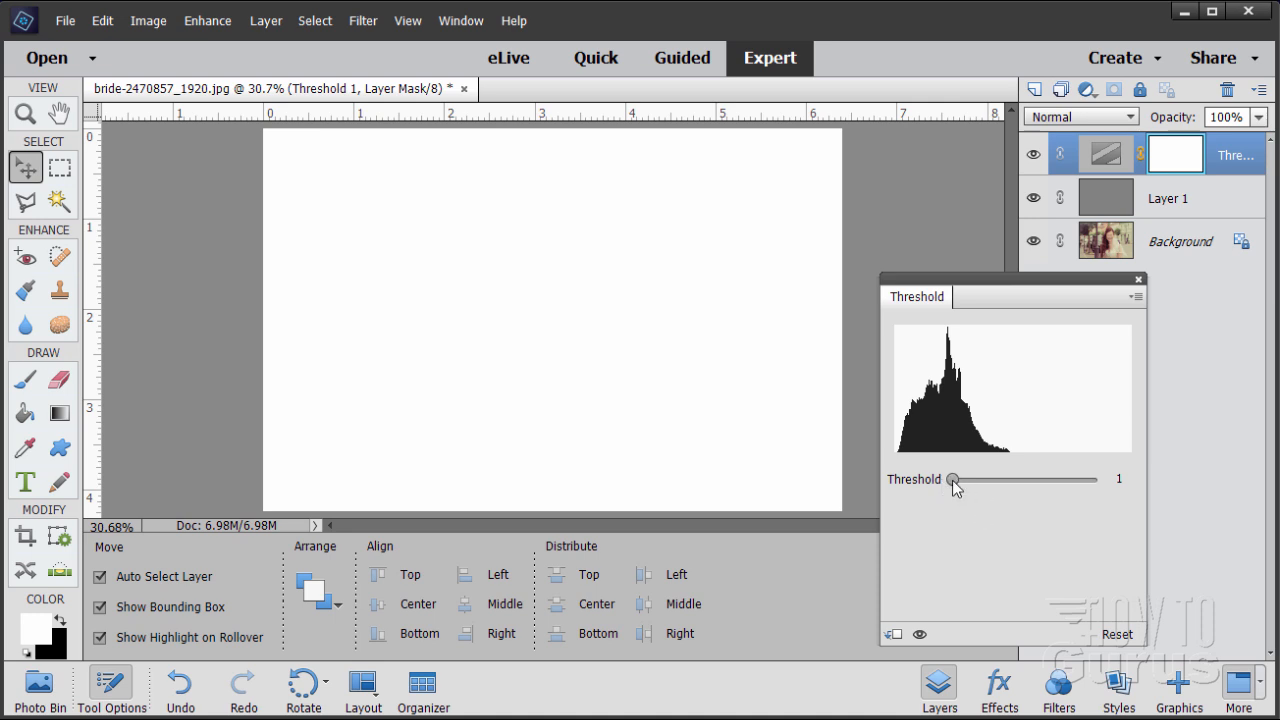
drag(952, 480, 962, 480)
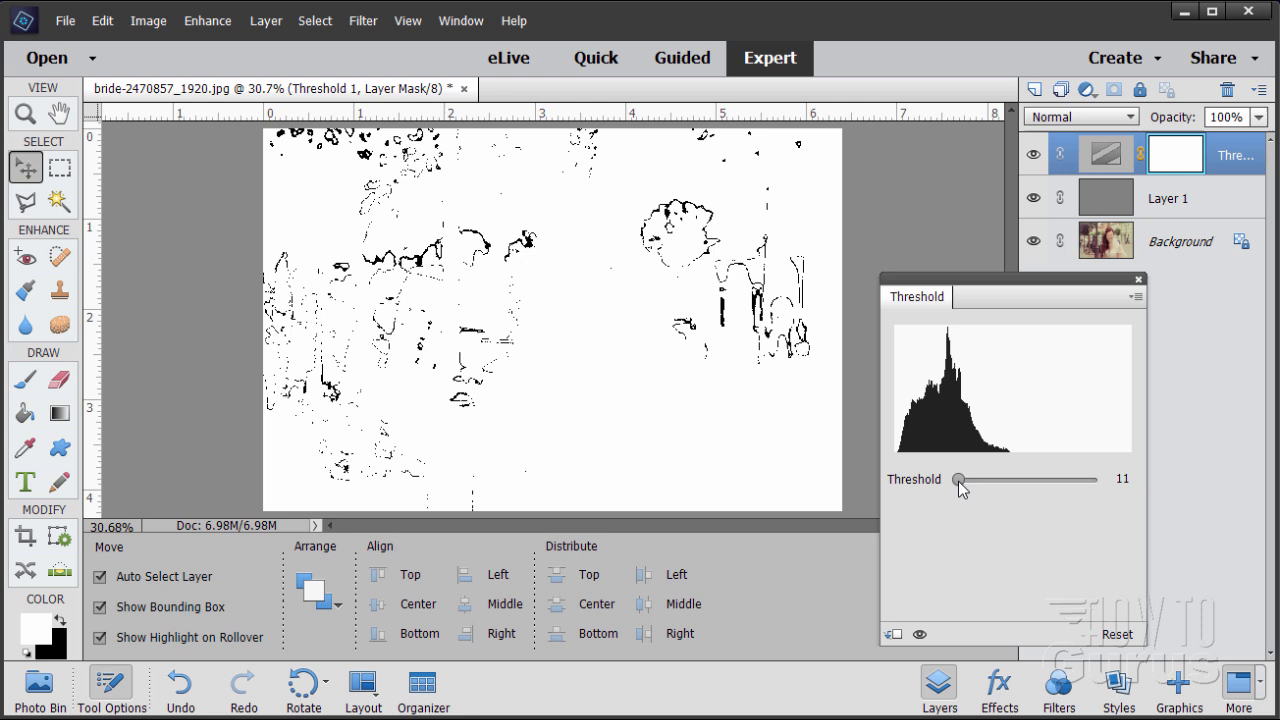
drag(960, 480, 956, 480)
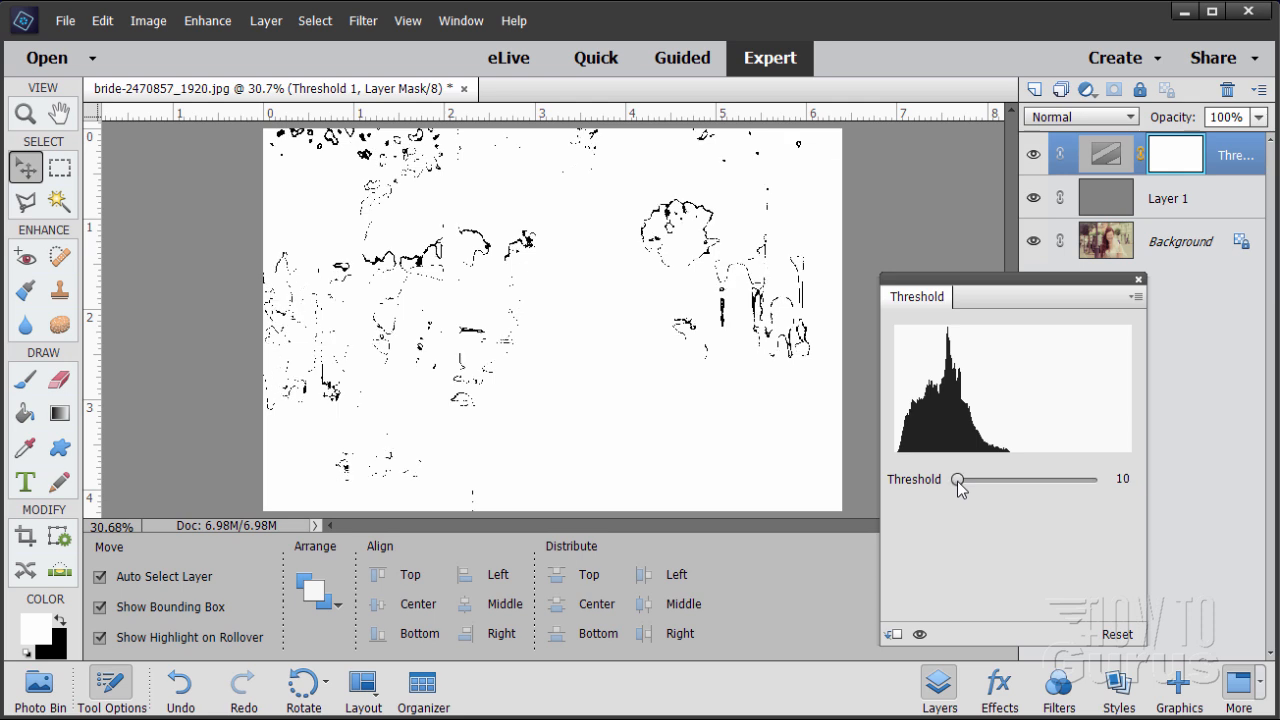
mouse_move(382, 160)
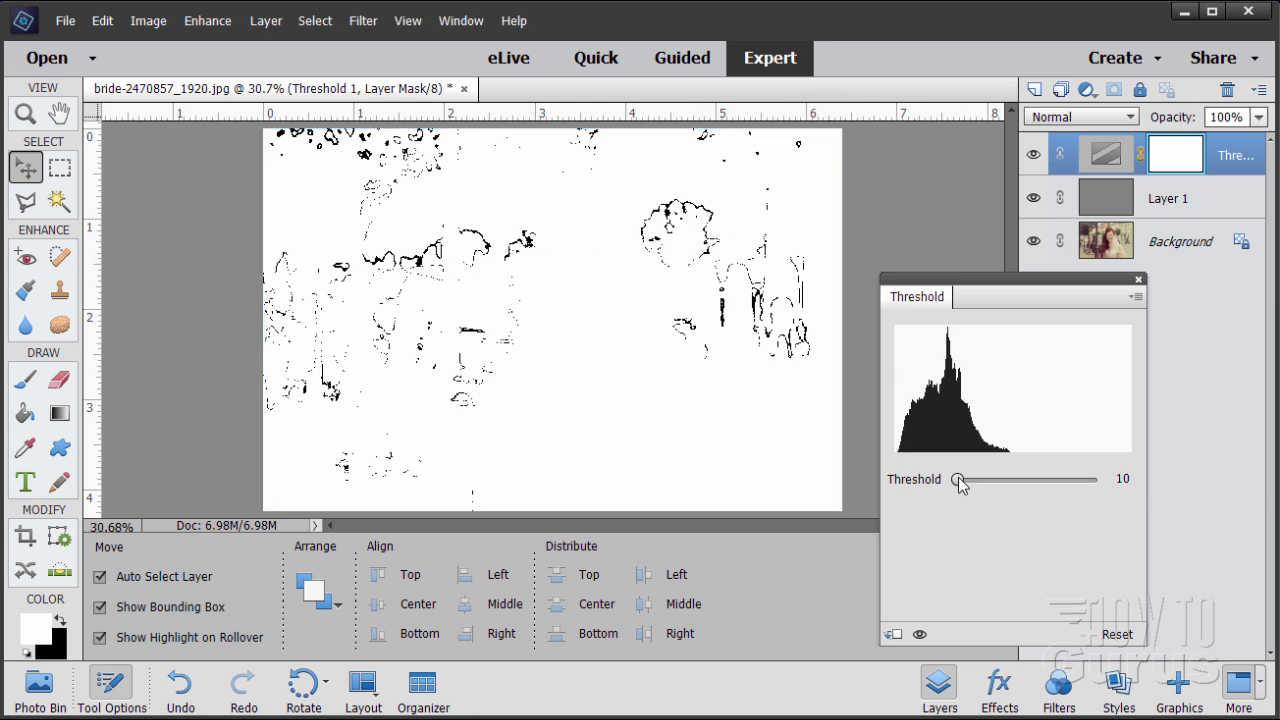
drag(956, 480, 956, 480)
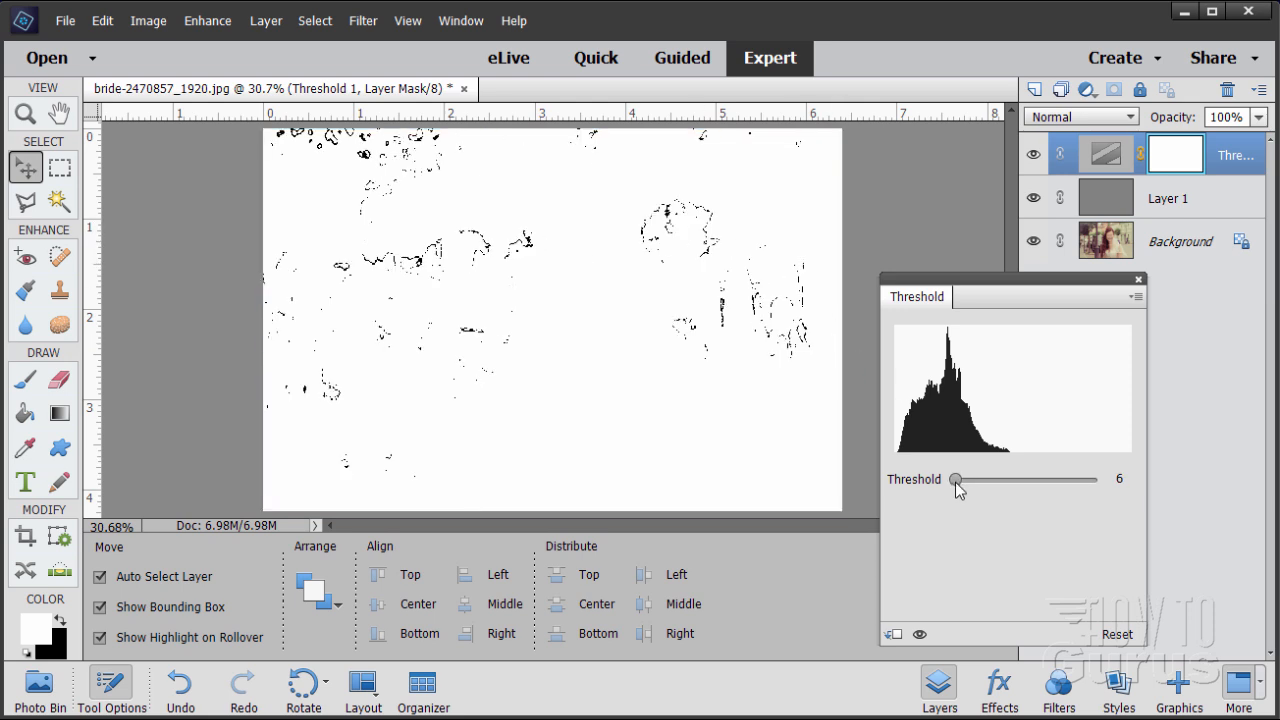
drag(956, 480, 952, 480)
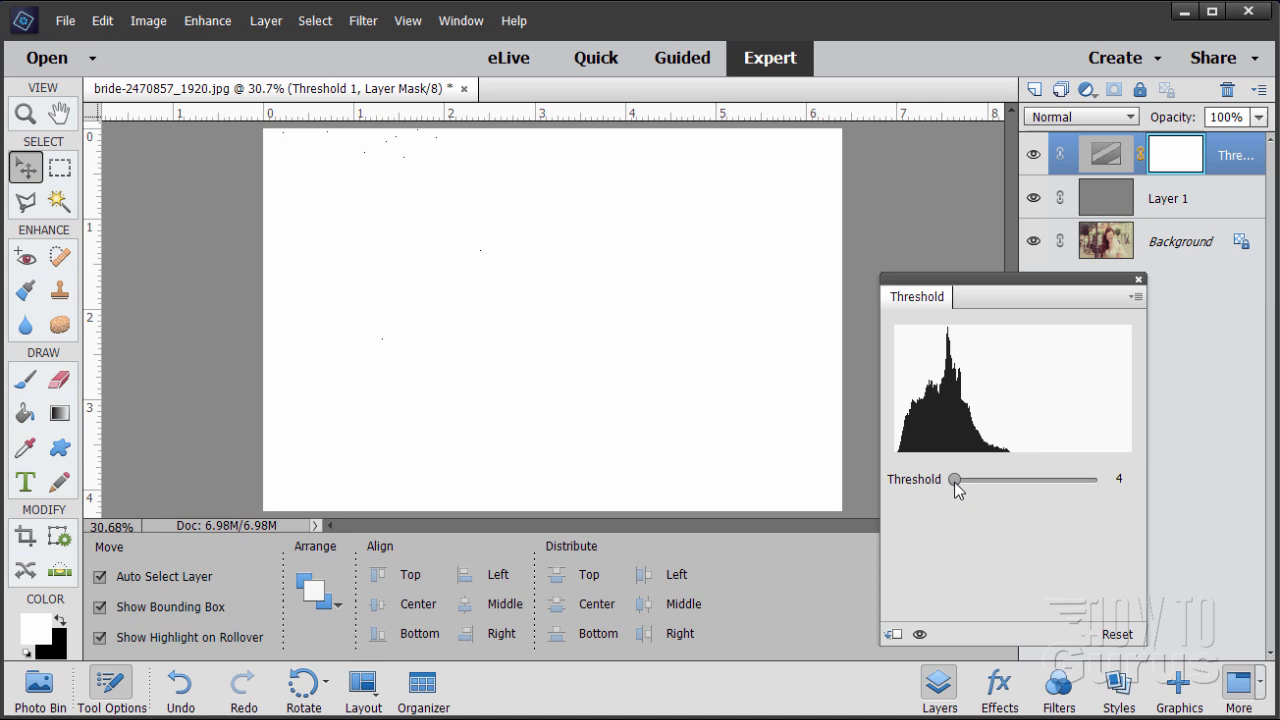
drag(952, 480, 960, 480)
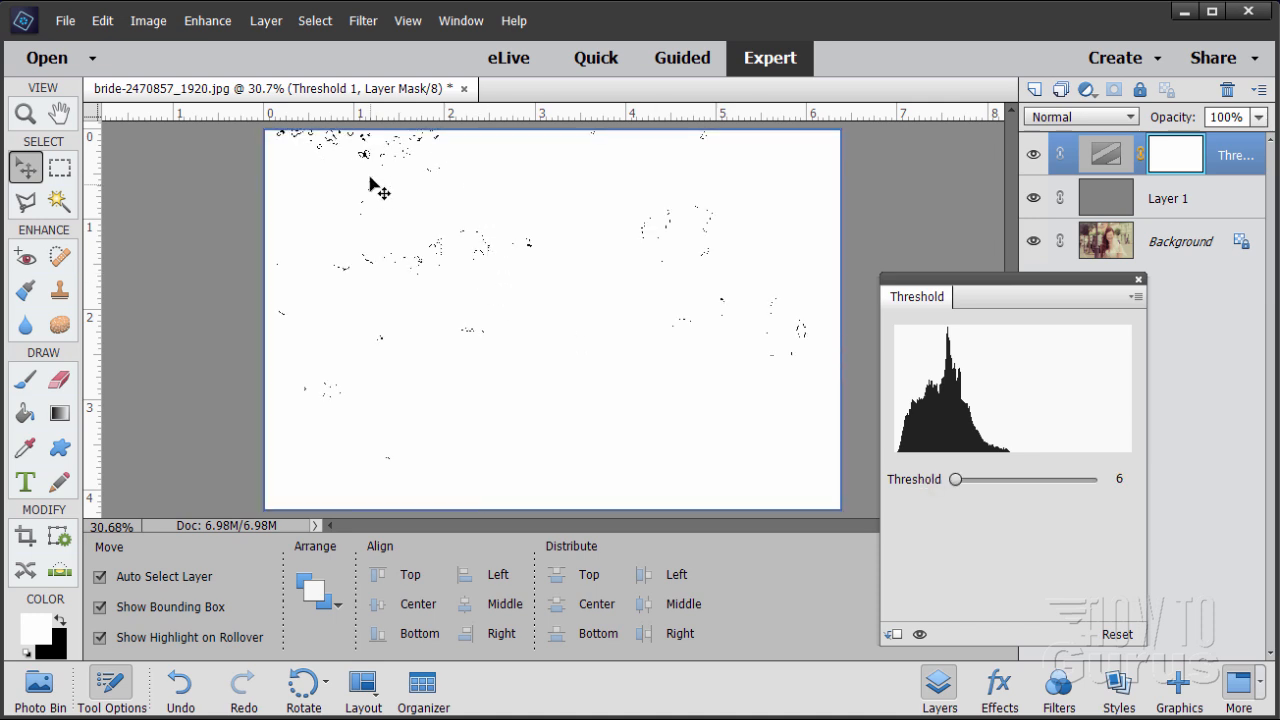
mouse_move(378, 156)
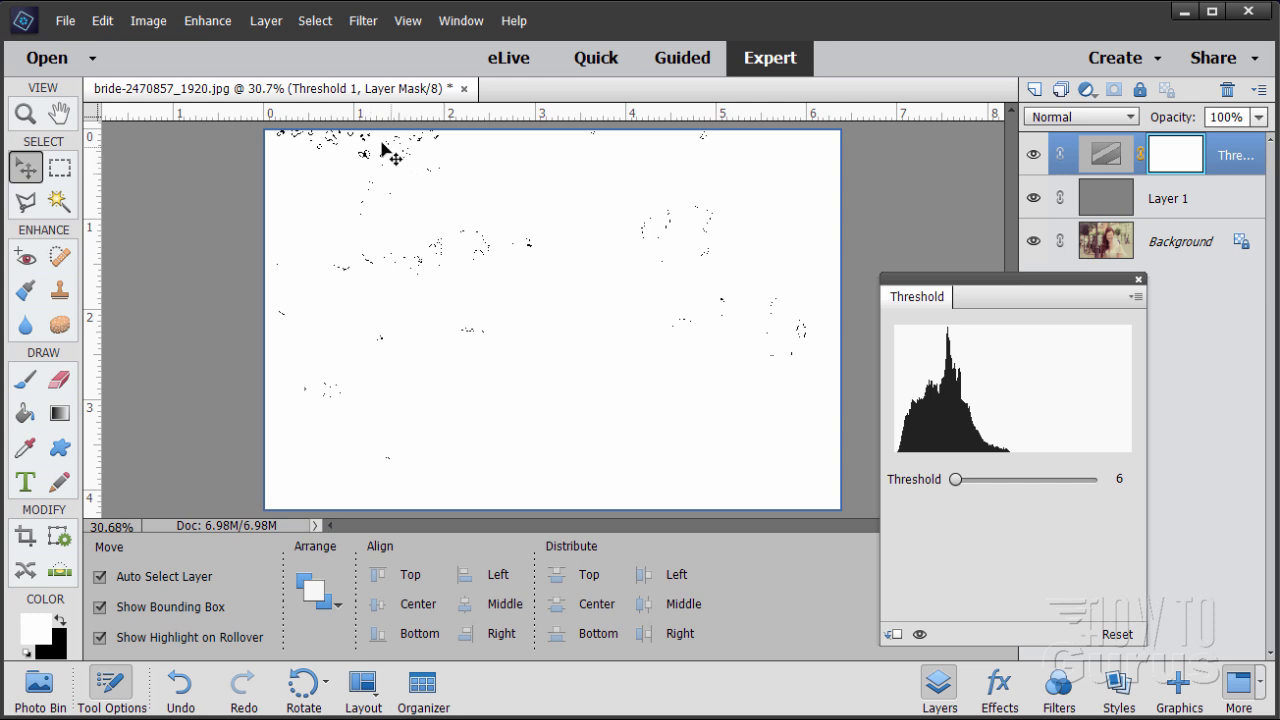
mouse_move(248, 248)
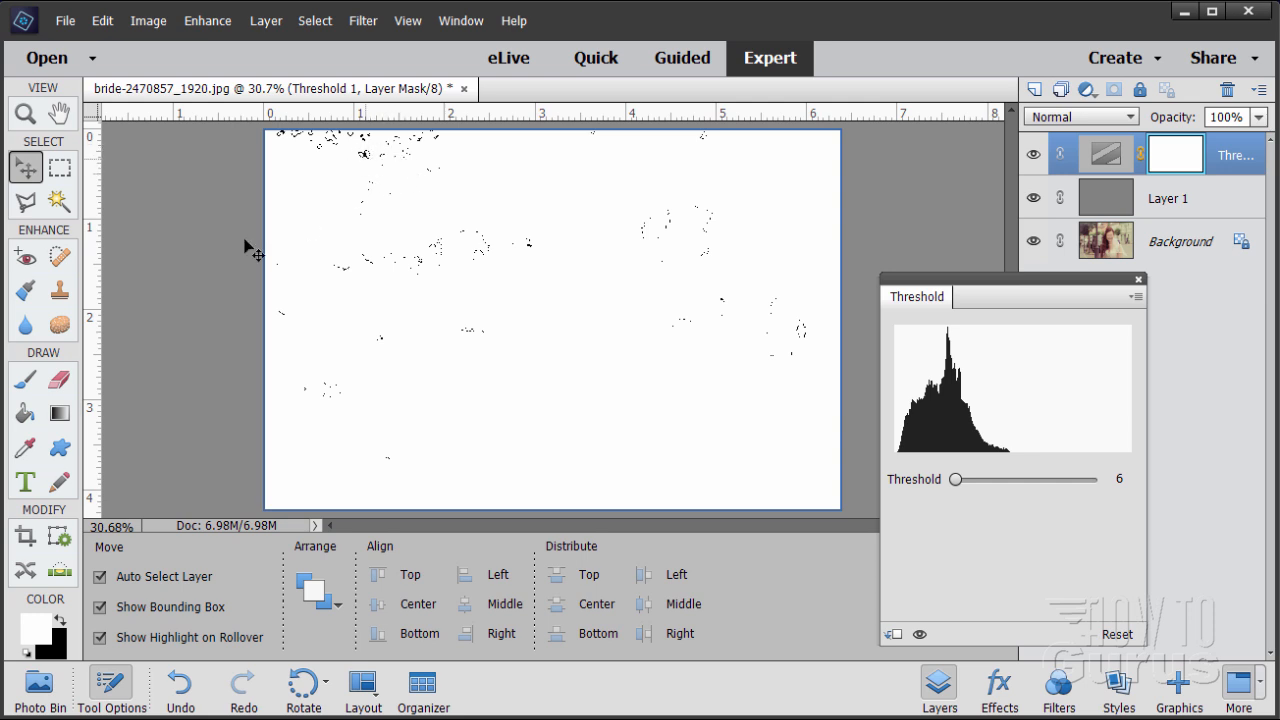
Step: Magnify the darkest black specks near the top-left to 400% with the Zoom tool
click(22, 112)
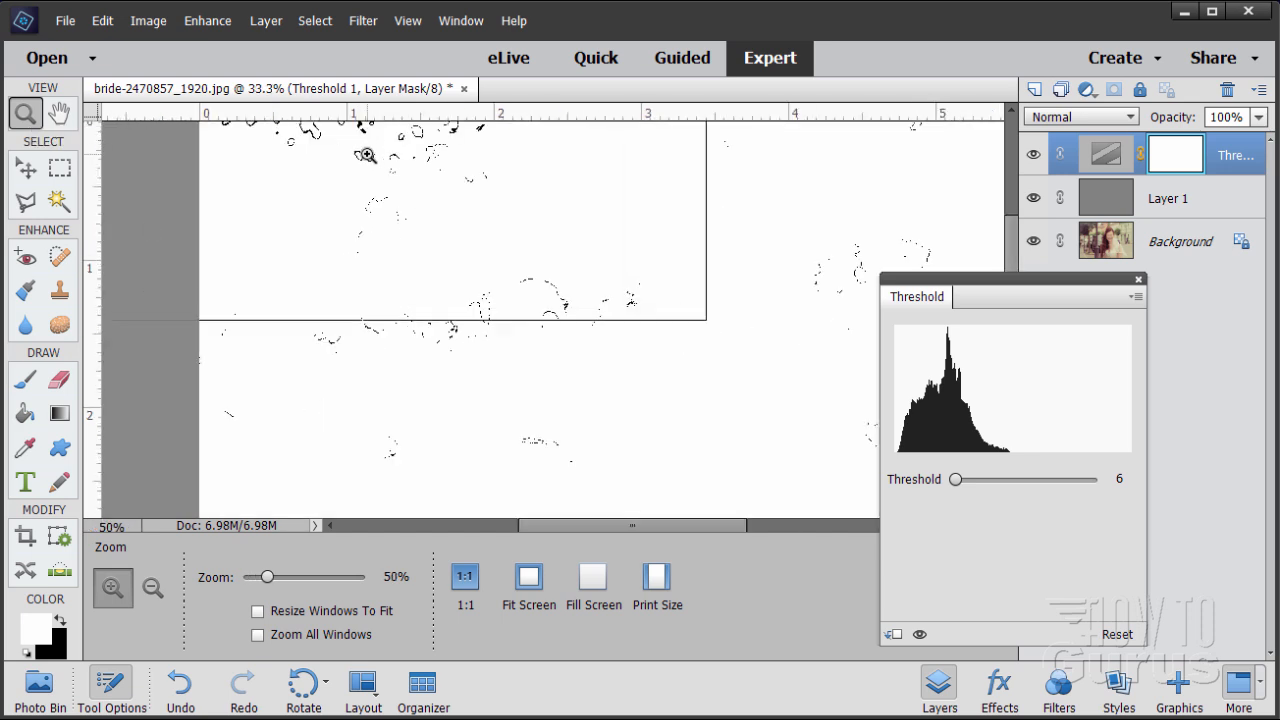
drag(264, 576, 318, 576)
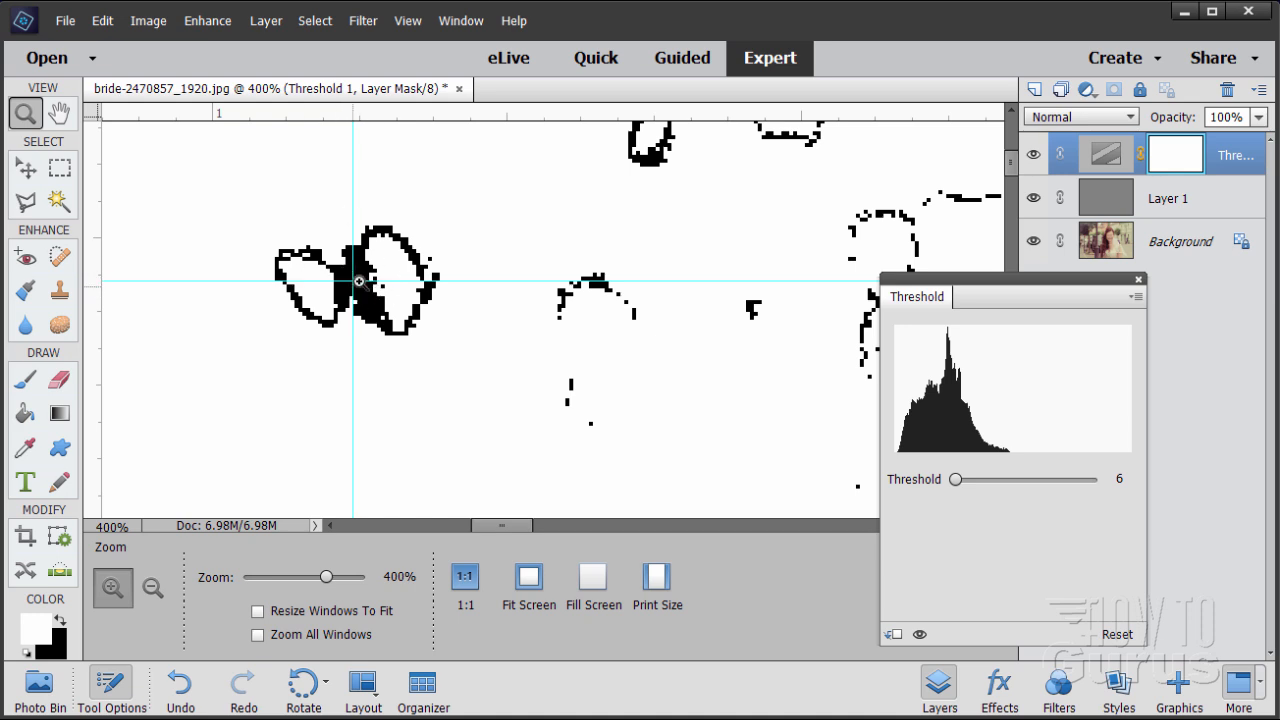
click(406, 20)
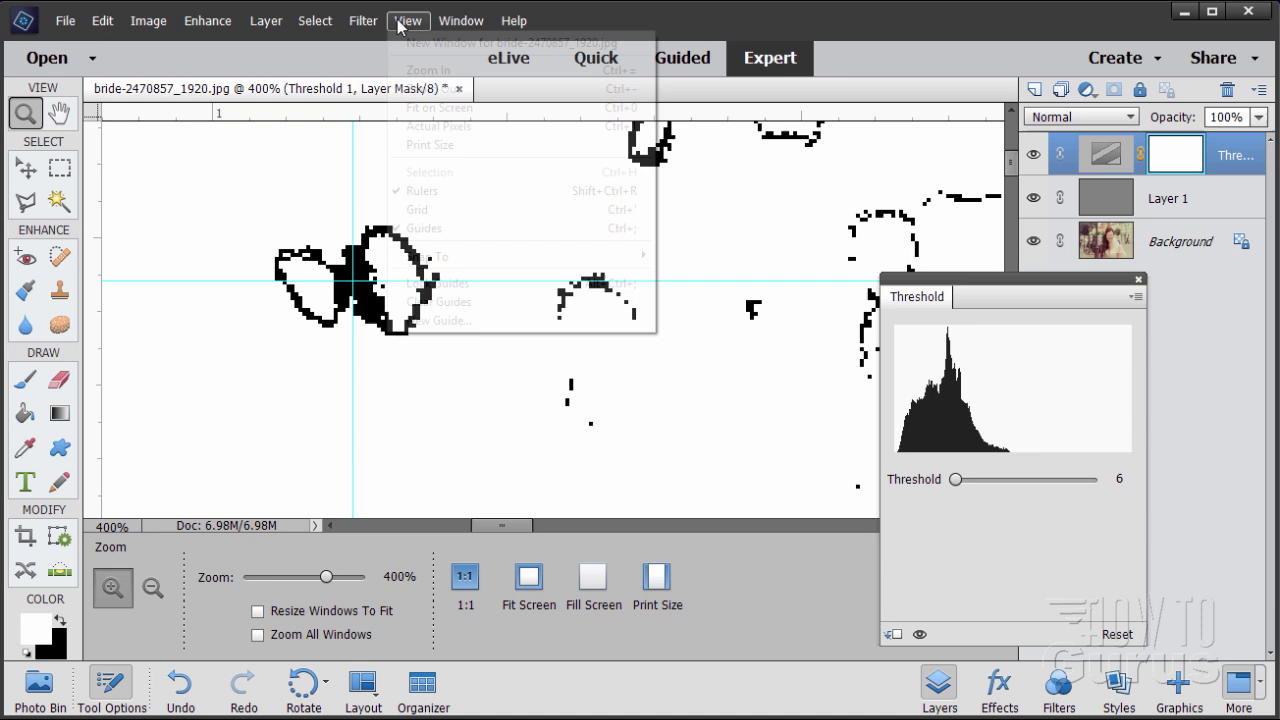
mouse_move(436, 192)
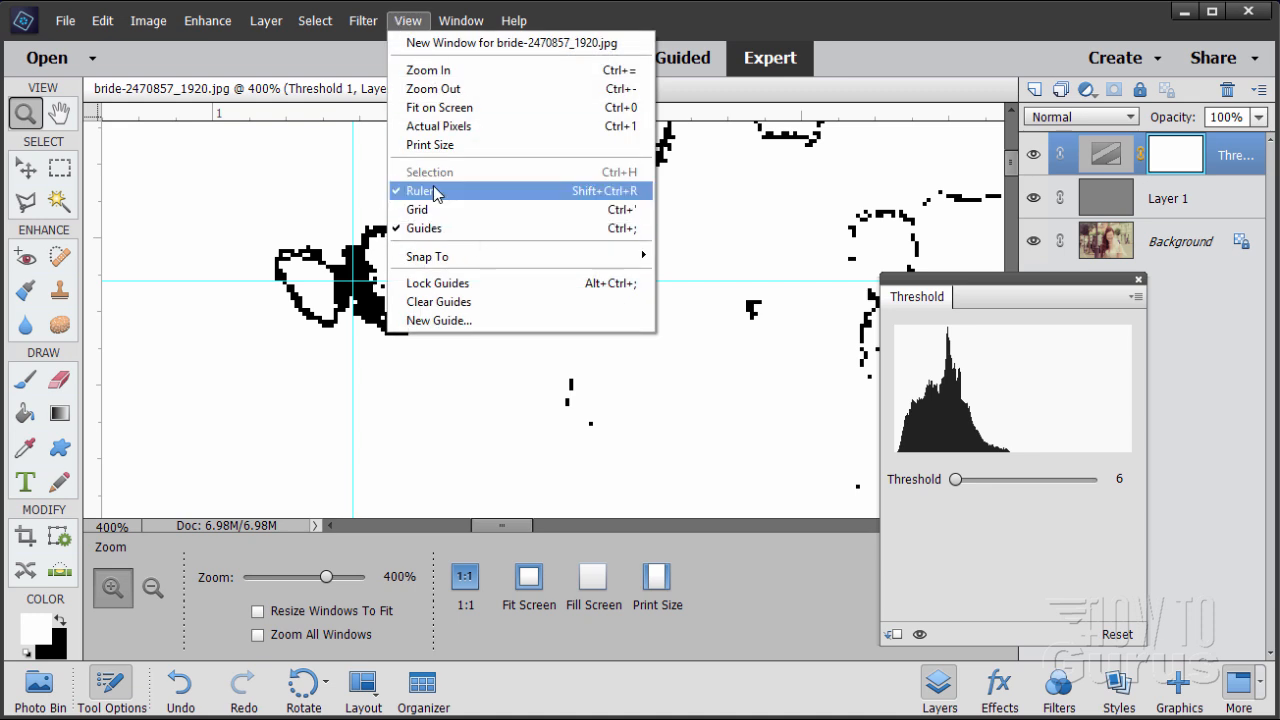
mouse_move(408, 228)
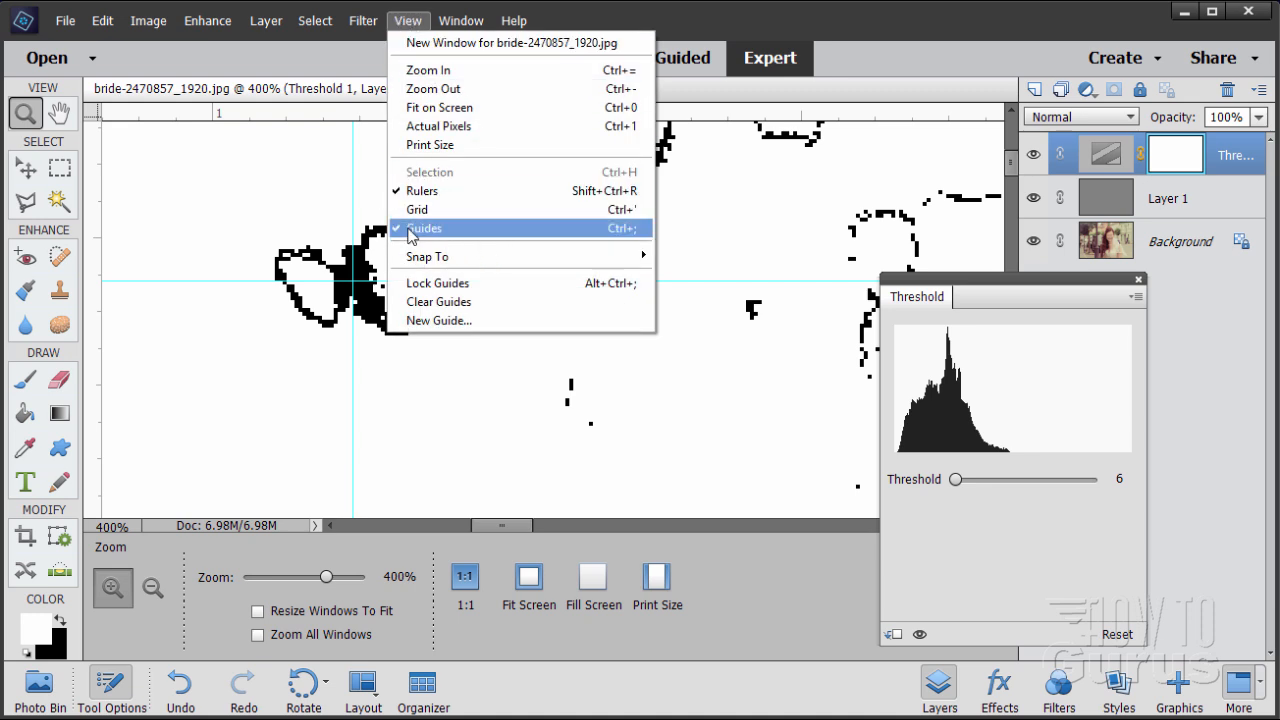
click(424, 228)
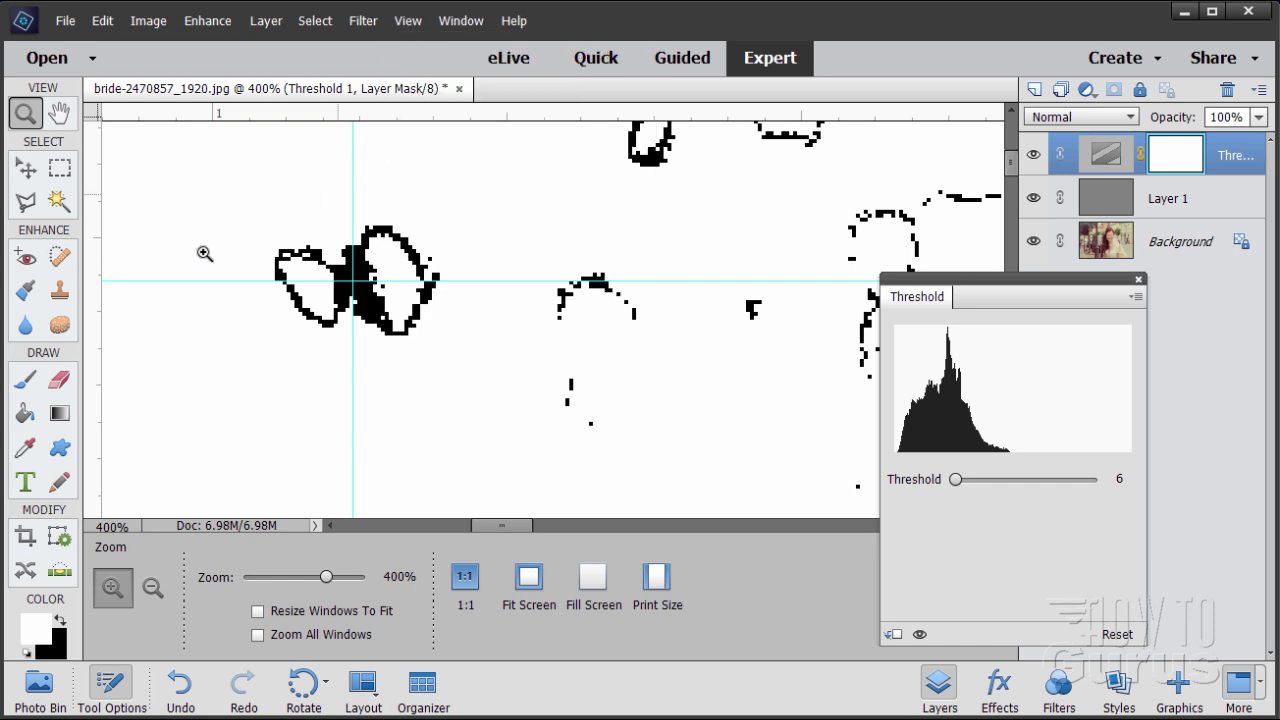
mouse_move(352, 316)
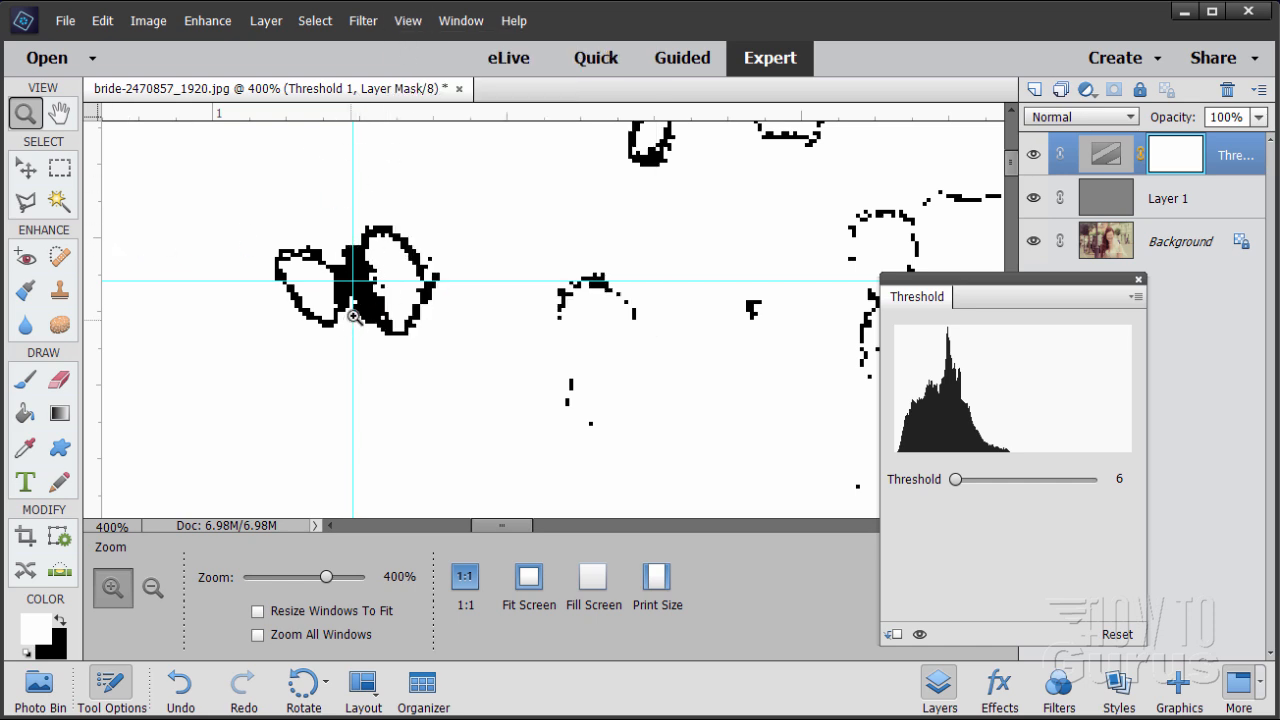
mouse_move(1104, 312)
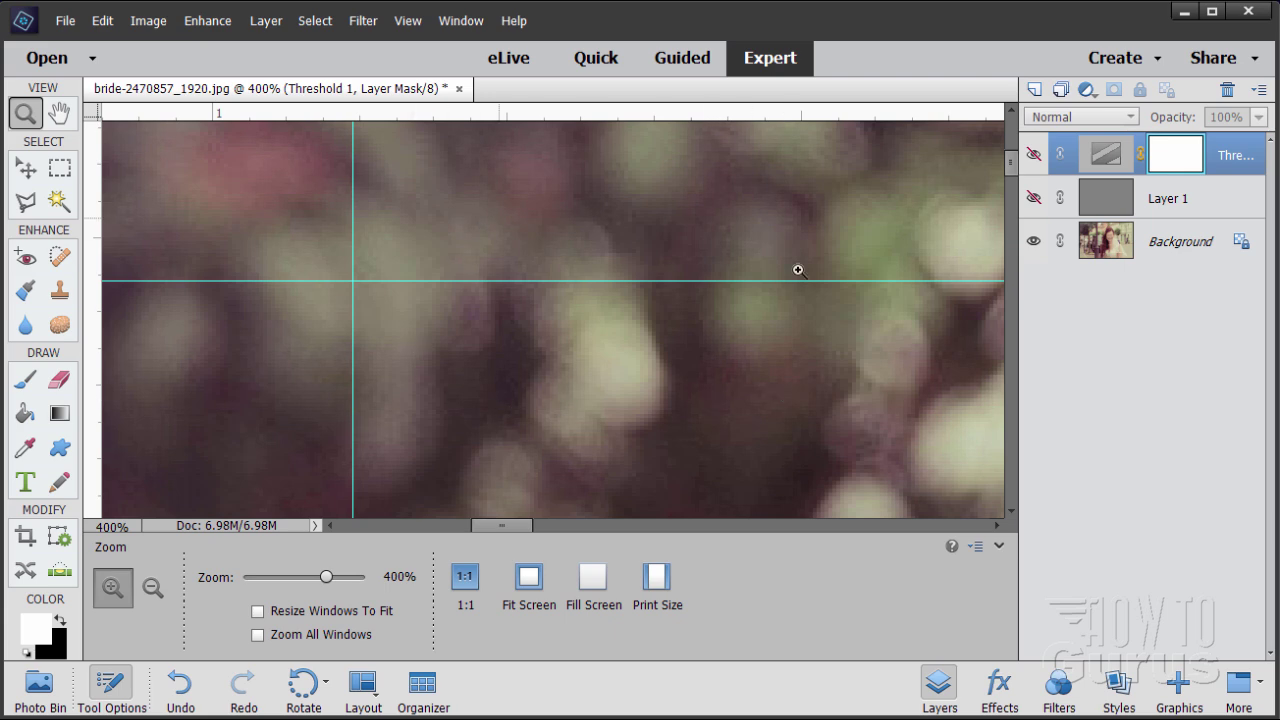
mouse_move(368, 268)
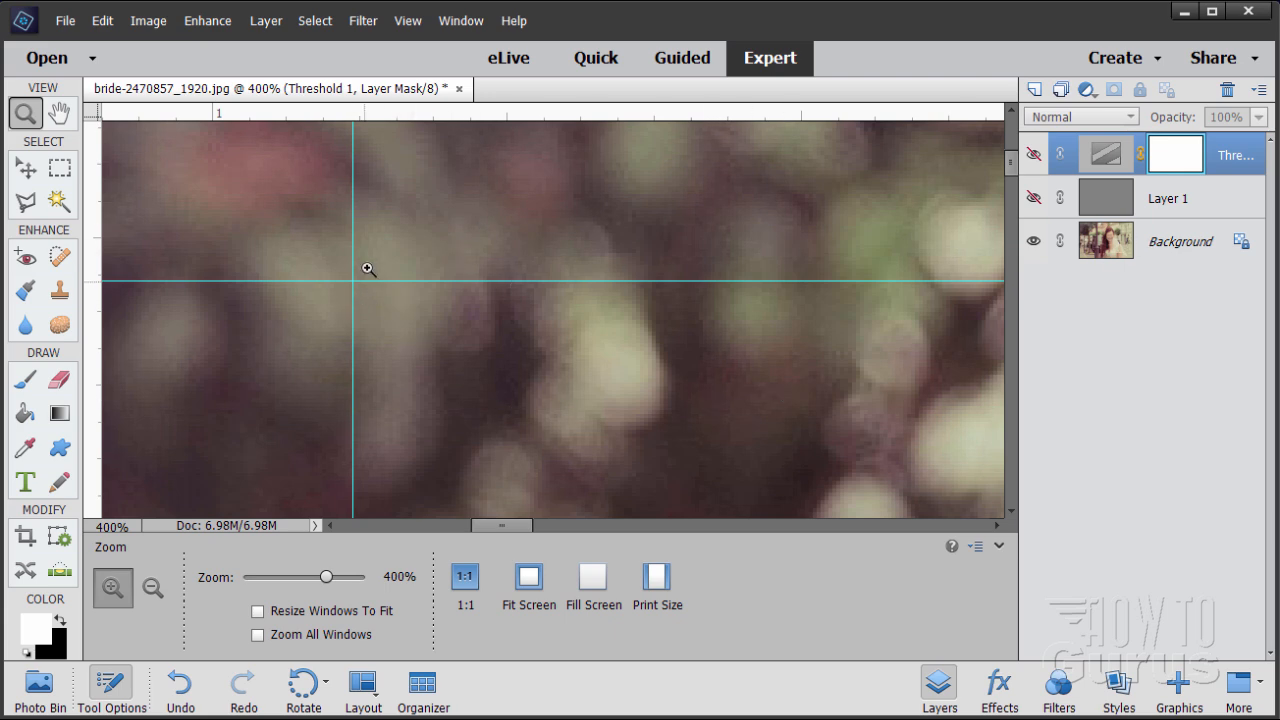
mouse_move(394, 292)
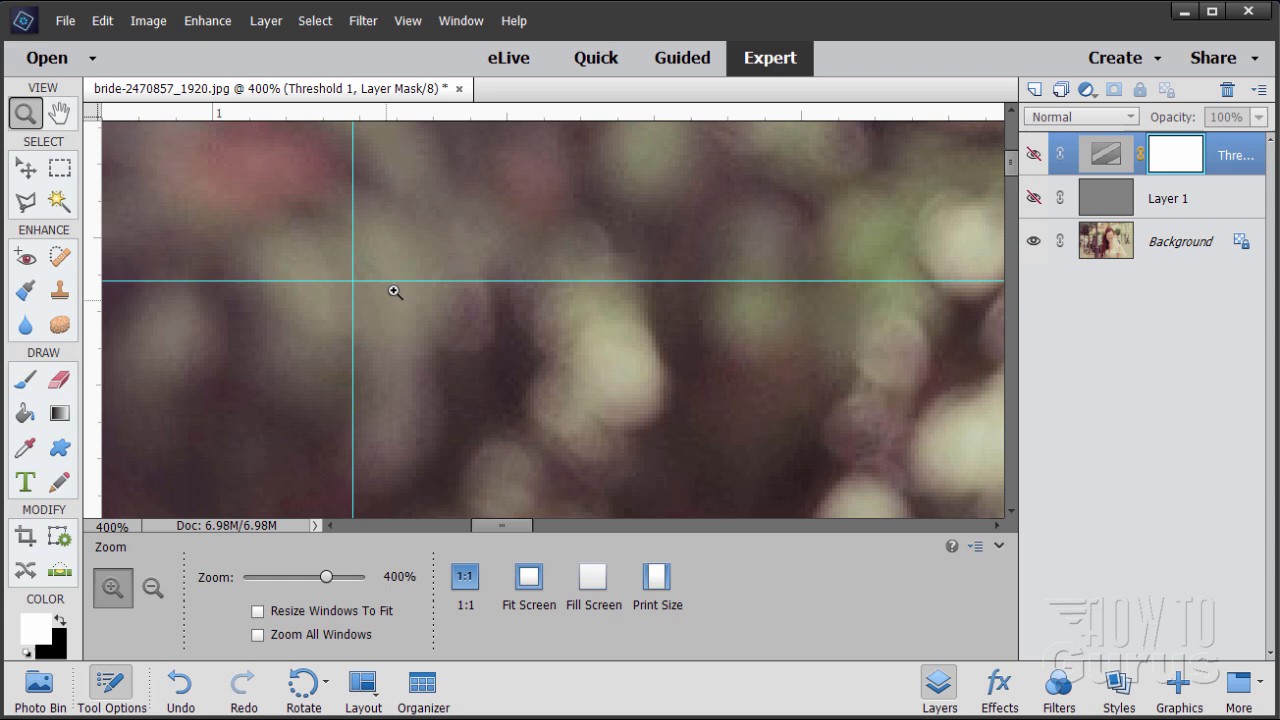
mouse_move(372, 278)
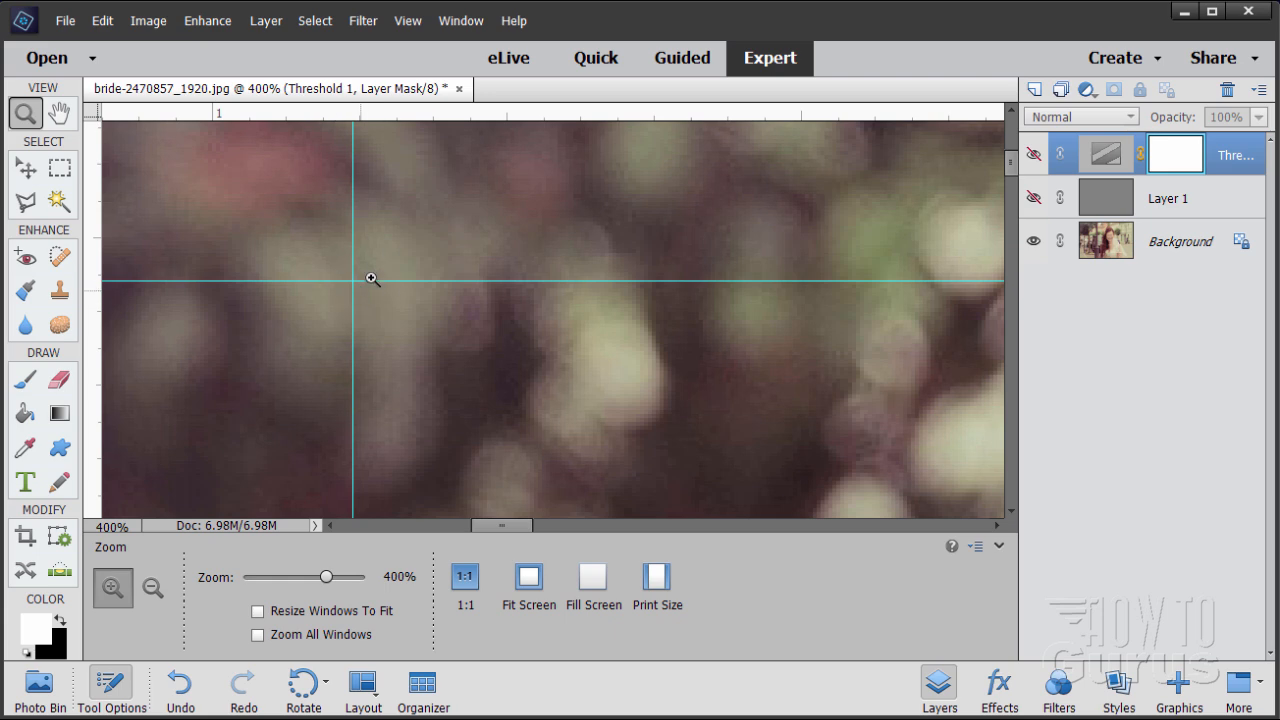
mouse_move(344, 288)
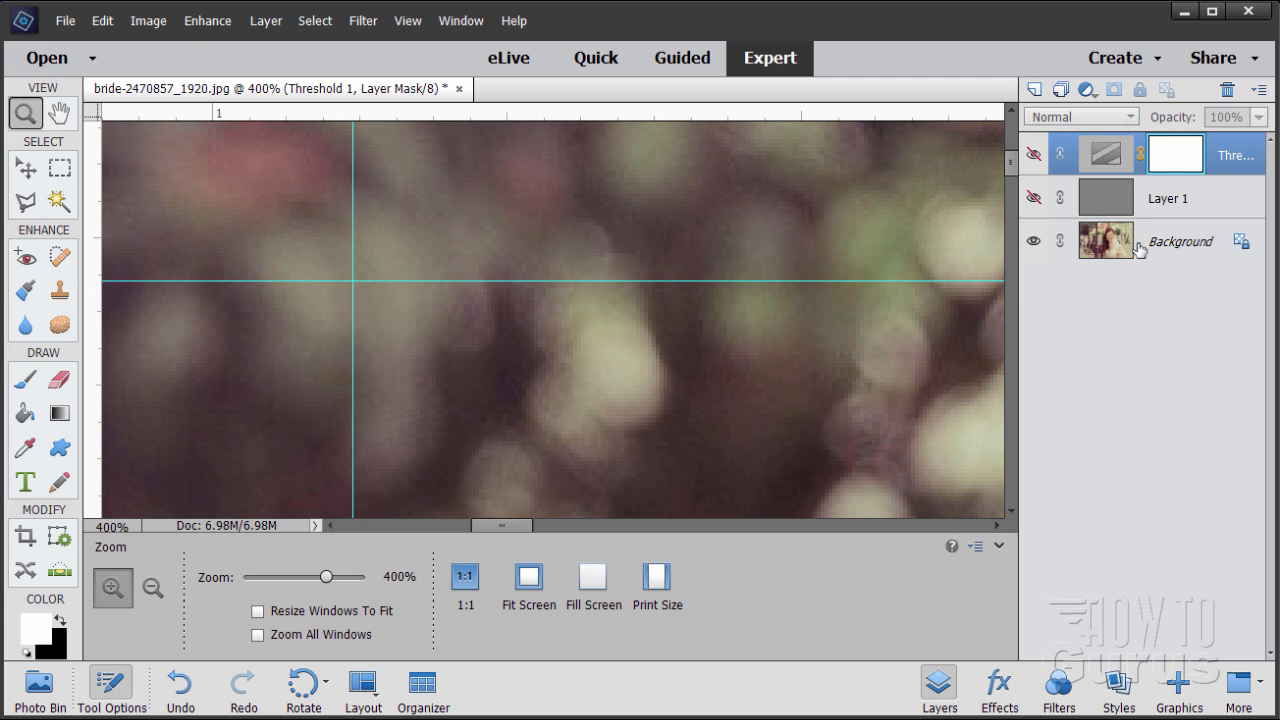
Step: Create a default Levels 1 adjustment layer right above the active Background layer
click(1180, 244)
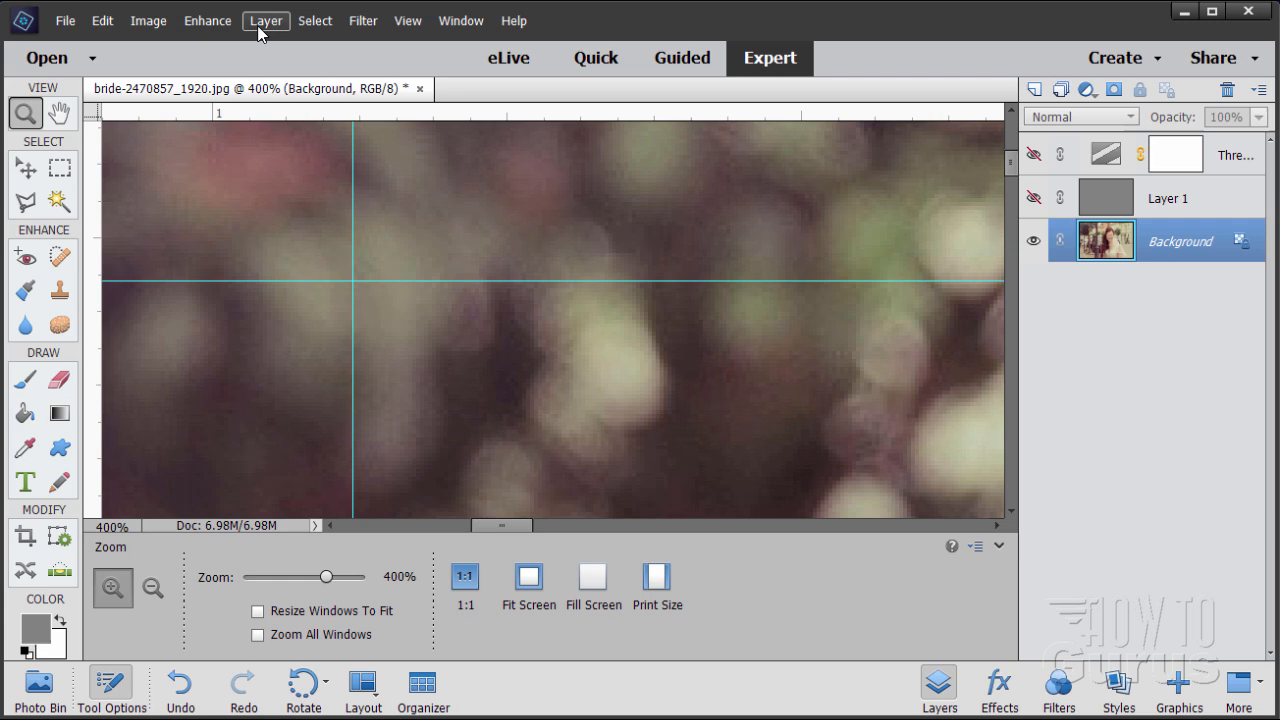
click(264, 20)
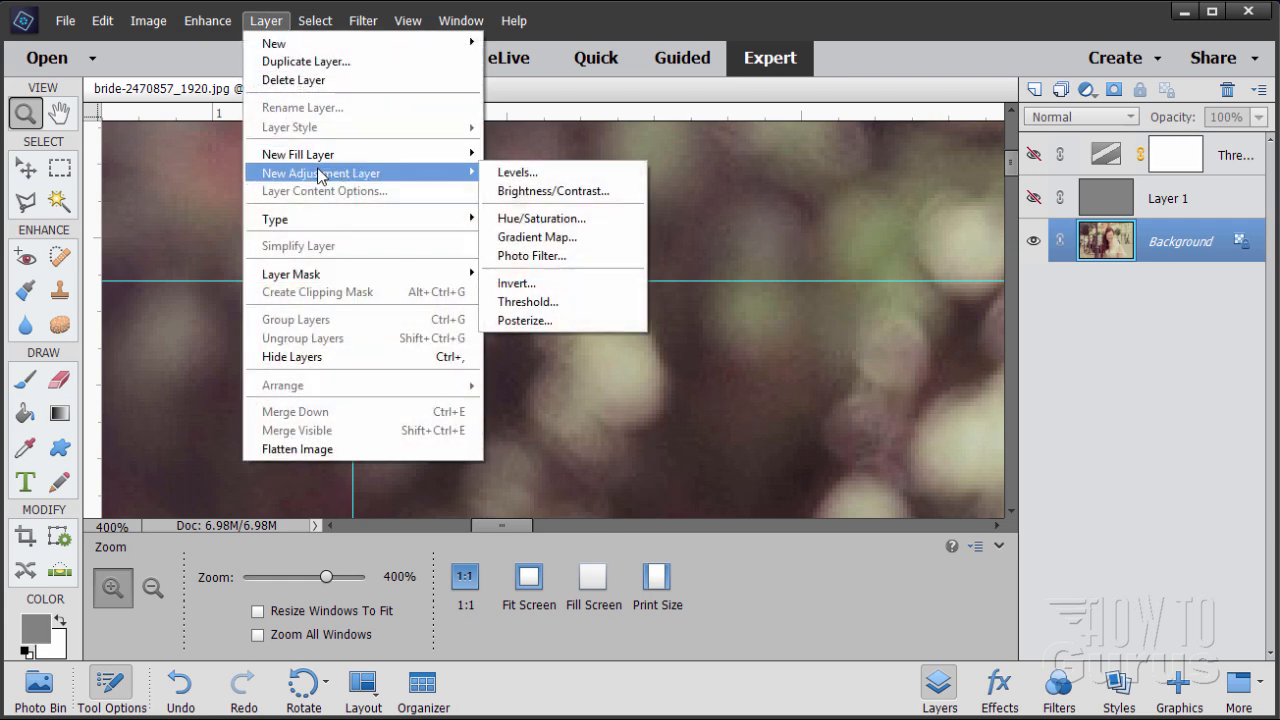
click(516, 172)
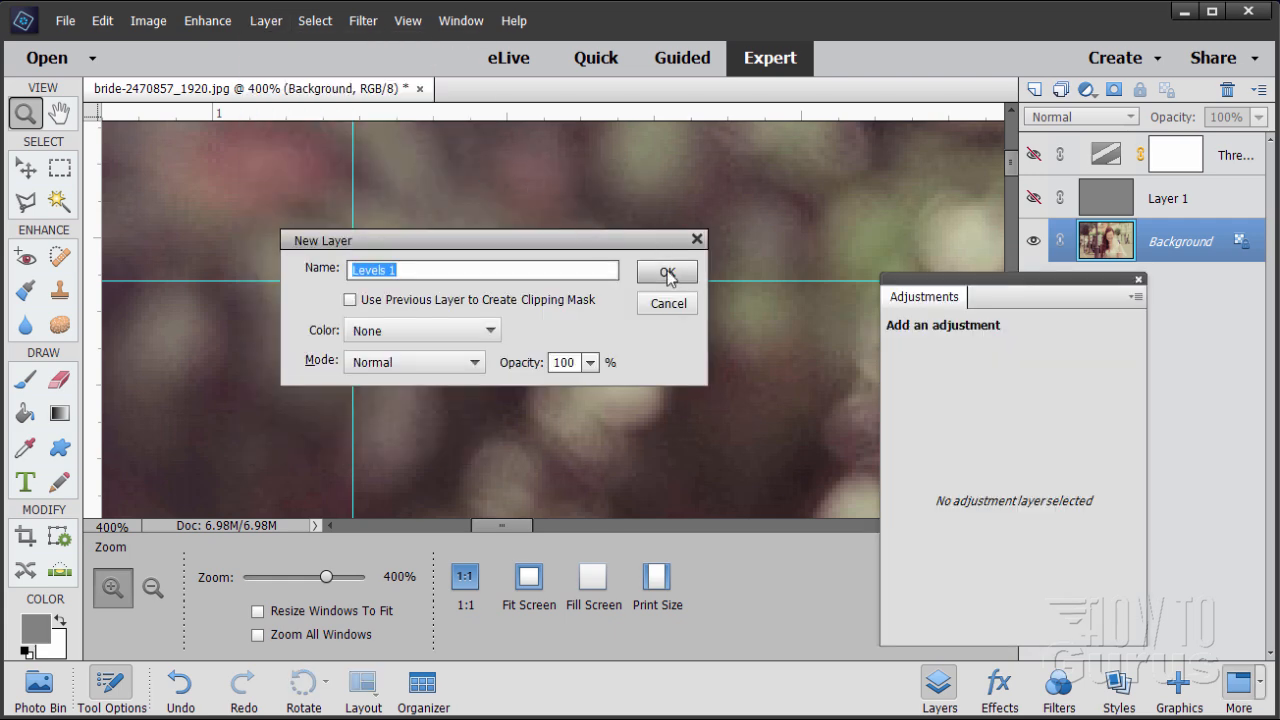
click(668, 272)
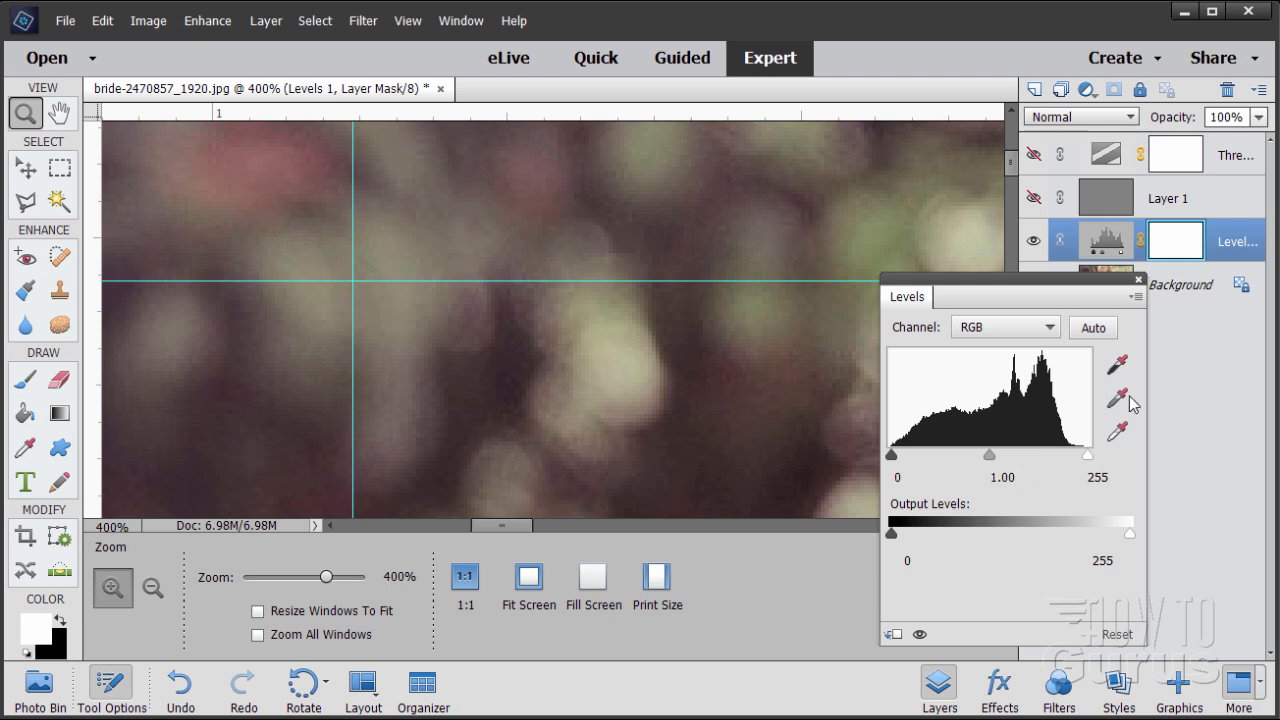
Step: Sample the Levels gray point at the guide intersection, then leave the Levels panel
click(1116, 392)
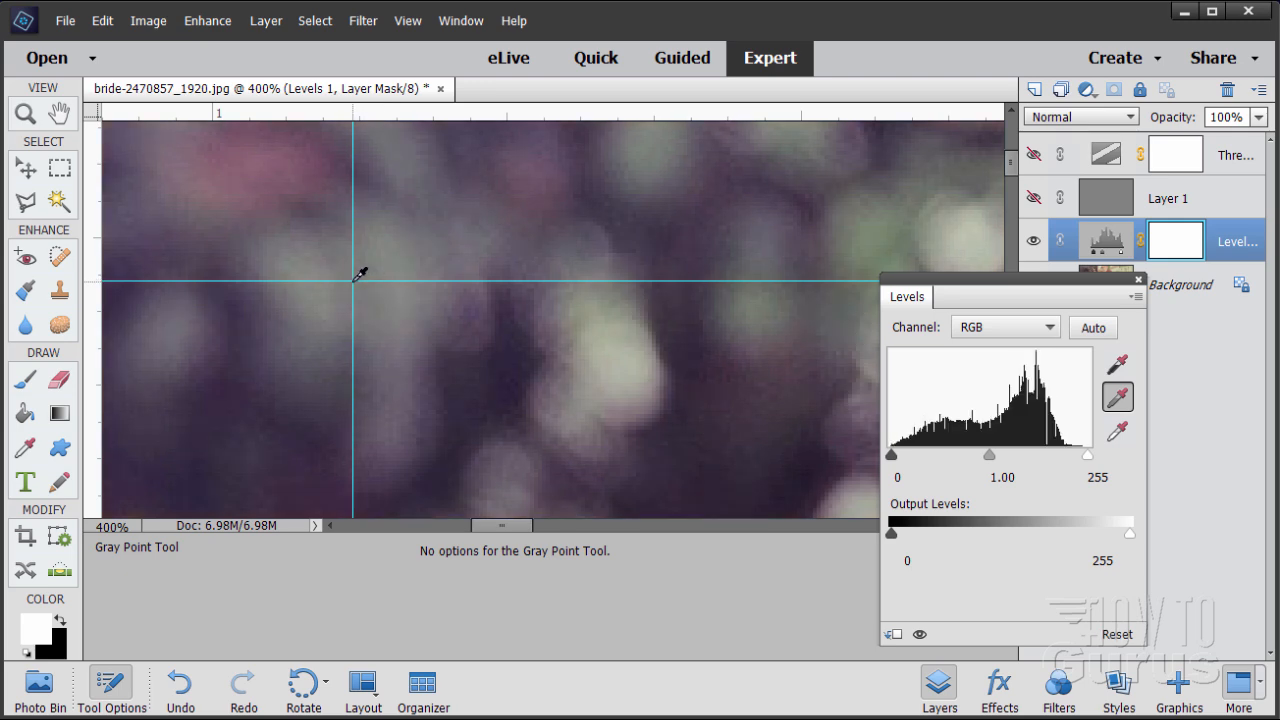
click(360, 272)
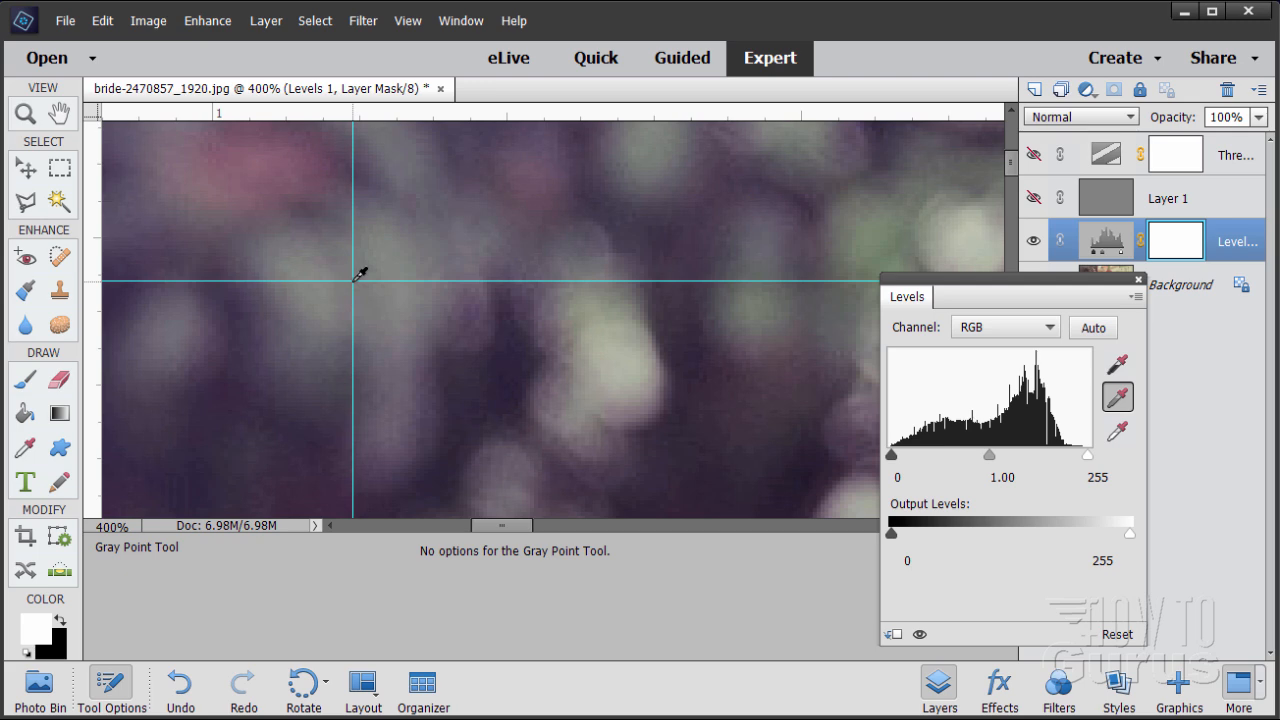
mouse_move(1052, 332)
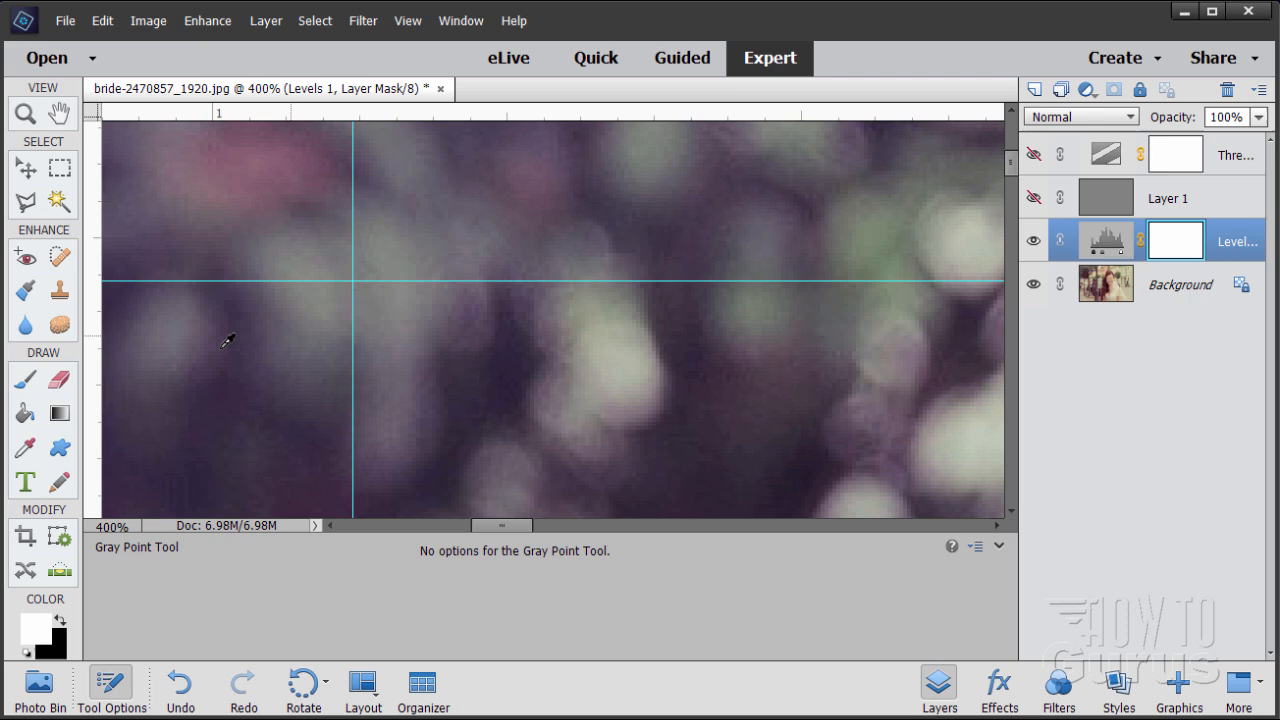
click(20, 112)
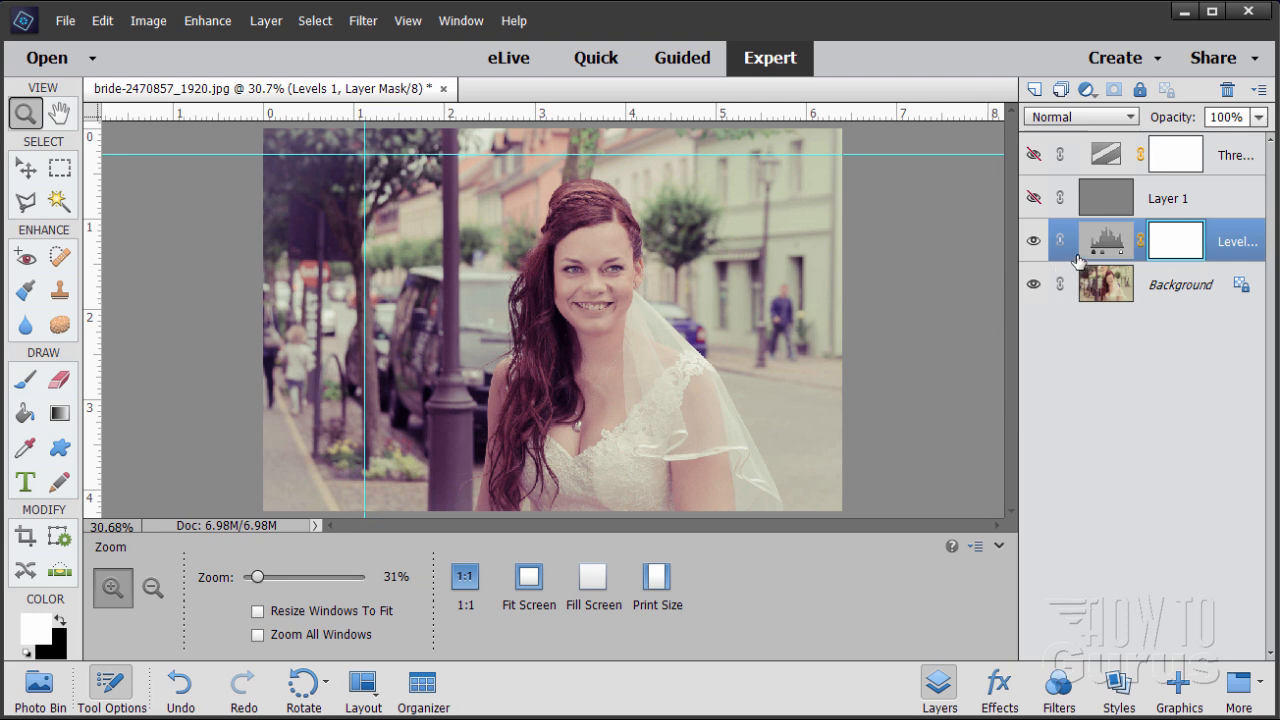
mouse_move(1106, 236)
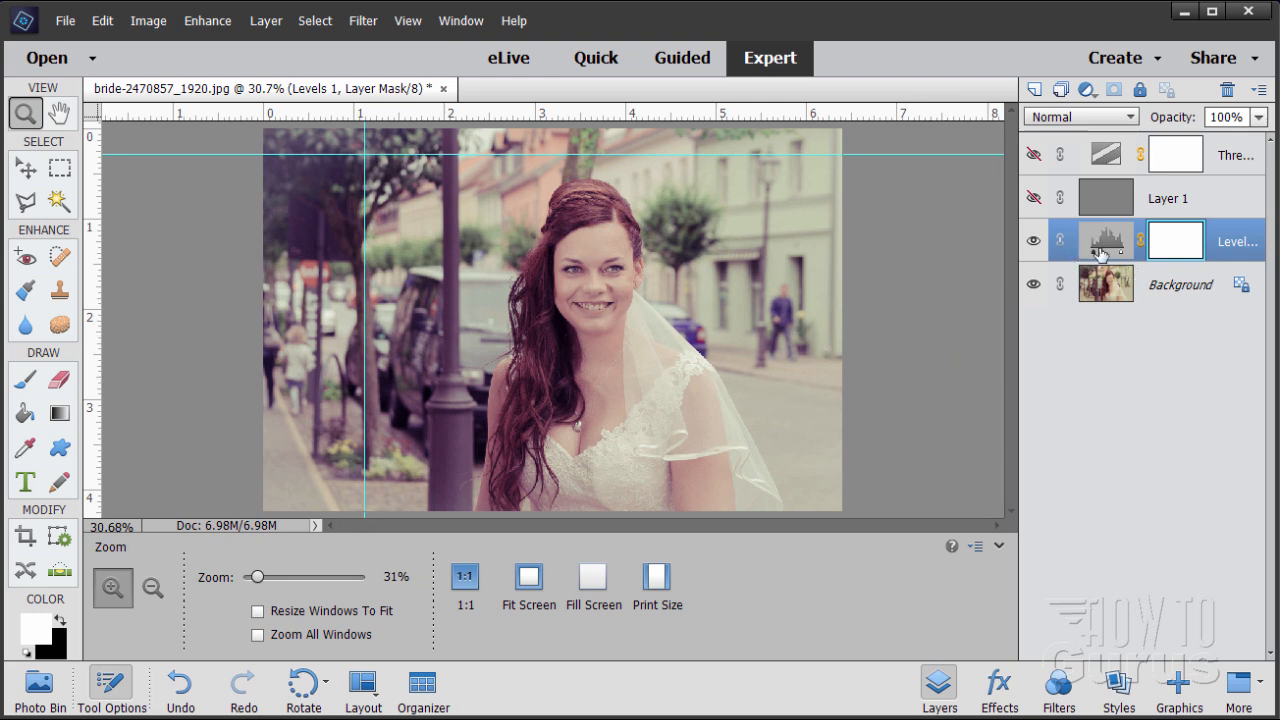
mouse_move(1104, 258)
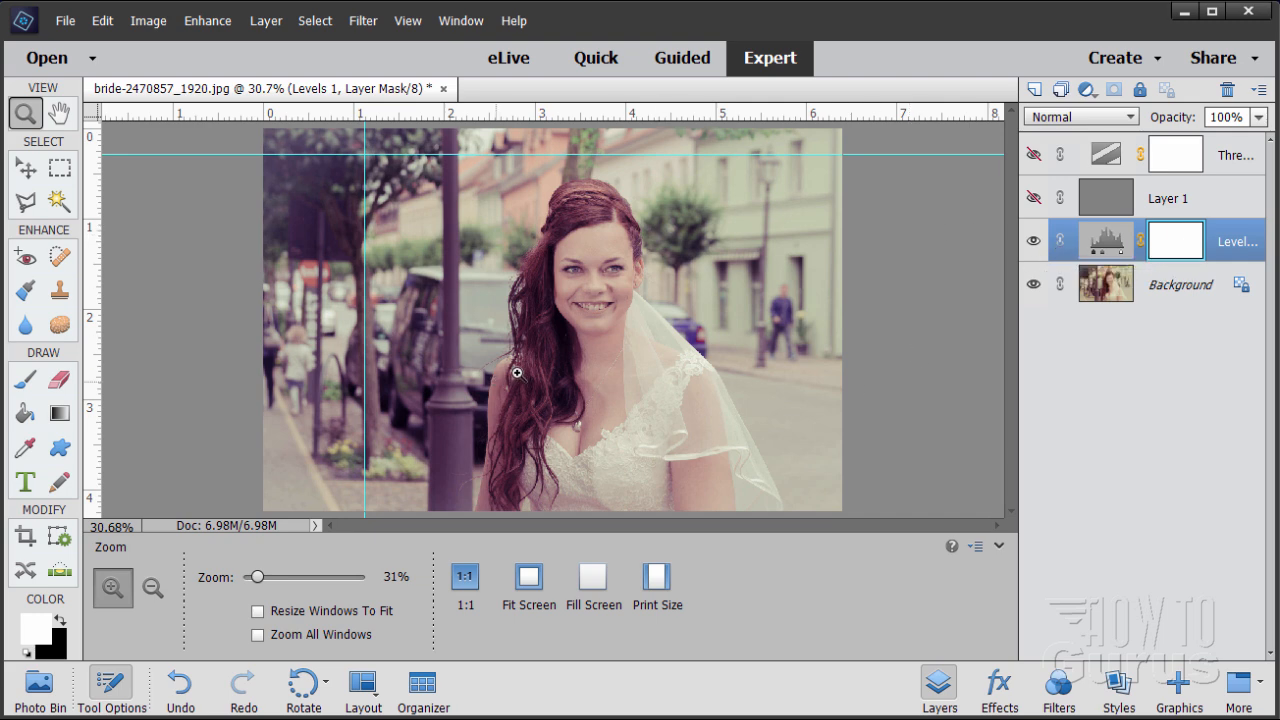
mouse_move(1128, 276)
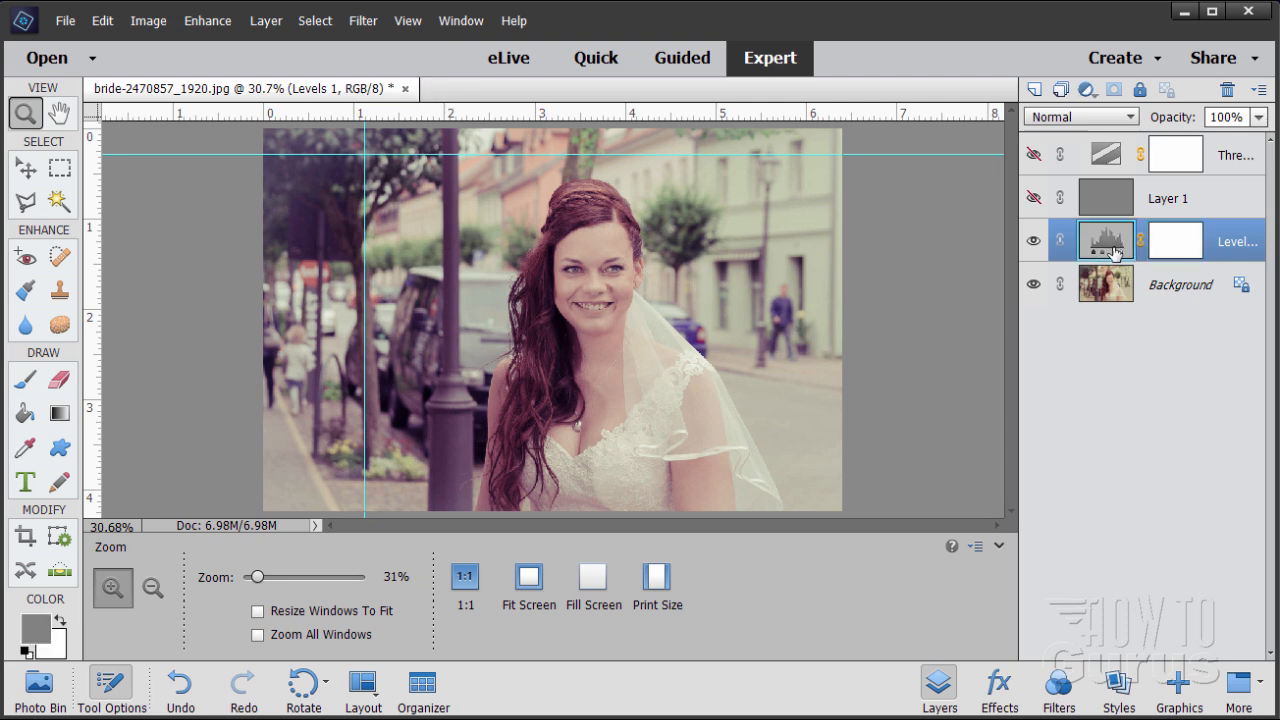
mouse_move(1112, 248)
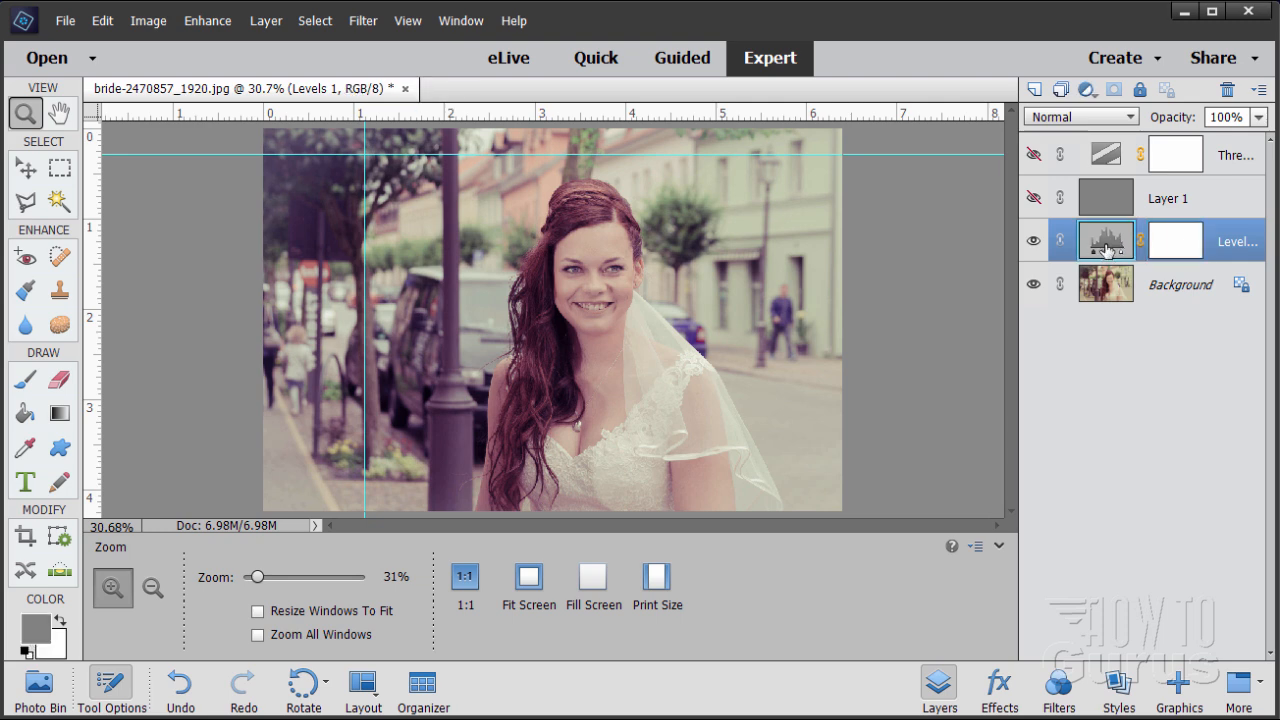
Step: Reopen Levels 1 and sample its white point from the bride's white veil
double_click(1104, 240)
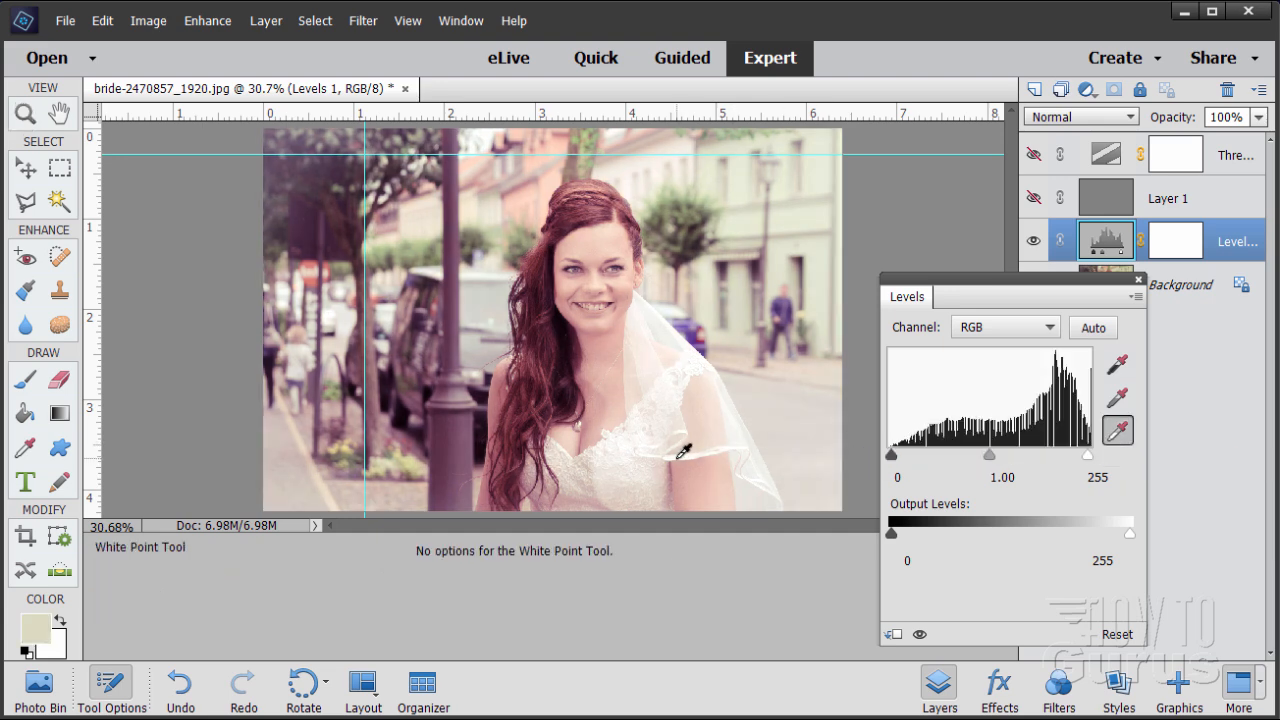
click(680, 452)
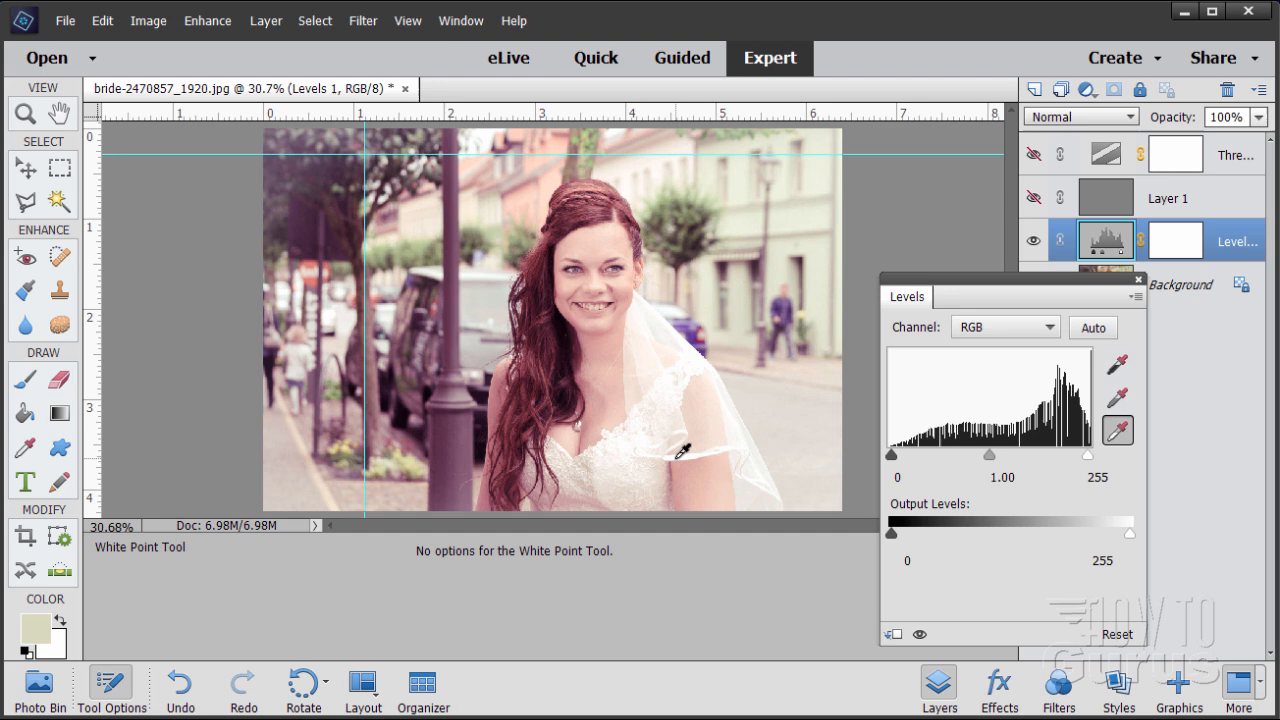
click(684, 448)
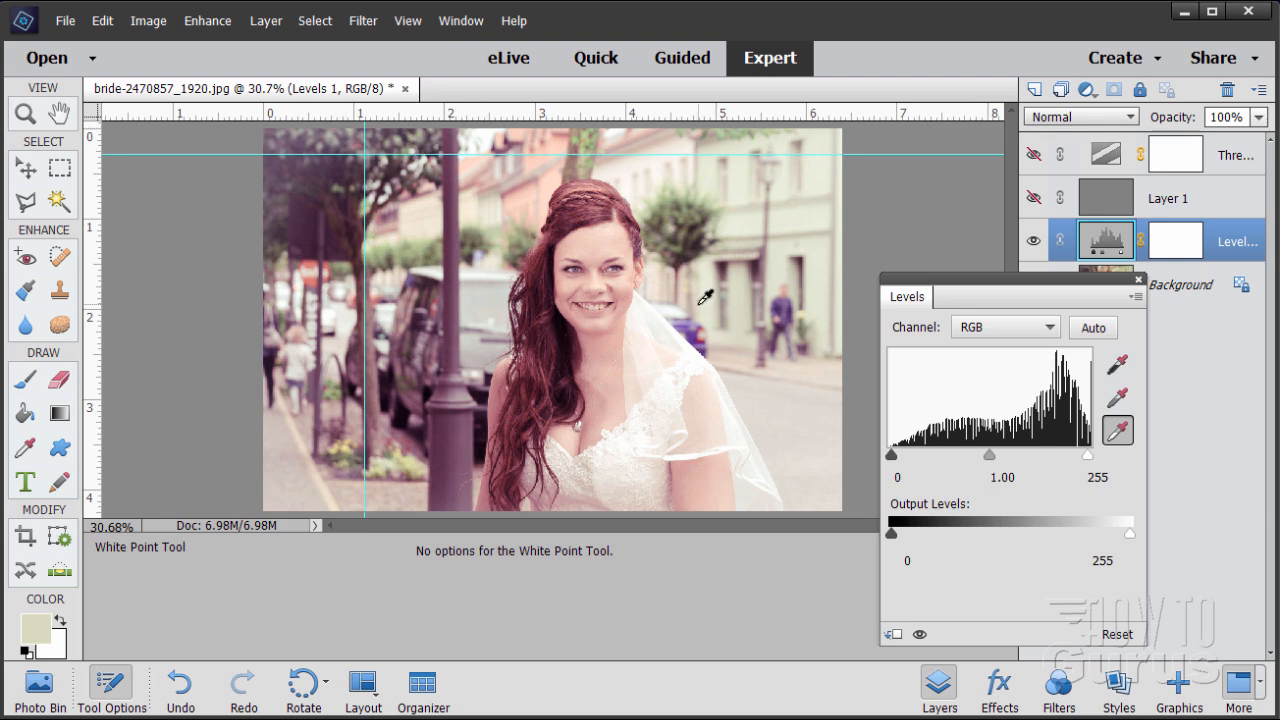
mouse_move(896, 314)
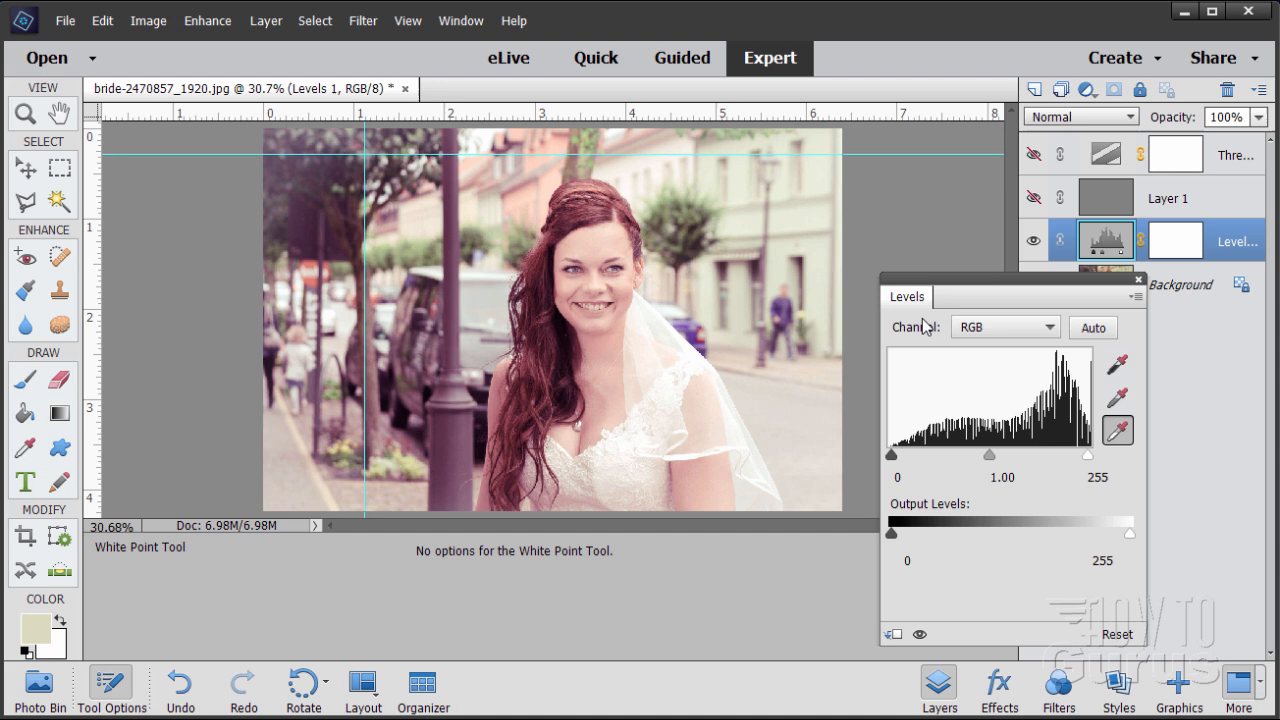
mouse_move(1122, 364)
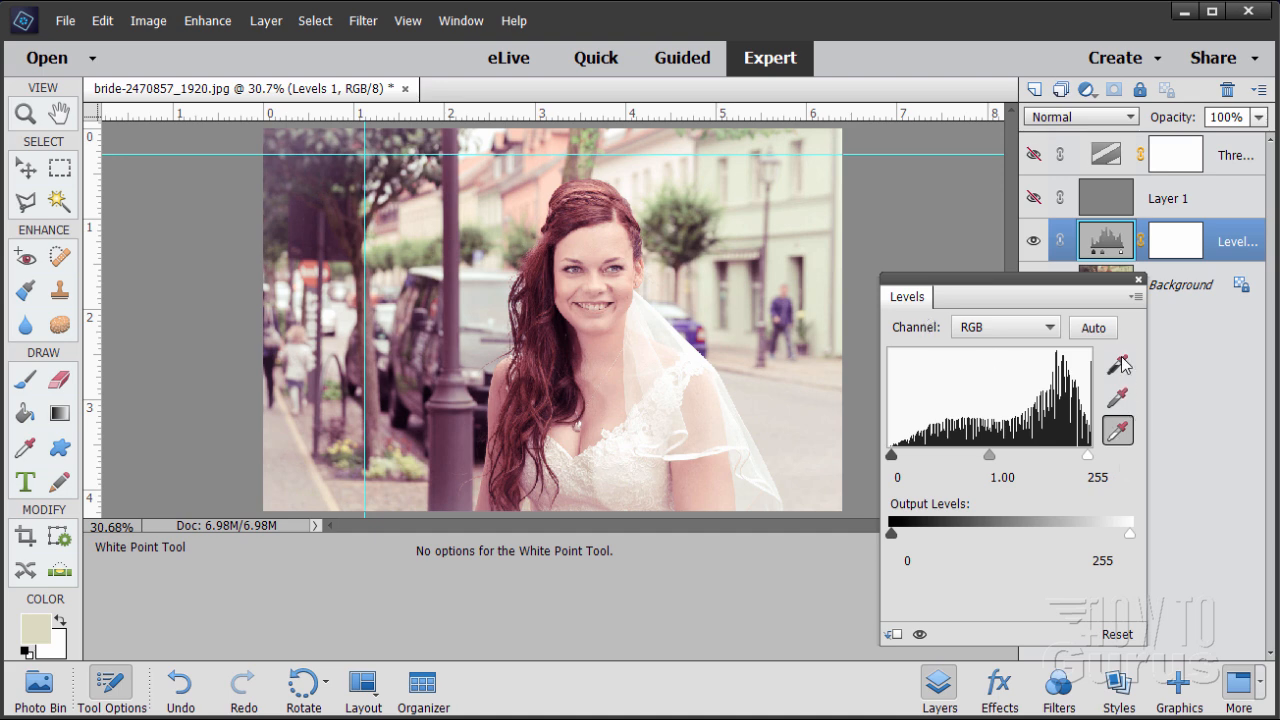
mouse_move(1144, 410)
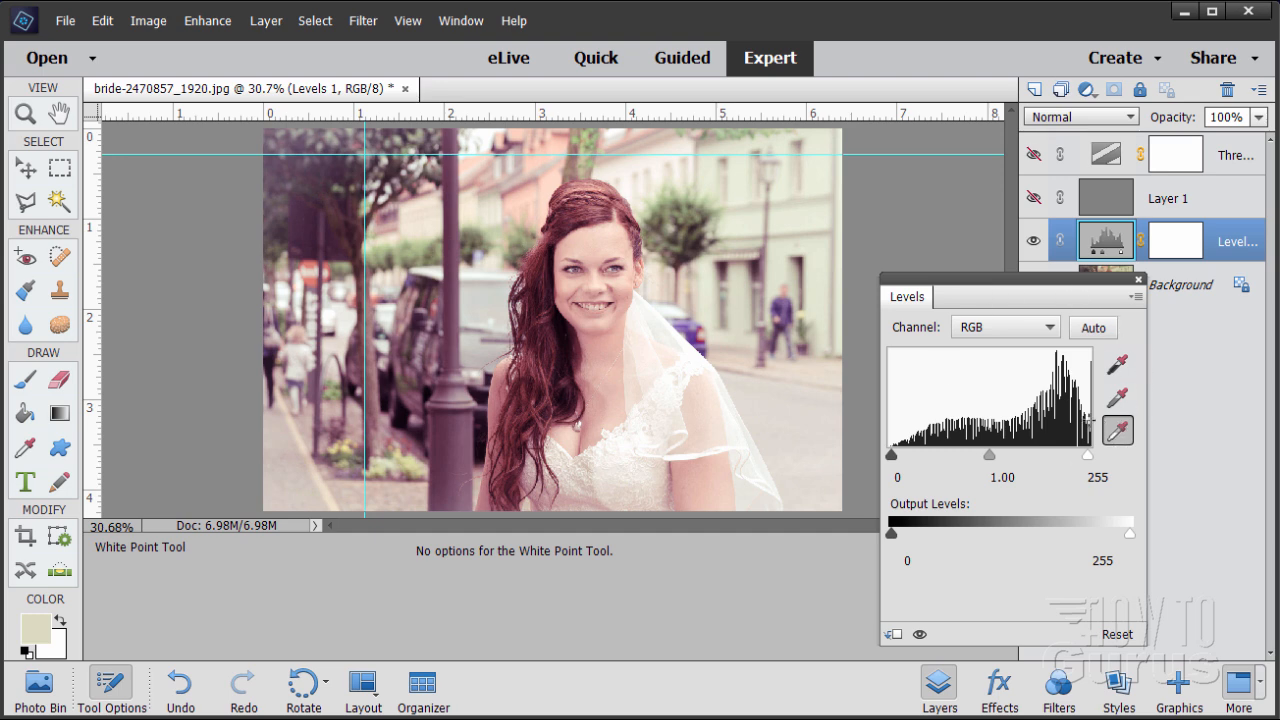
mouse_move(912, 460)
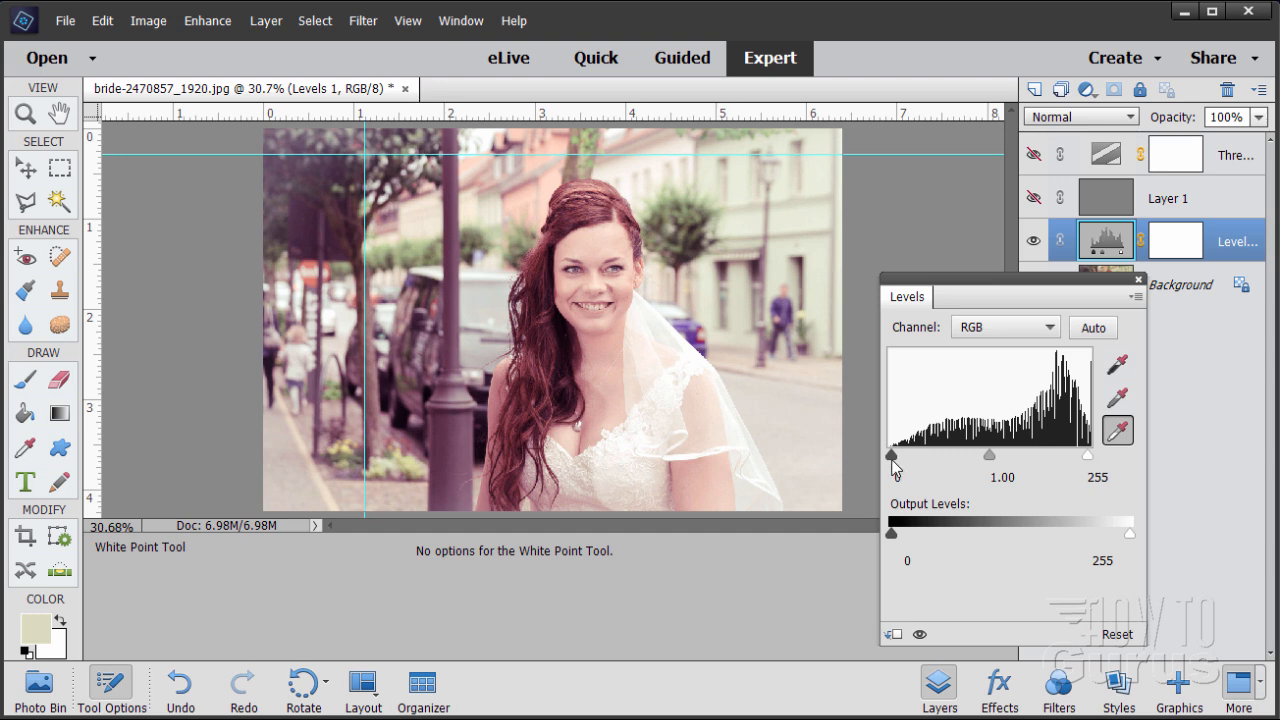
Step: Set the Levels black input to 18 and the gray midtone to 0.97
drag(892, 456, 900, 456)
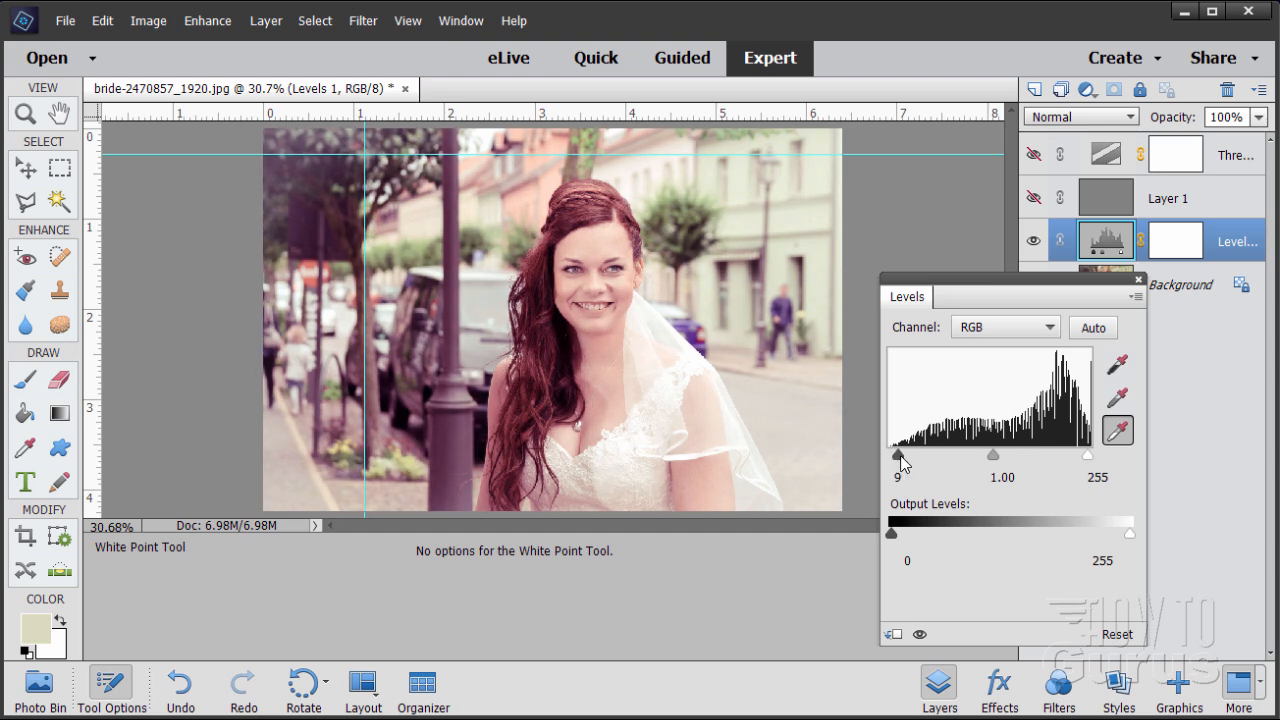
drag(896, 456, 904, 456)
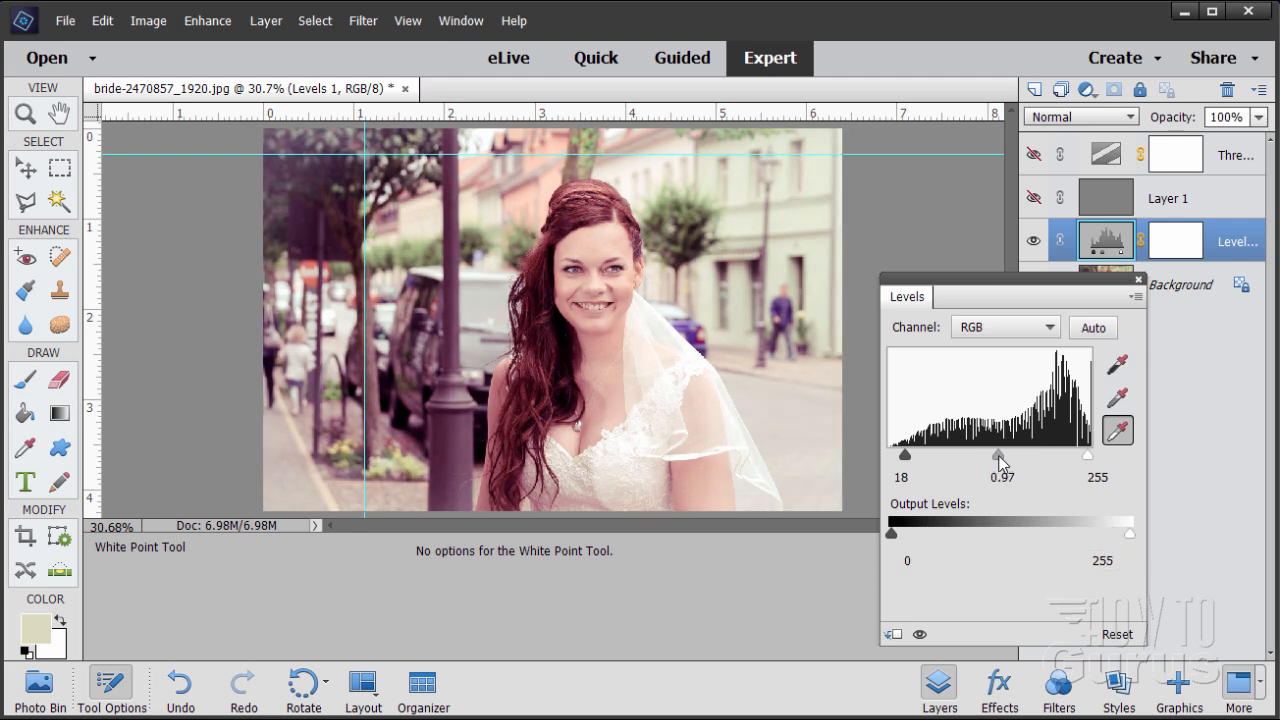
drag(1004, 456, 996, 456)
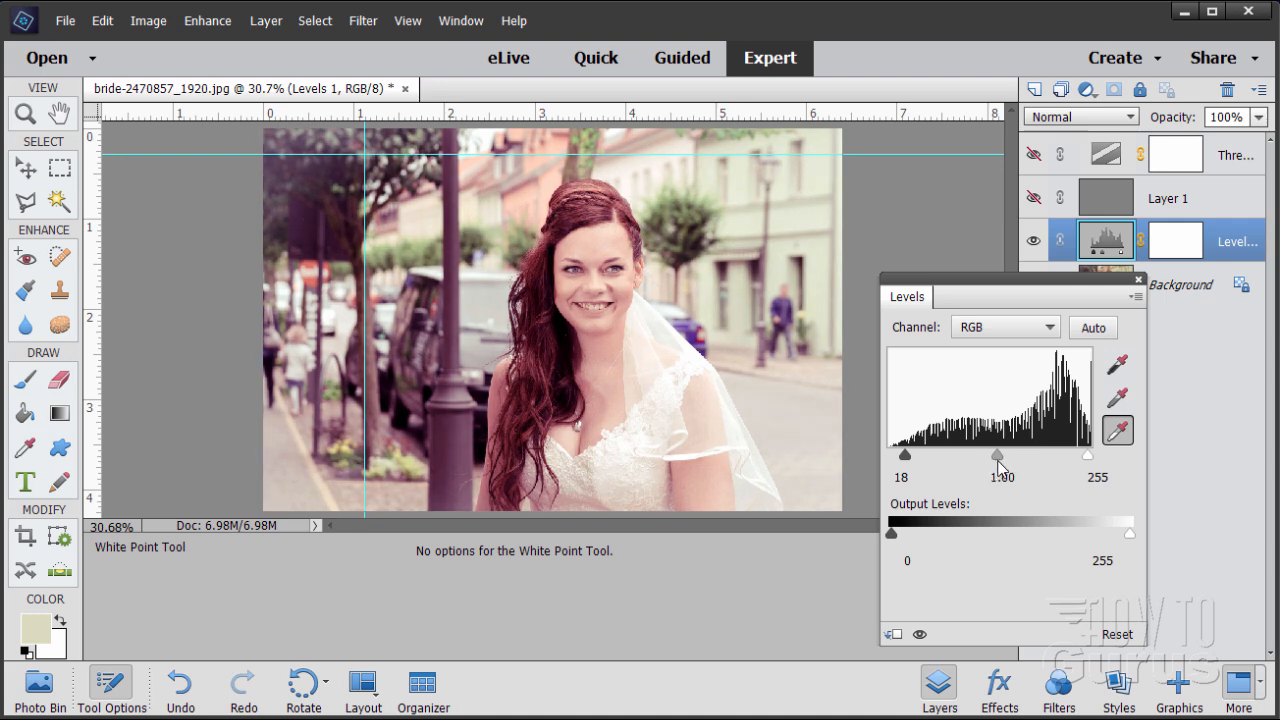
drag(1000, 454, 998, 454)
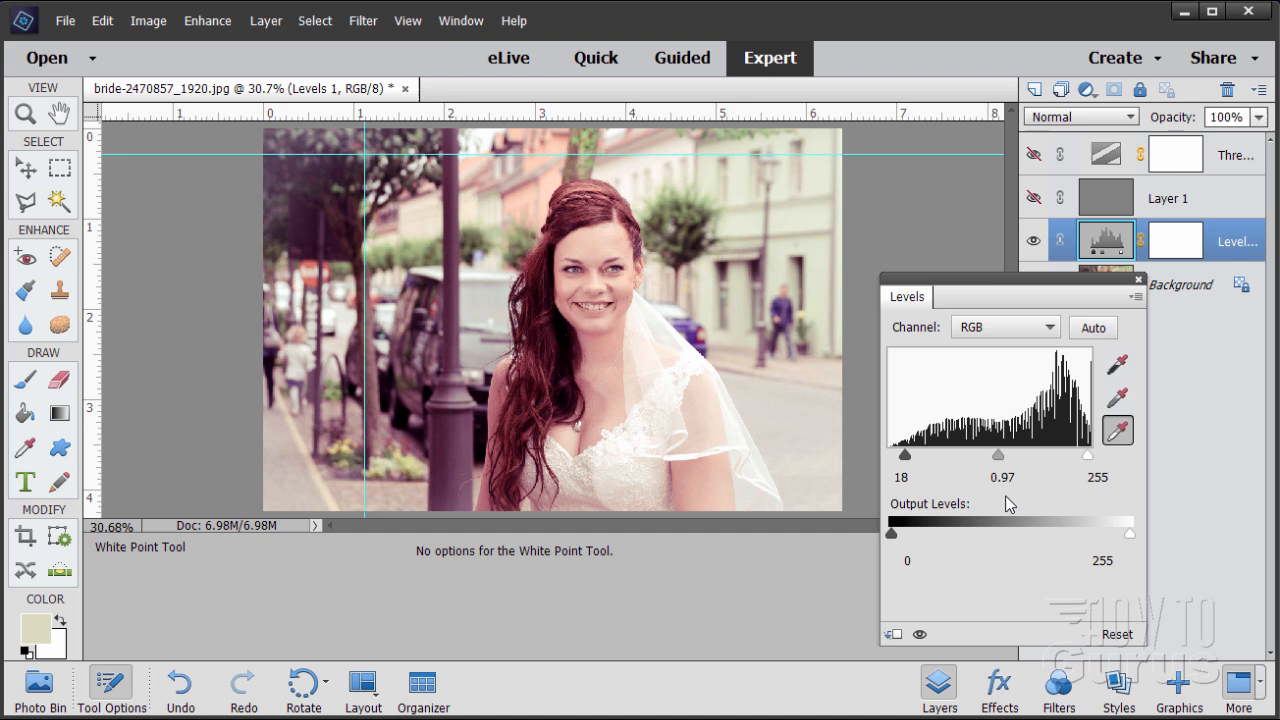
mouse_move(920, 314)
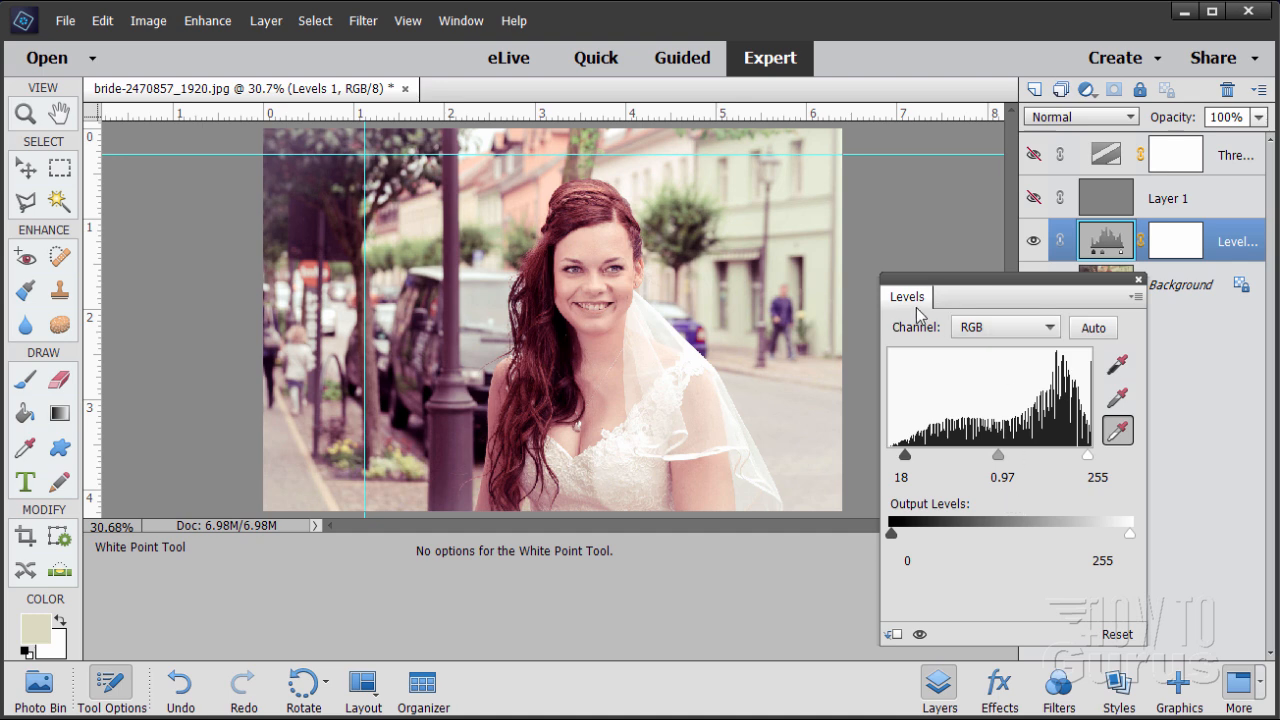
mouse_move(1130, 468)
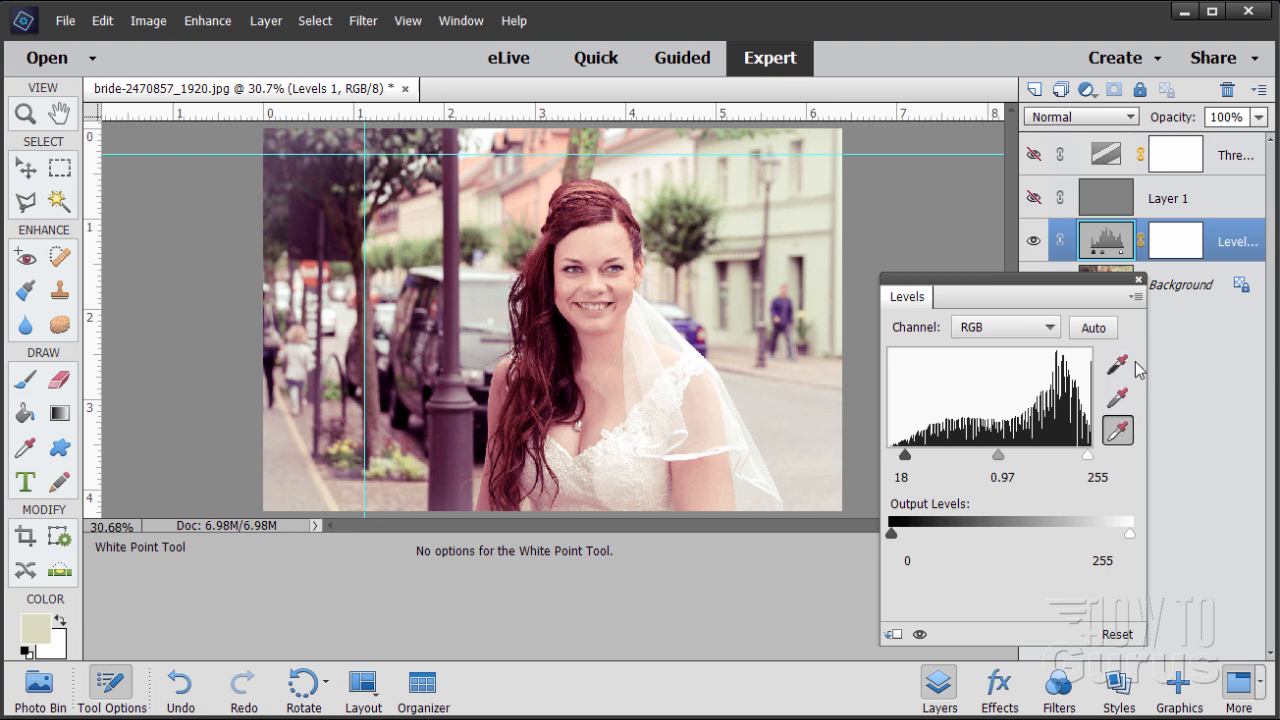
mouse_move(1144, 408)
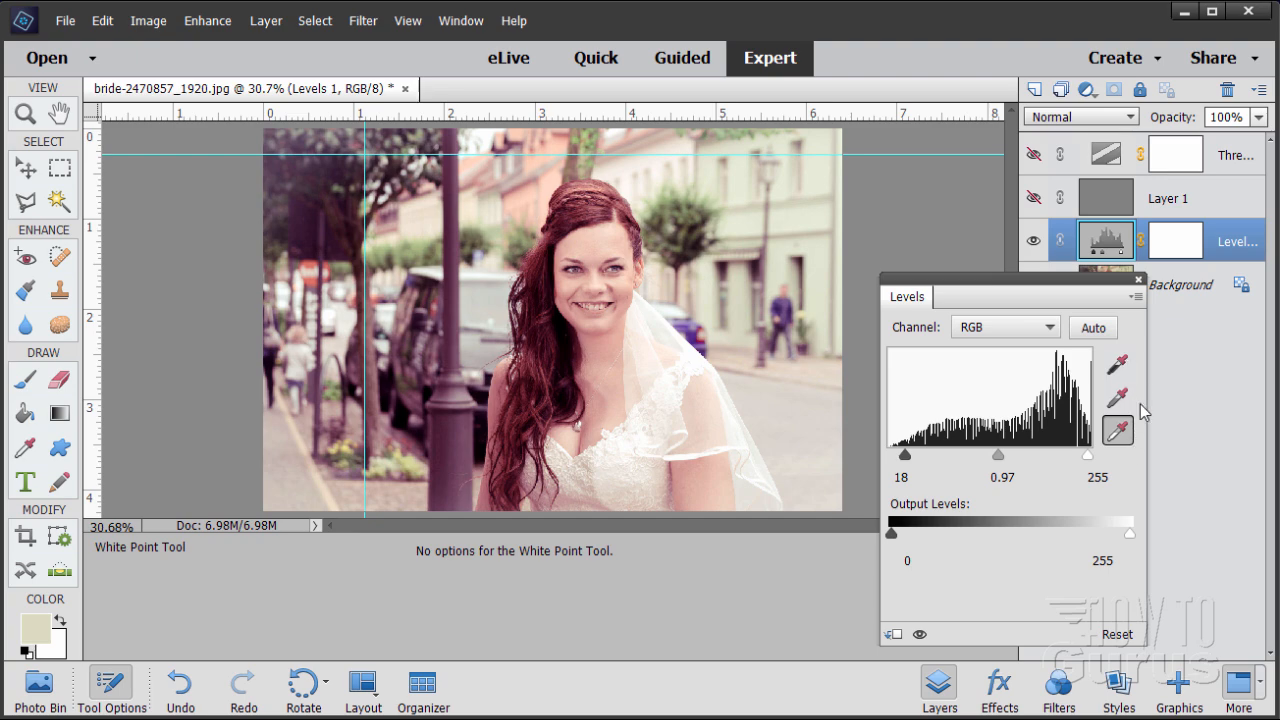